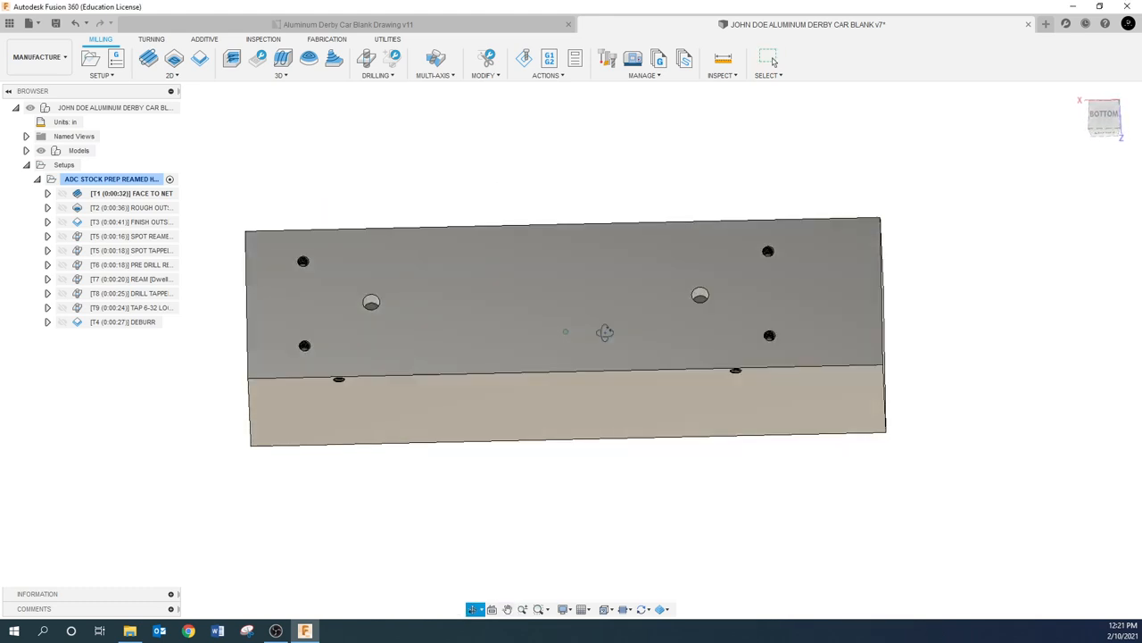
Orbit the derby car blank from its bottom view to an angled view of top and side holes.
left_click(769, 59)
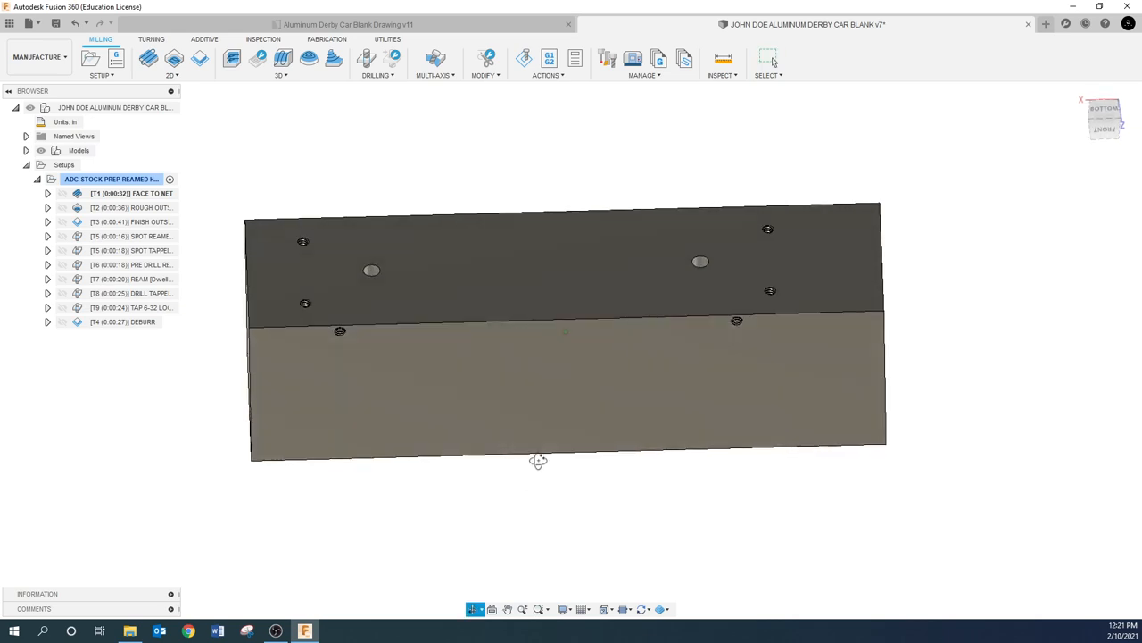
left_click(769, 59)
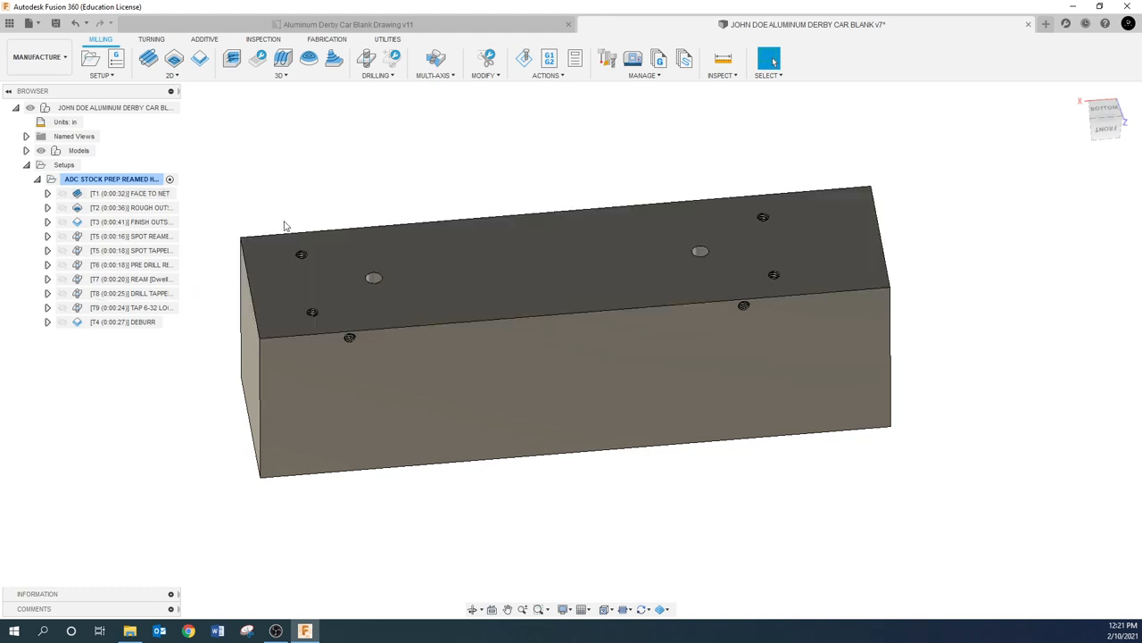
mouse_move(189, 222)
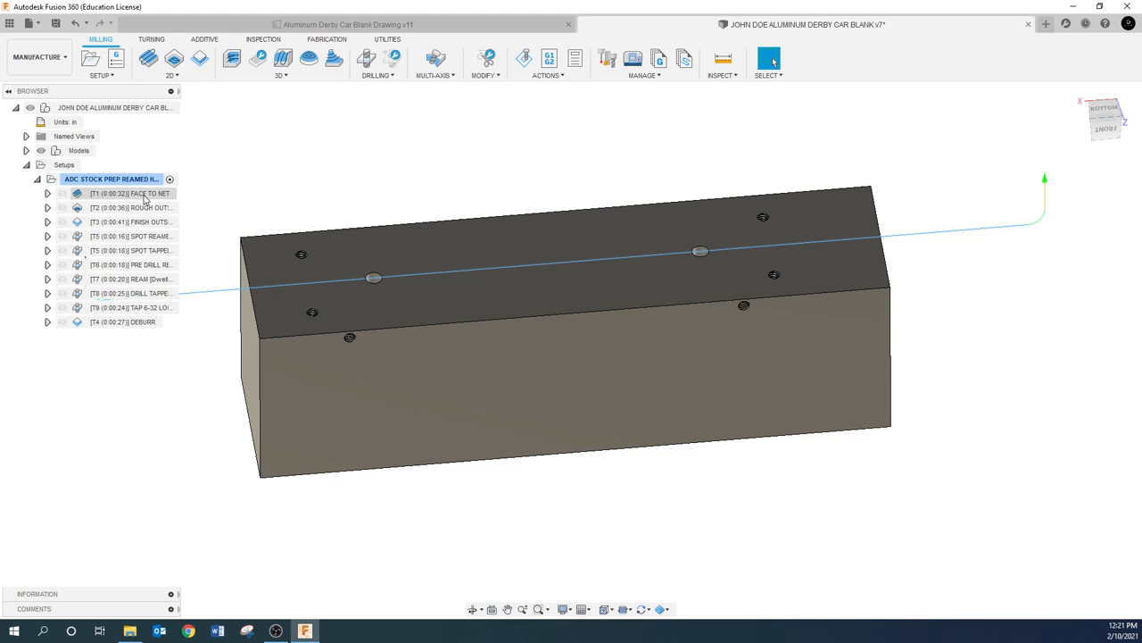
left_click(130, 193)
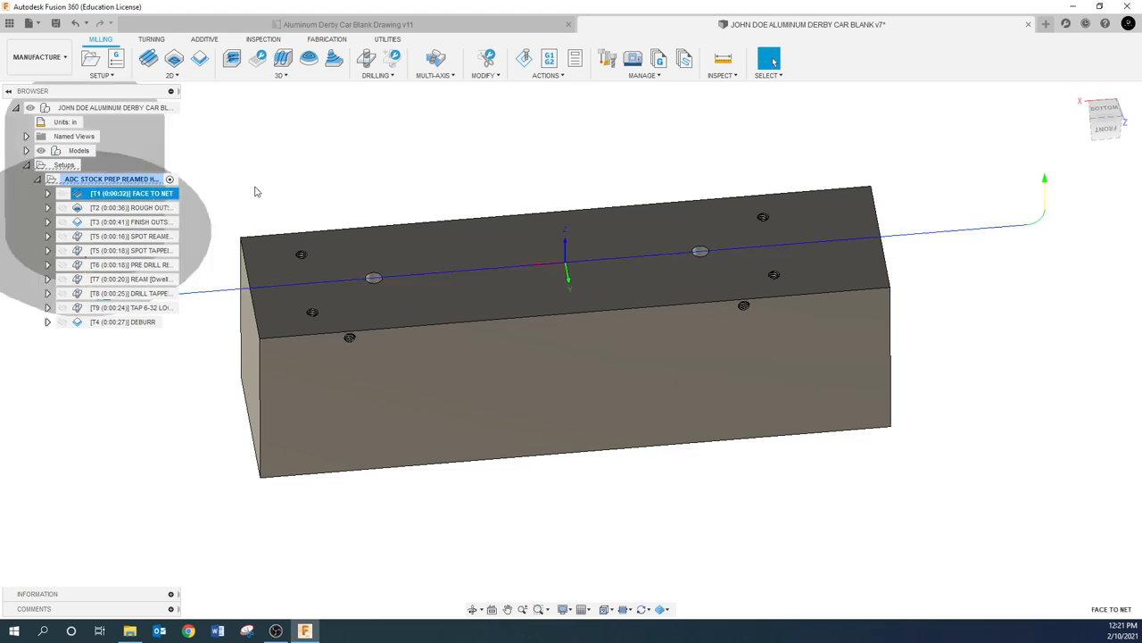
left_click(129, 207)
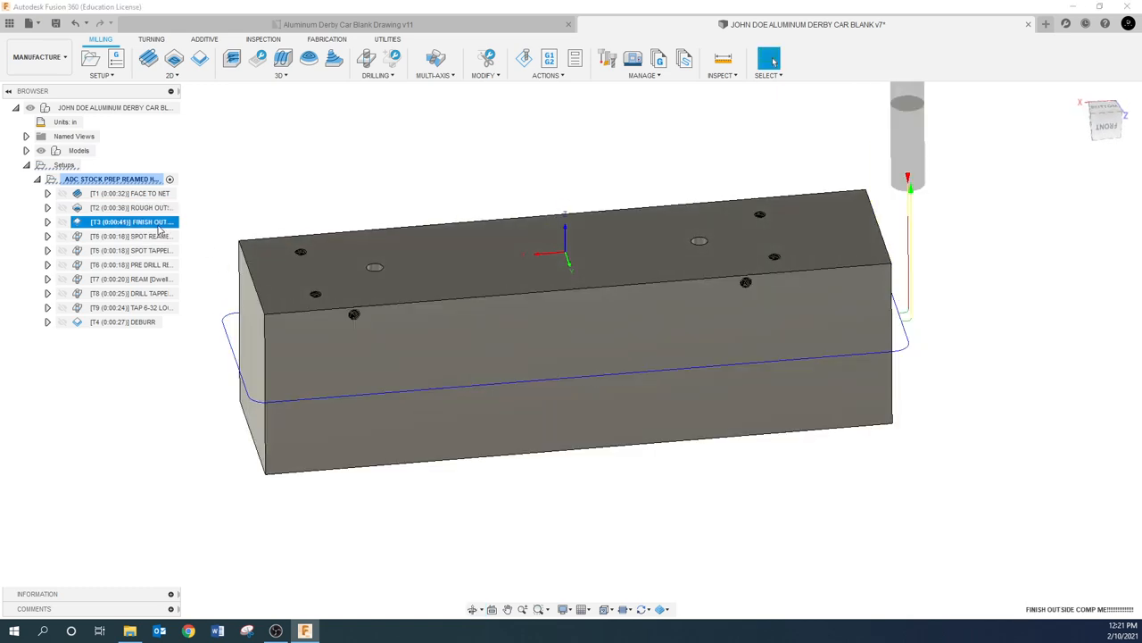
left_click(129, 235)
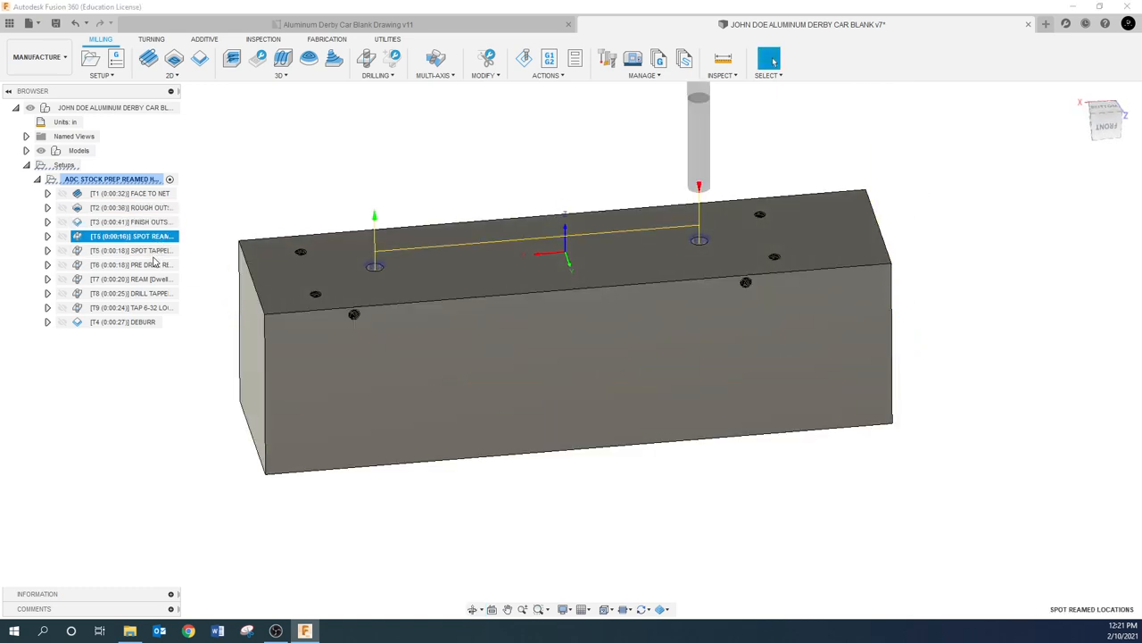
left_click(111, 178)
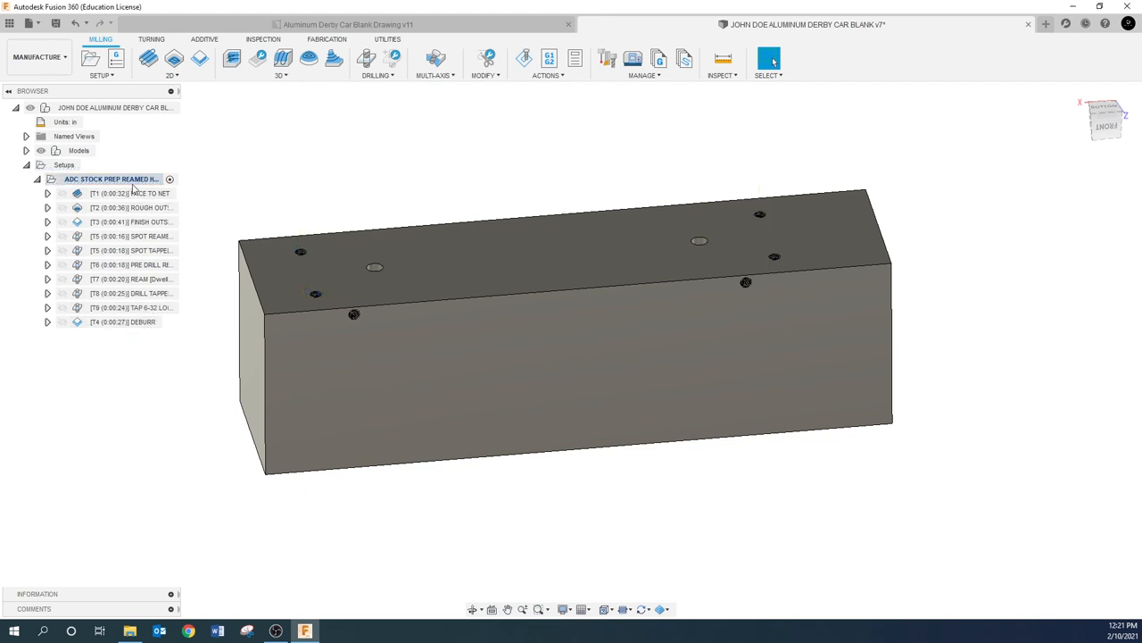
left_click(112, 179)
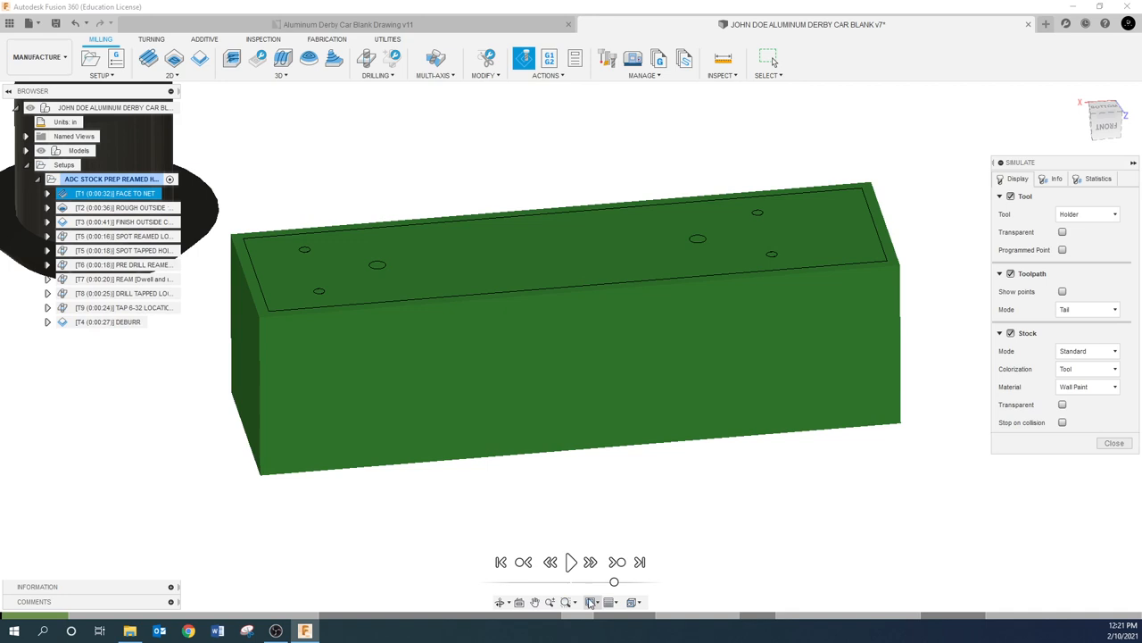
Play the stock-prep simulation at higher speed through to deburr, then close it.
left_click(570, 561)
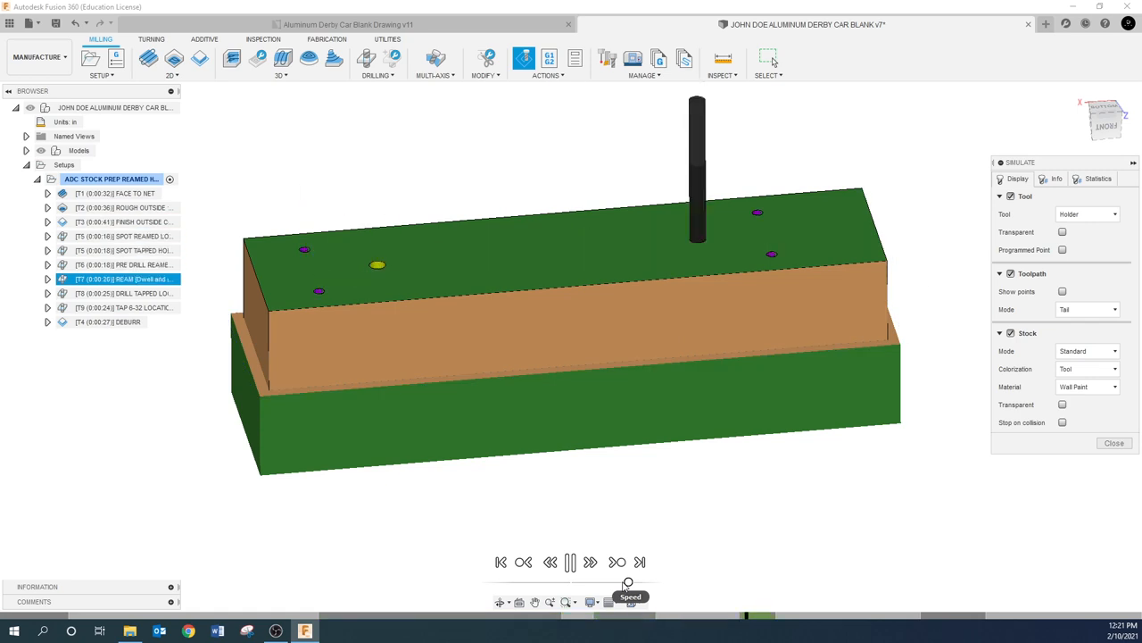
left_click(569, 561)
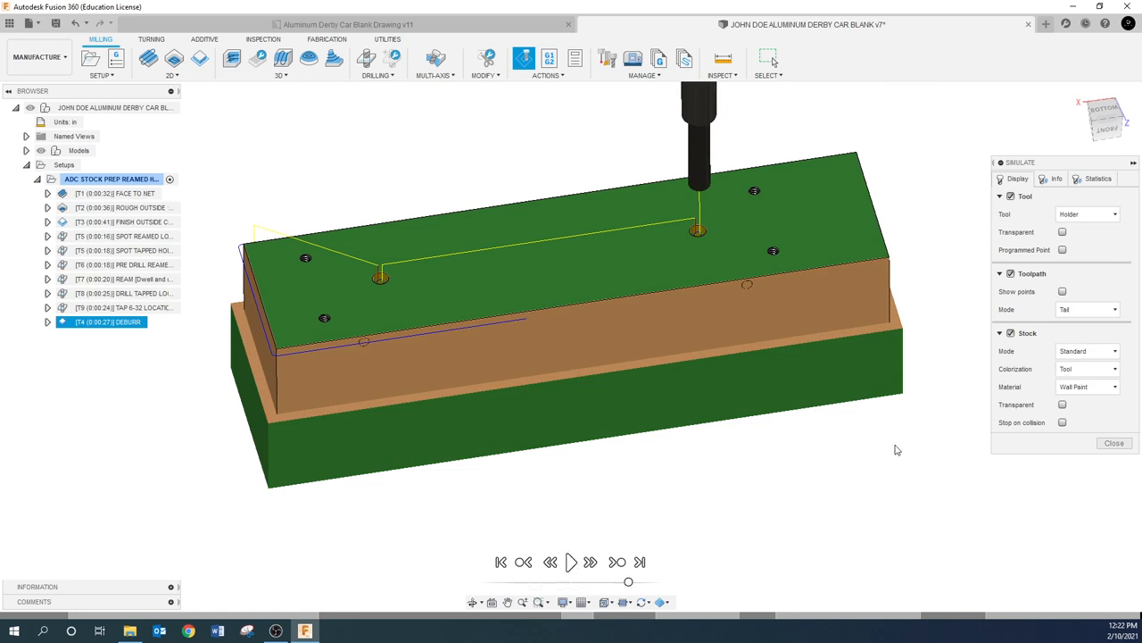
left_click(1114, 442)
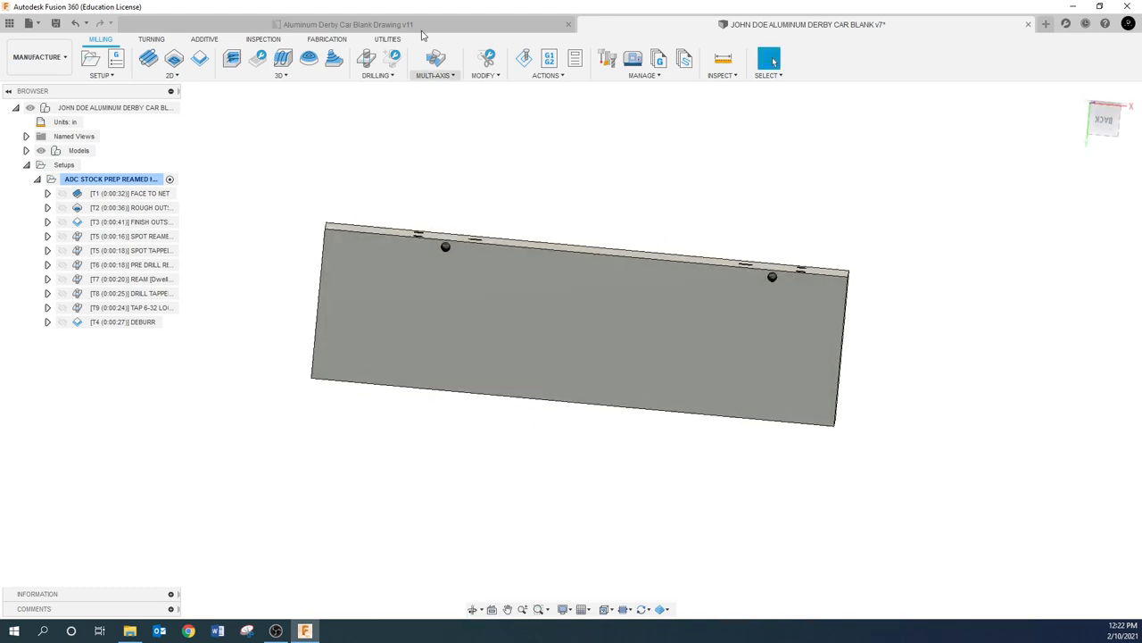
Switch to the Aluminum Derby Car Blank Drawing v11 document with its hole callouts.
left_click(348, 24)
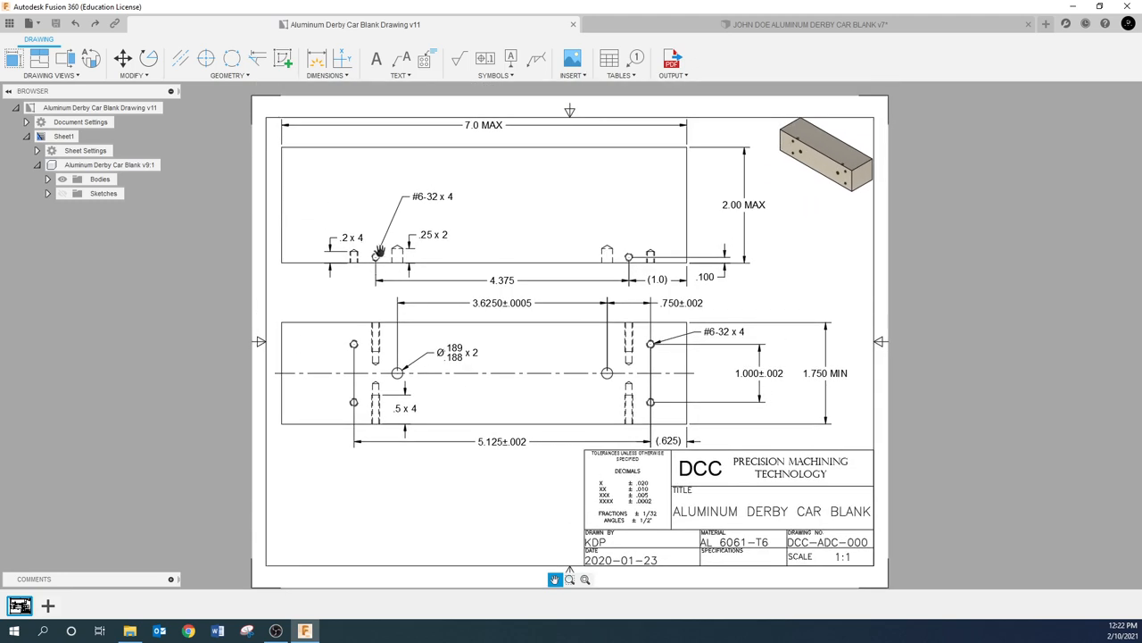
mouse_move(741, 289)
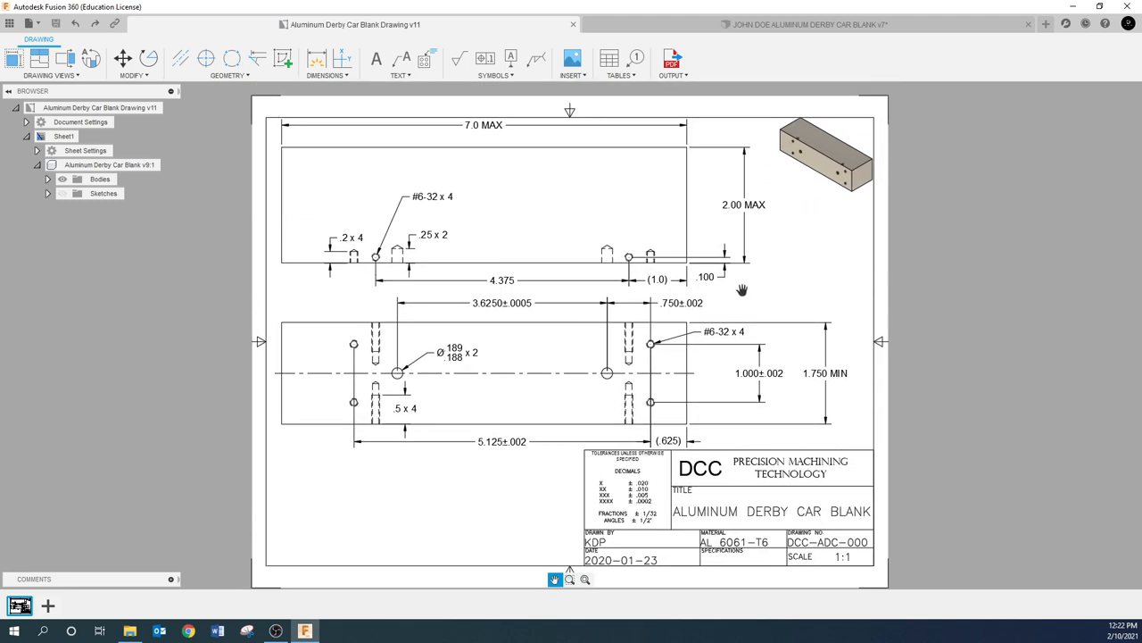
mouse_move(626, 260)
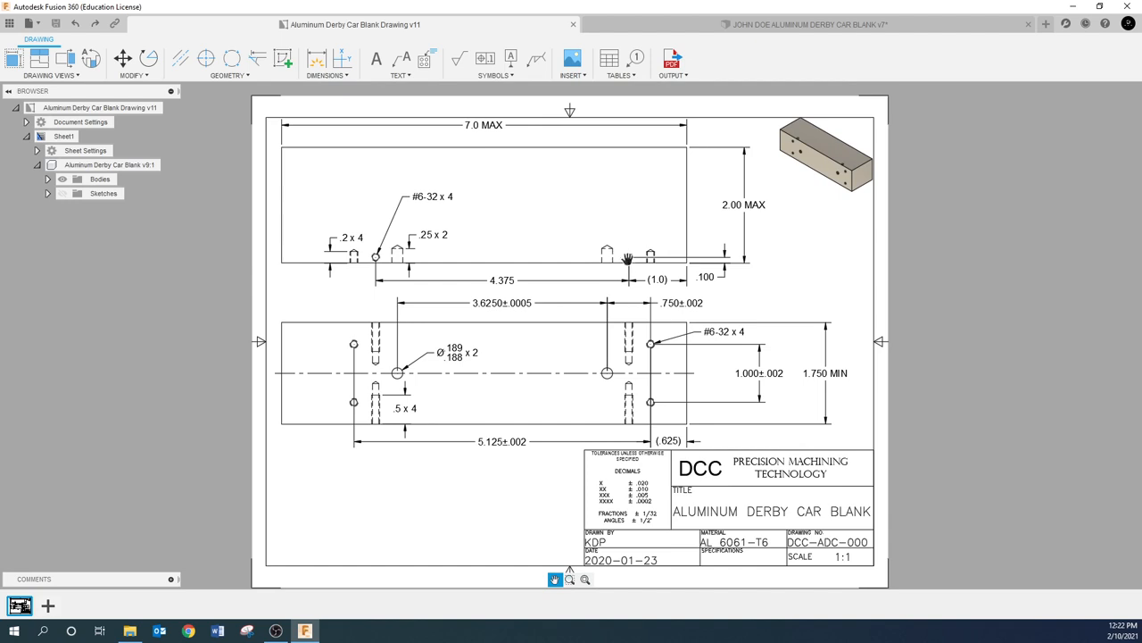
mouse_move(386, 282)
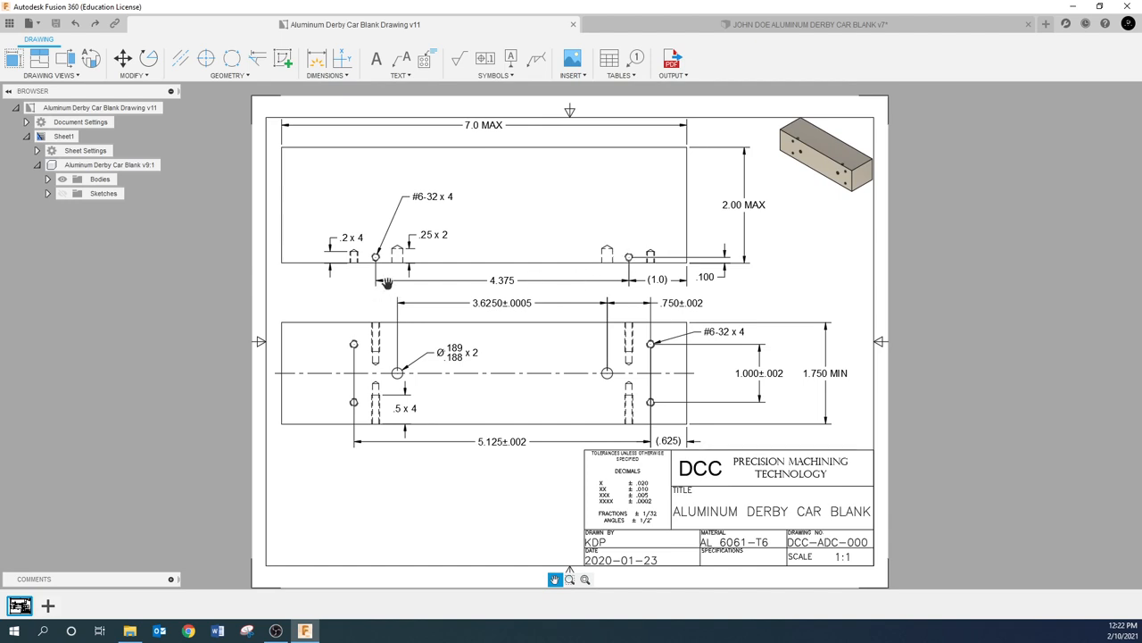
mouse_move(440, 290)
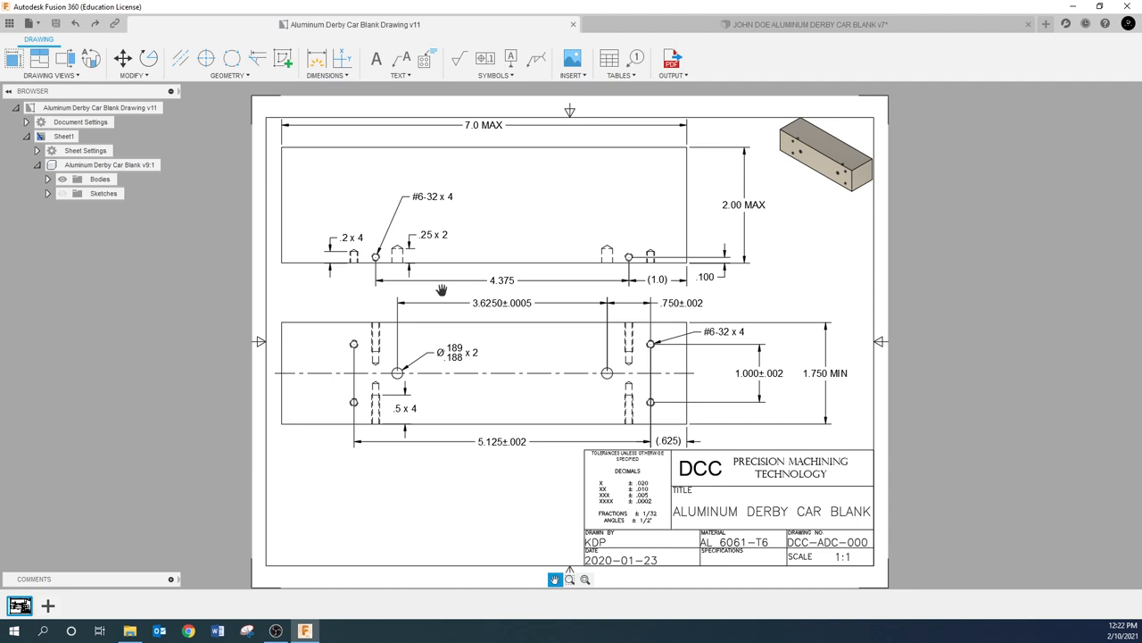
mouse_move(598, 275)
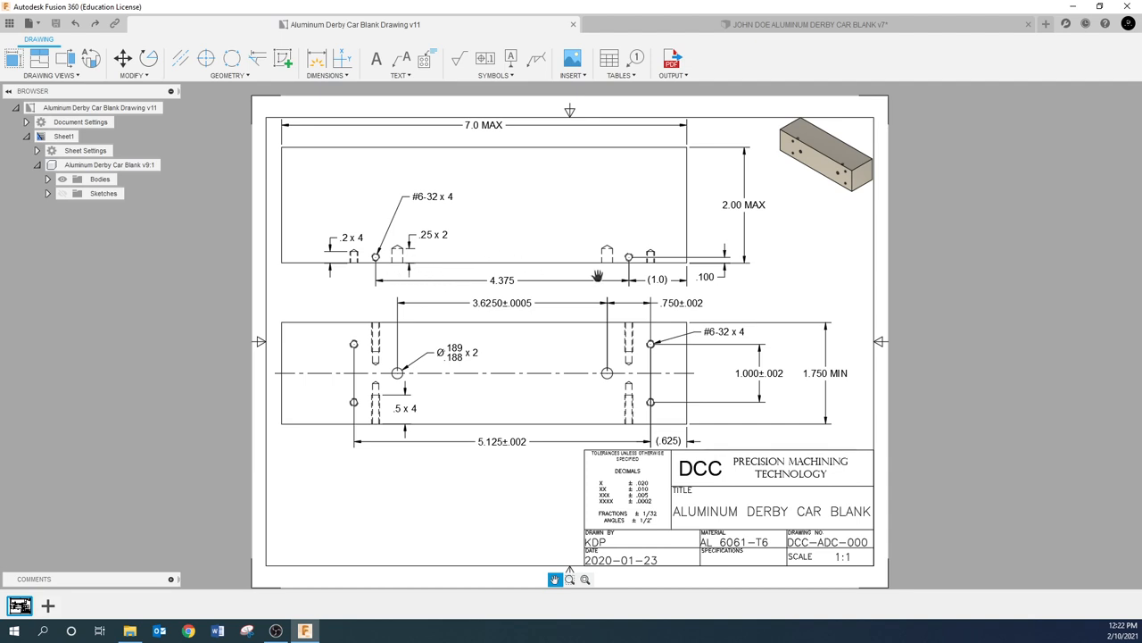
mouse_move(409, 269)
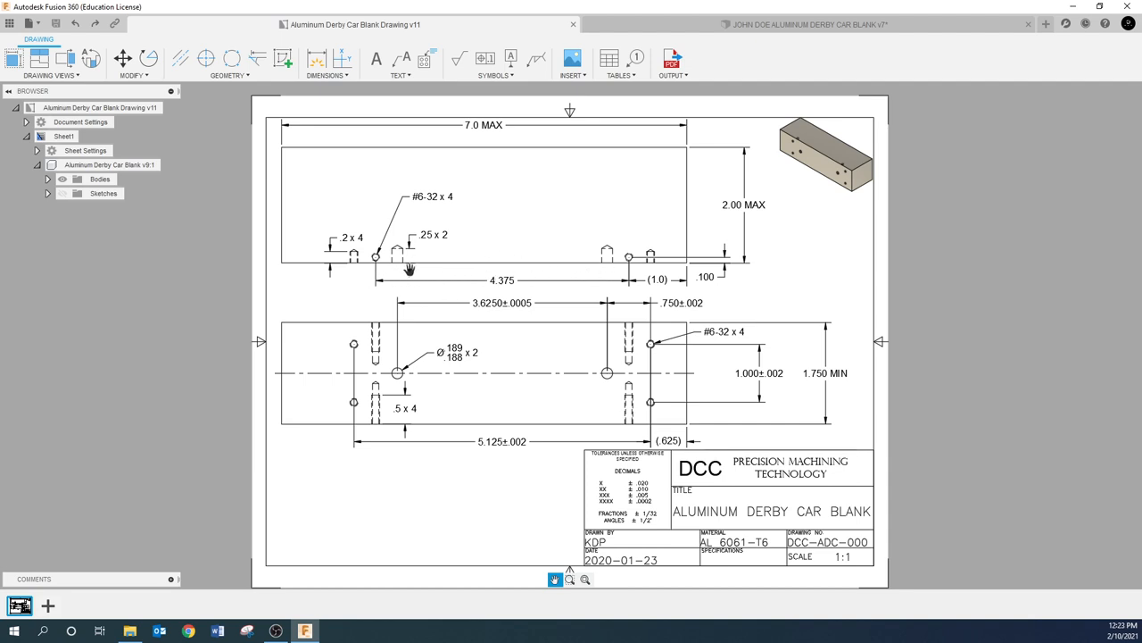
mouse_move(417, 269)
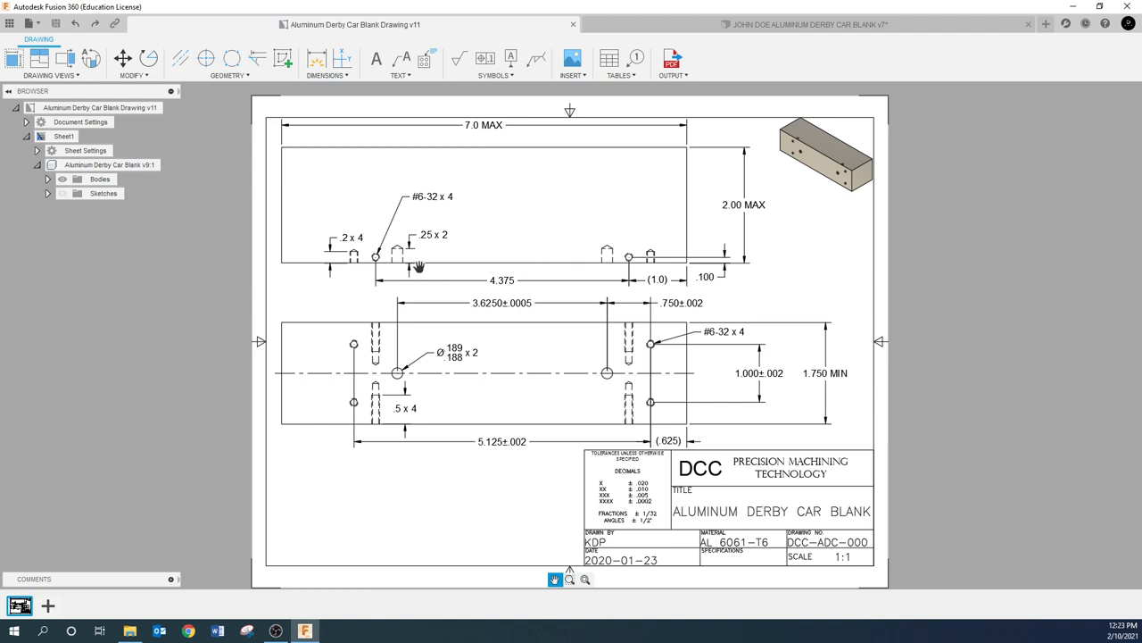
mouse_move(482, 271)
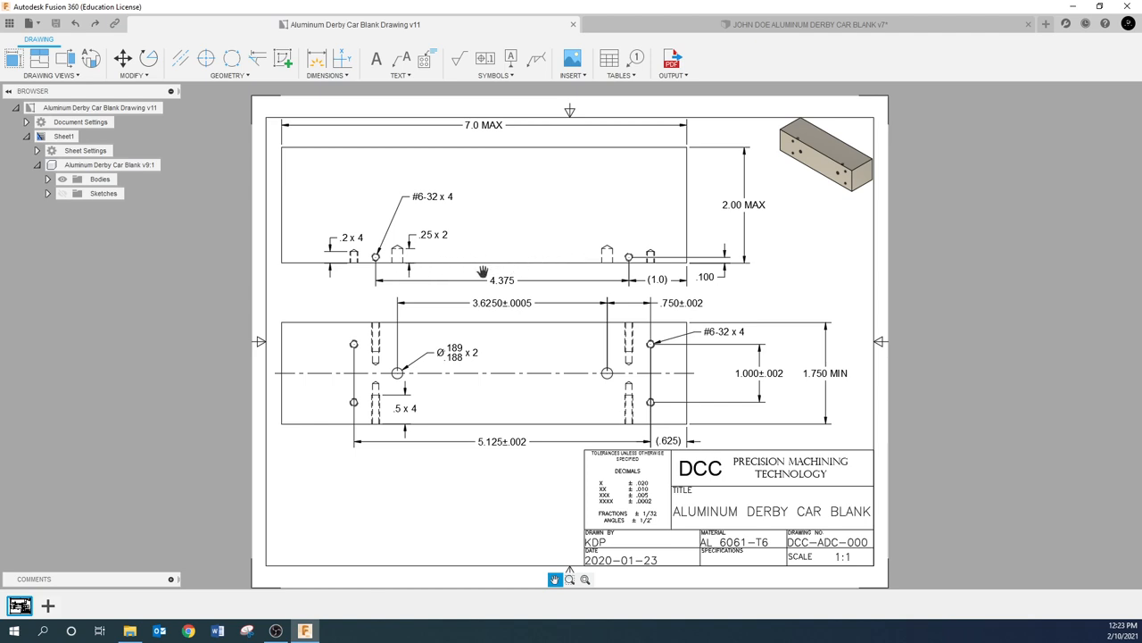
mouse_move(518, 290)
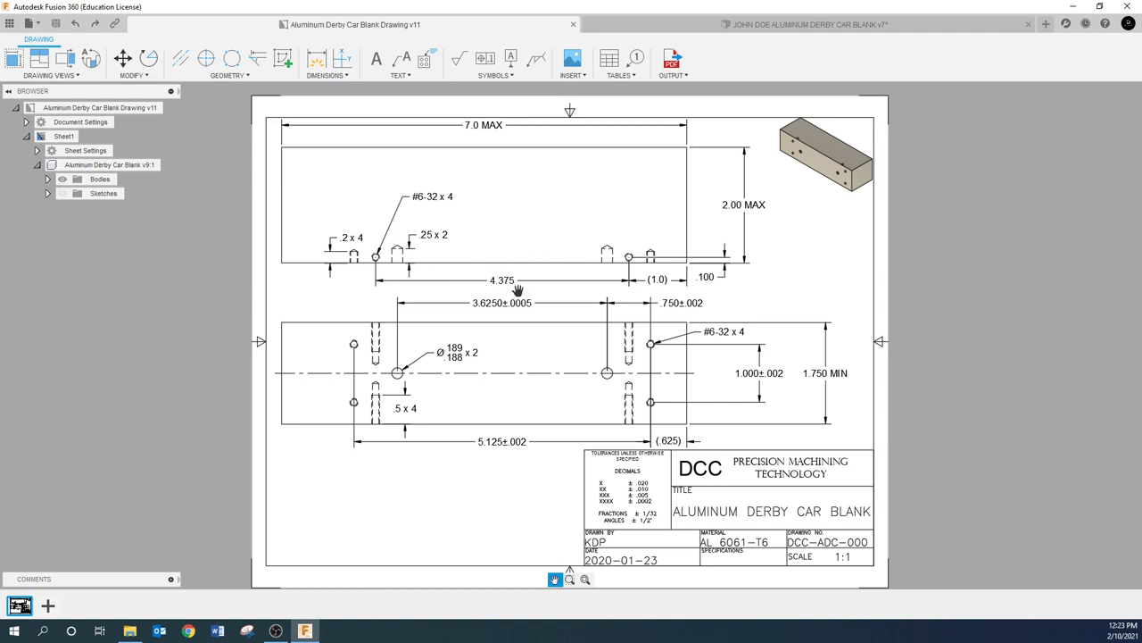
mouse_move(474, 286)
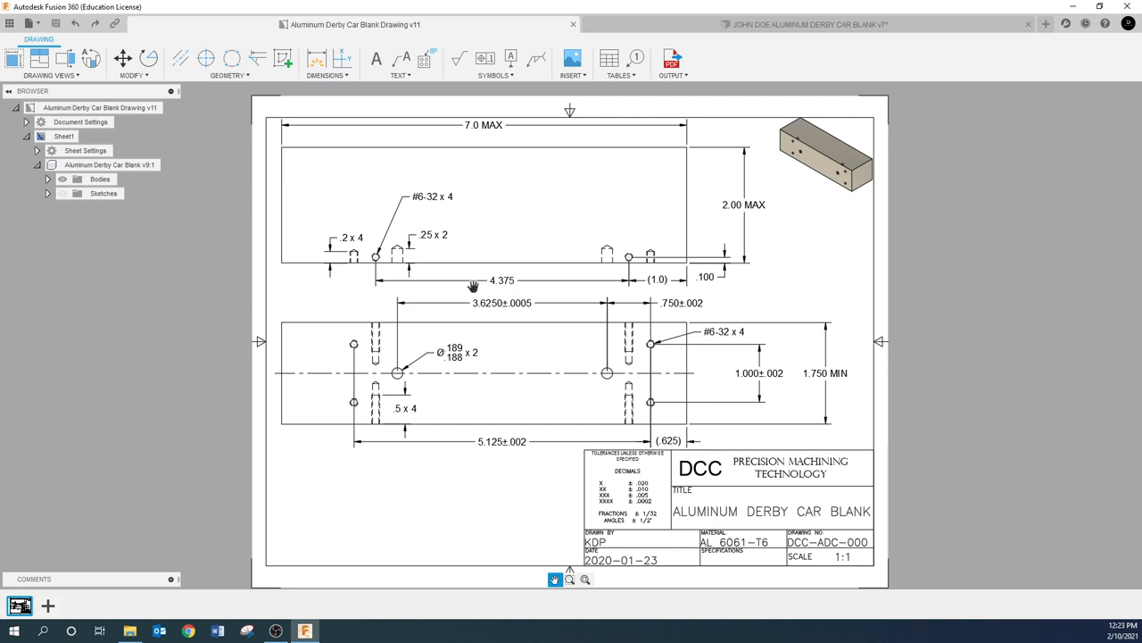
mouse_move(513, 294)
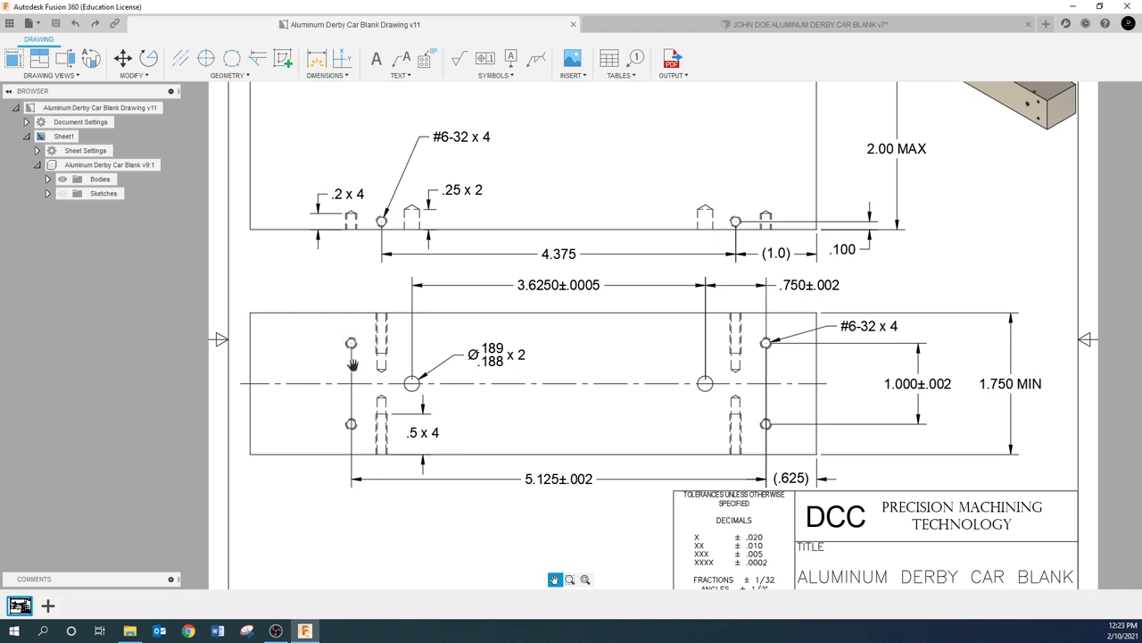
mouse_move(752, 357)
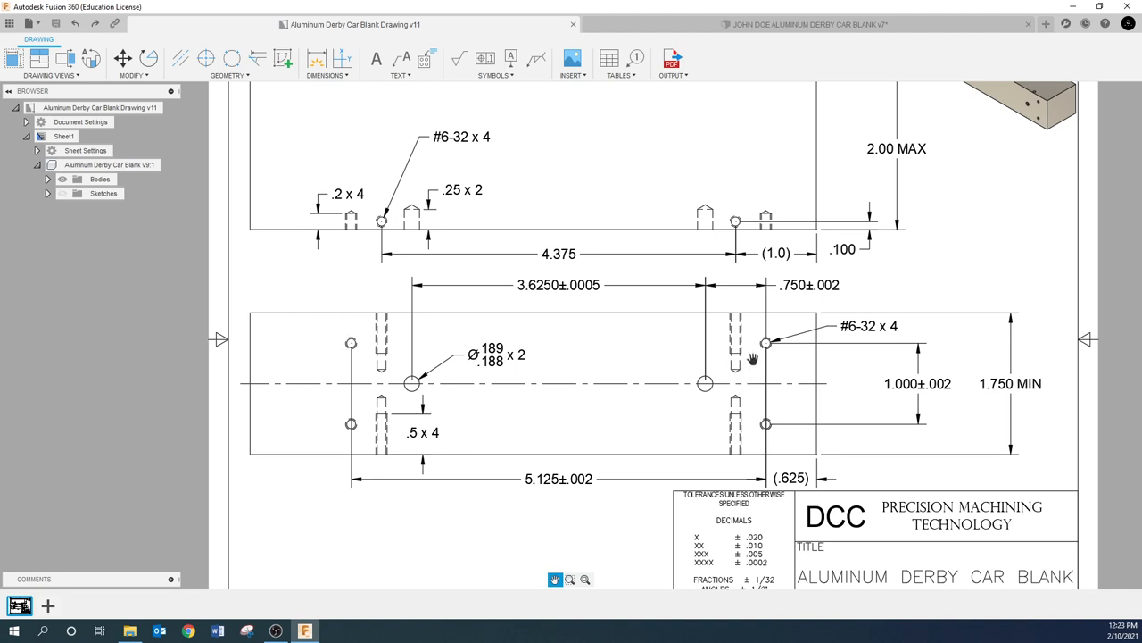
mouse_move(570, 259)
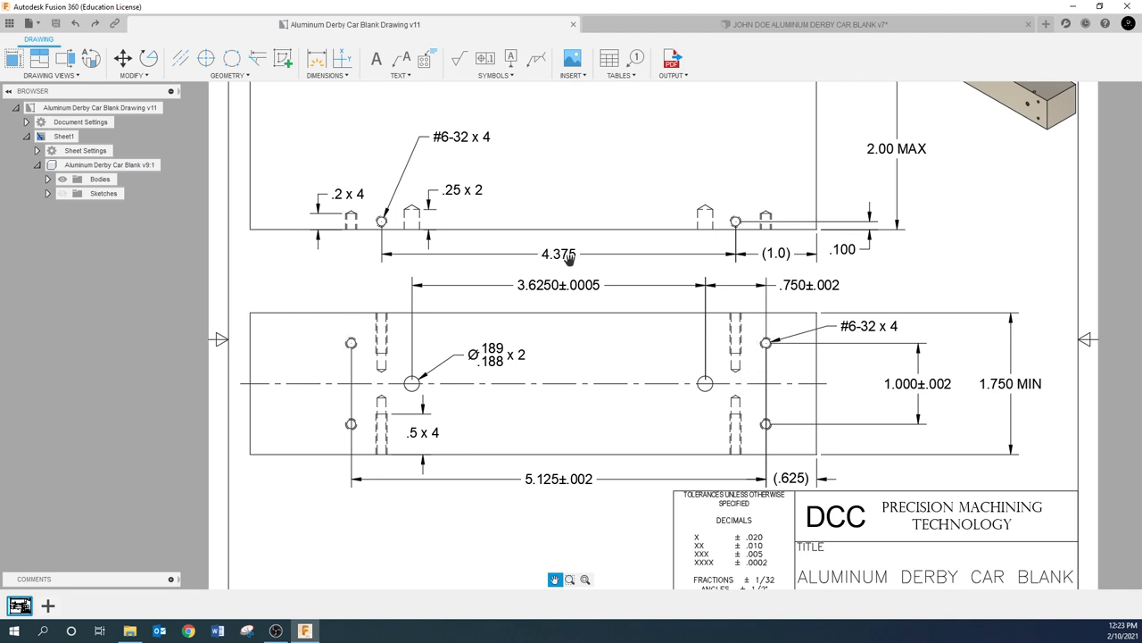
mouse_move(795, 259)
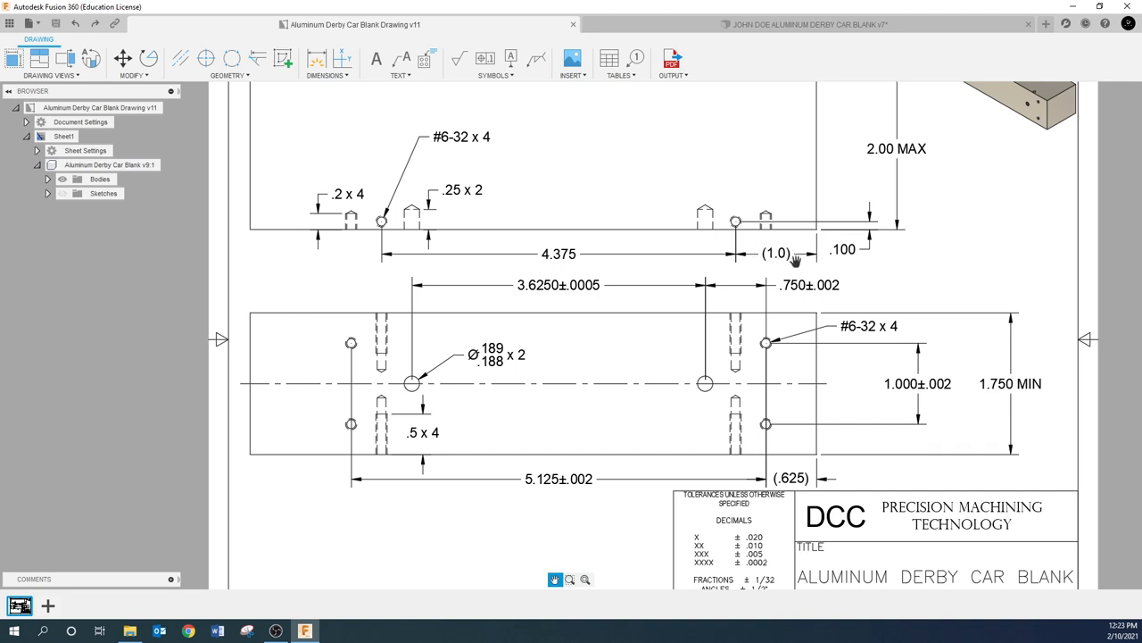
mouse_move(788, 264)
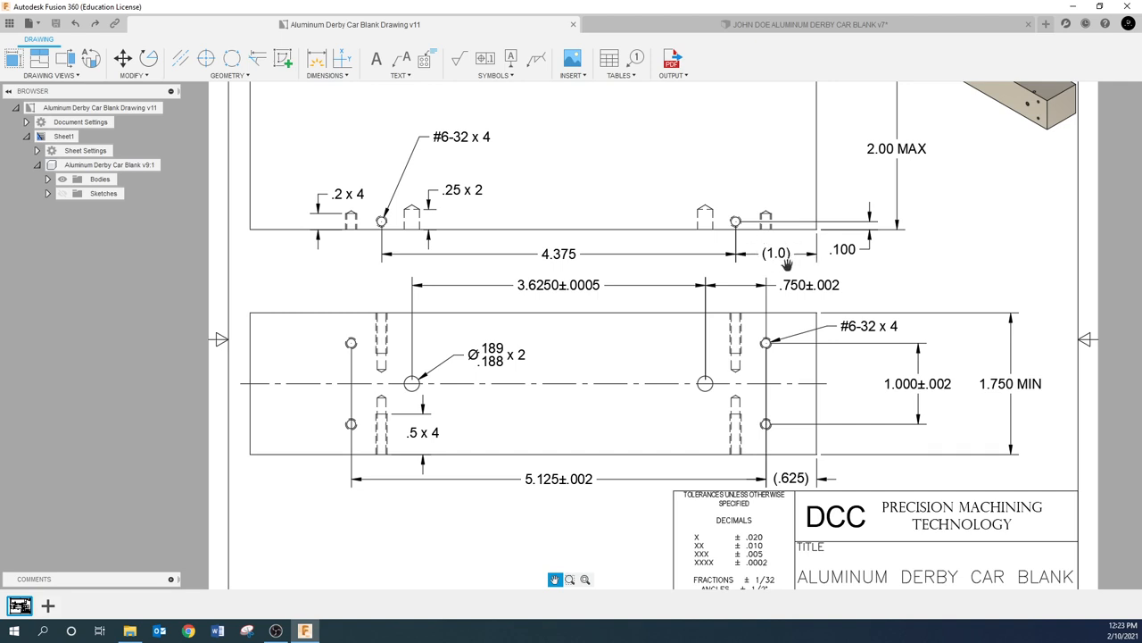
mouse_move(718, 257)
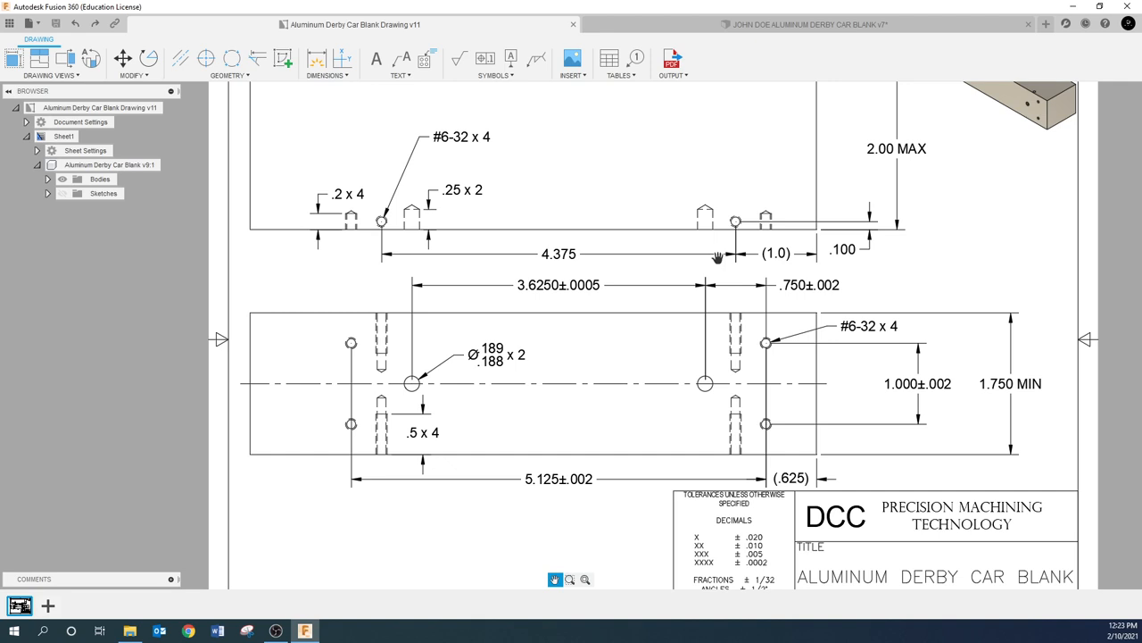
mouse_move(574, 254)
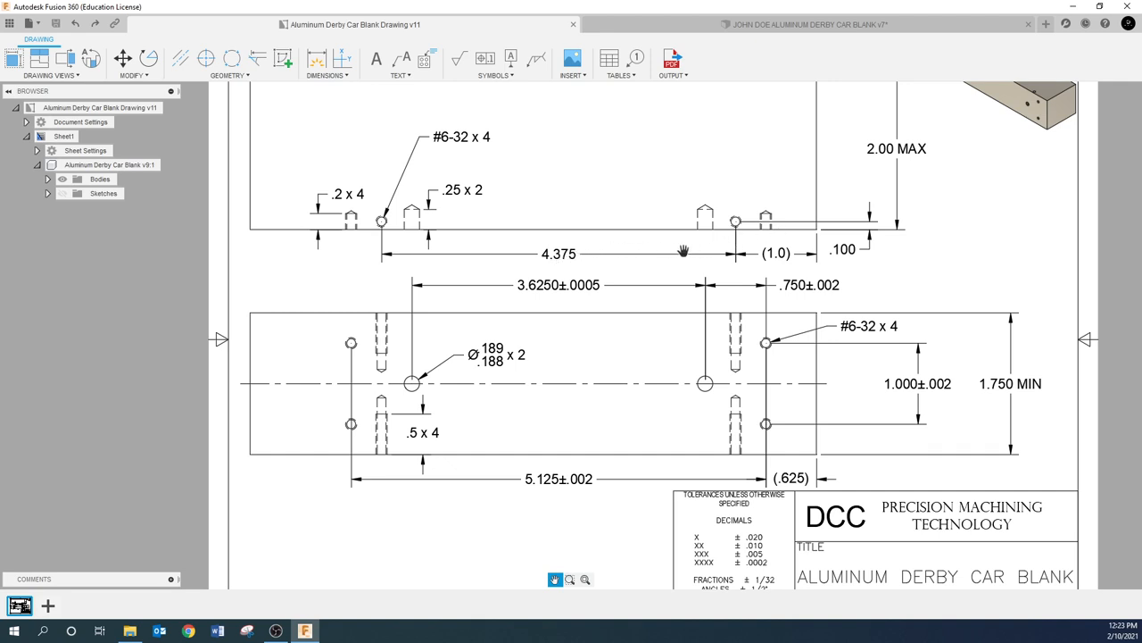
mouse_move(595, 241)
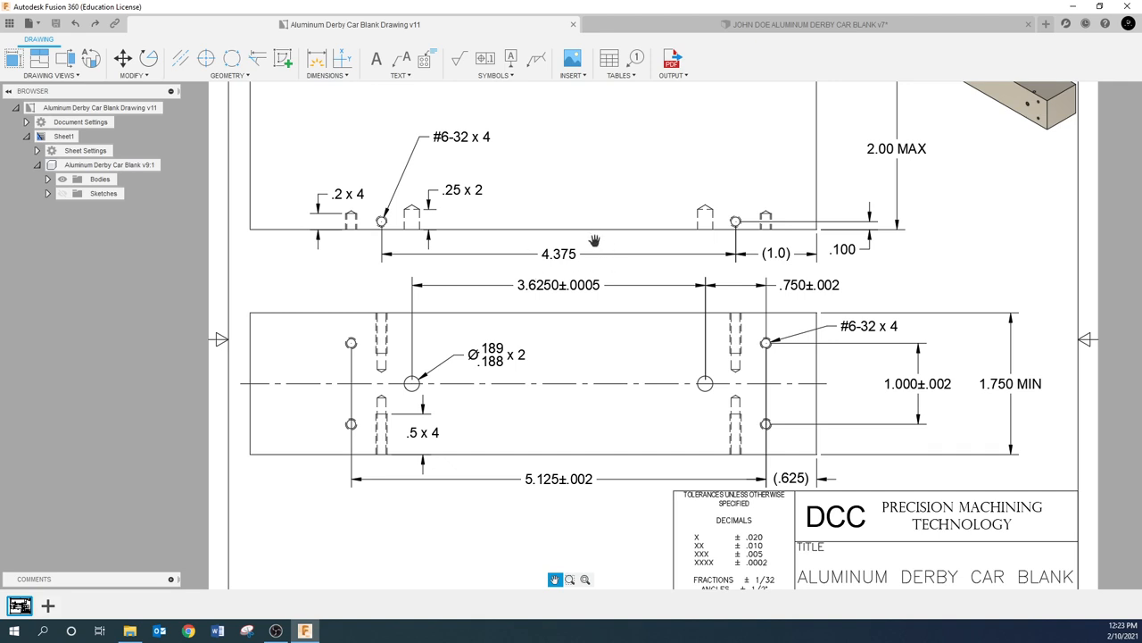
mouse_move(765, 248)
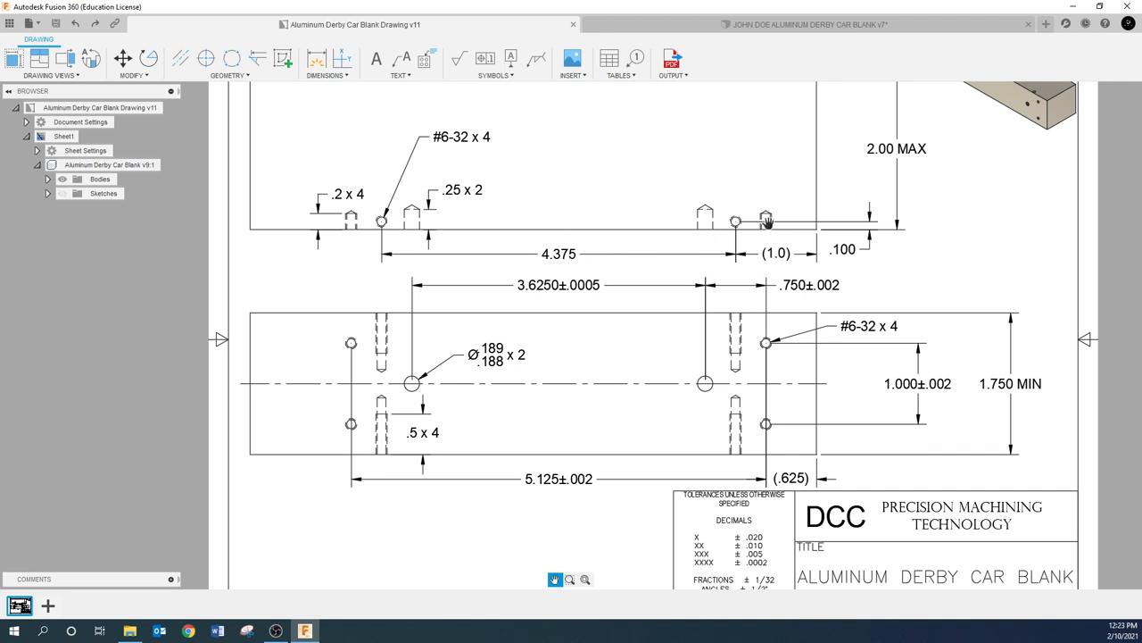
mouse_move(587, 286)
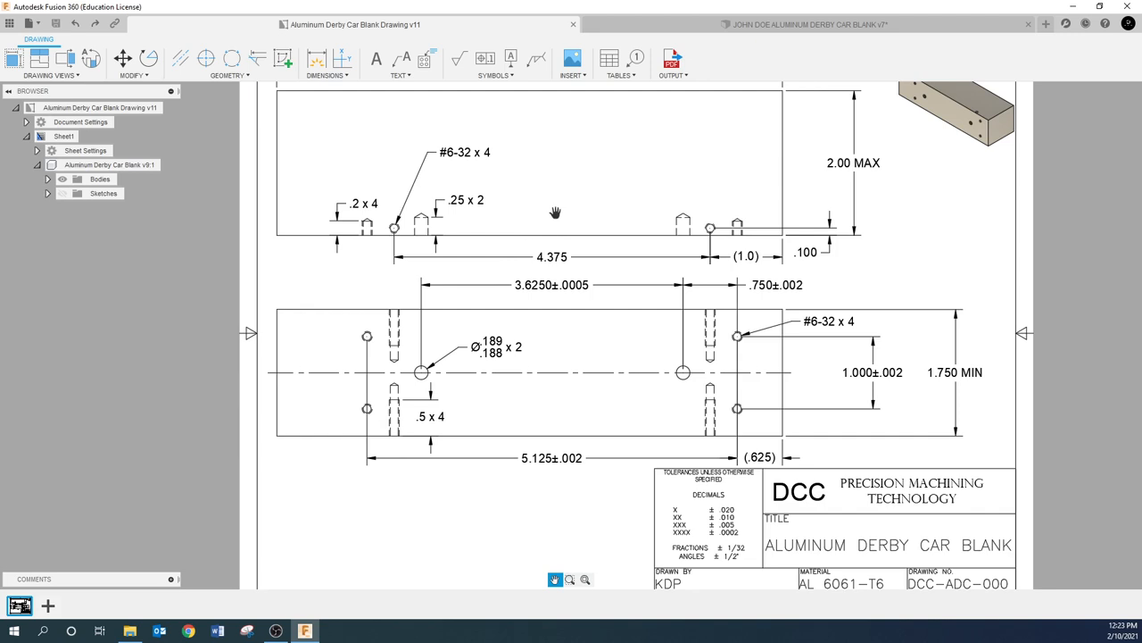
mouse_move(551, 296)
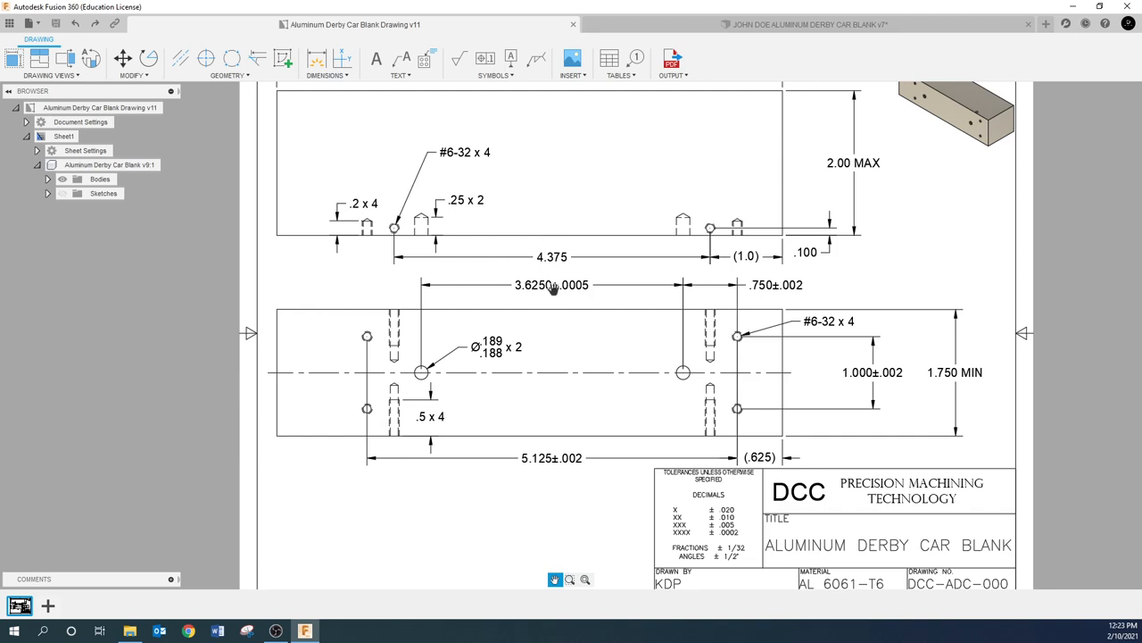
mouse_move(614, 275)
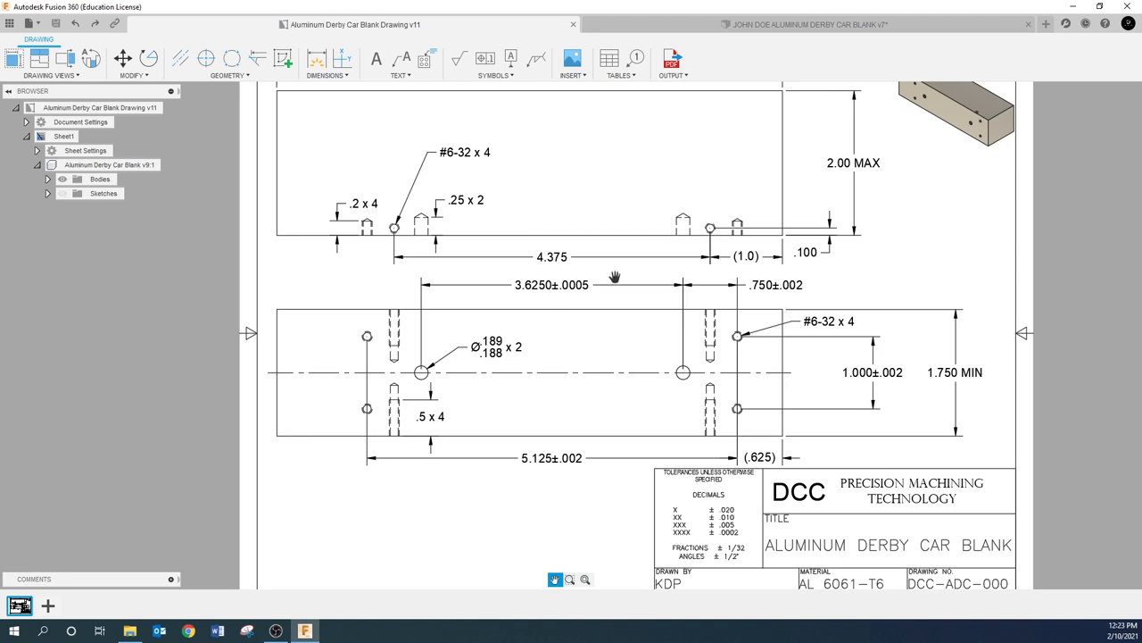
mouse_move(781, 239)
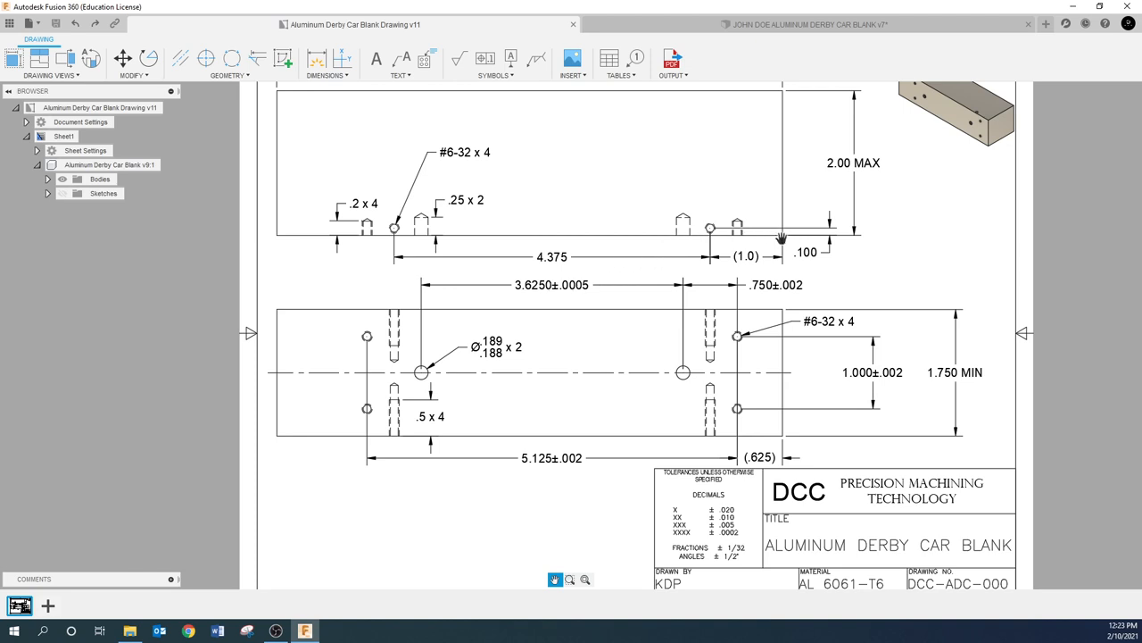
mouse_move(379, 235)
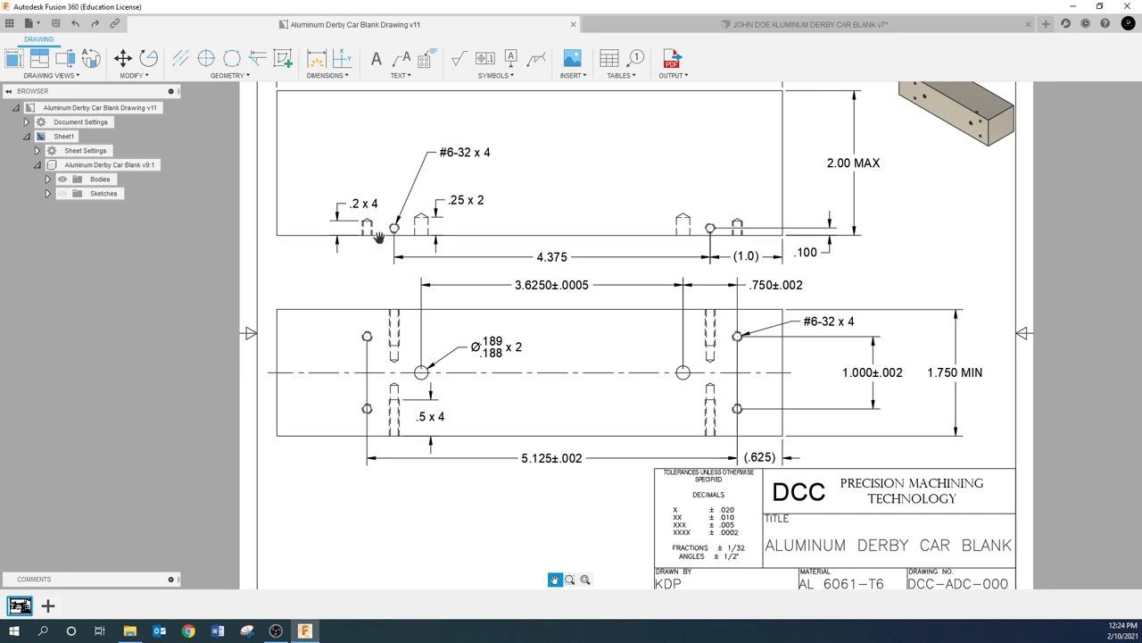
mouse_move(279, 235)
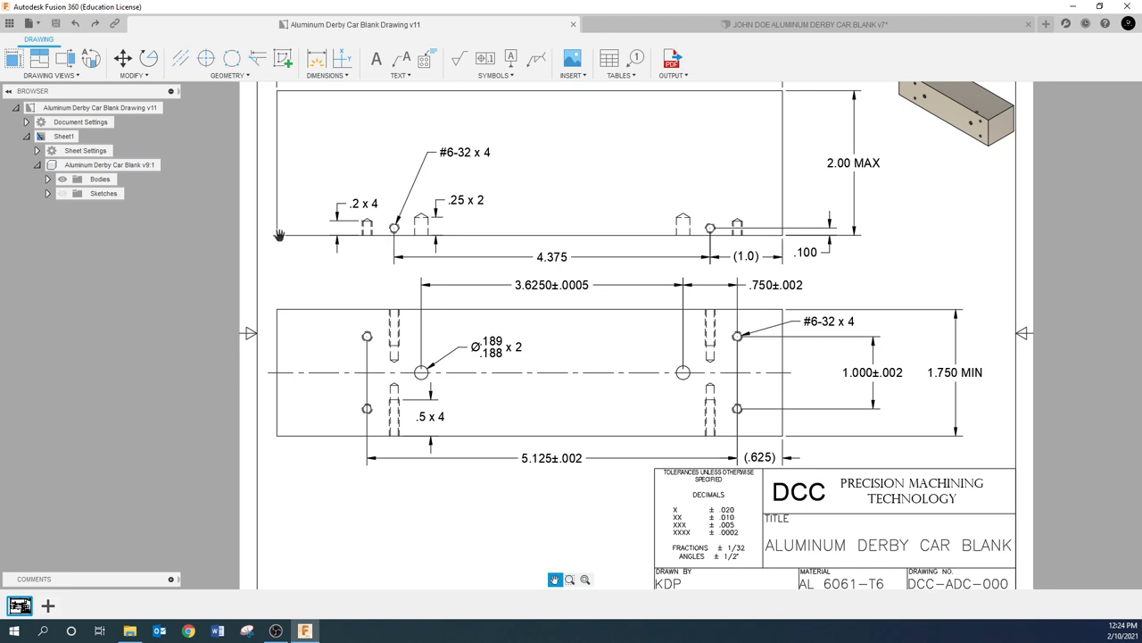
mouse_move(279, 239)
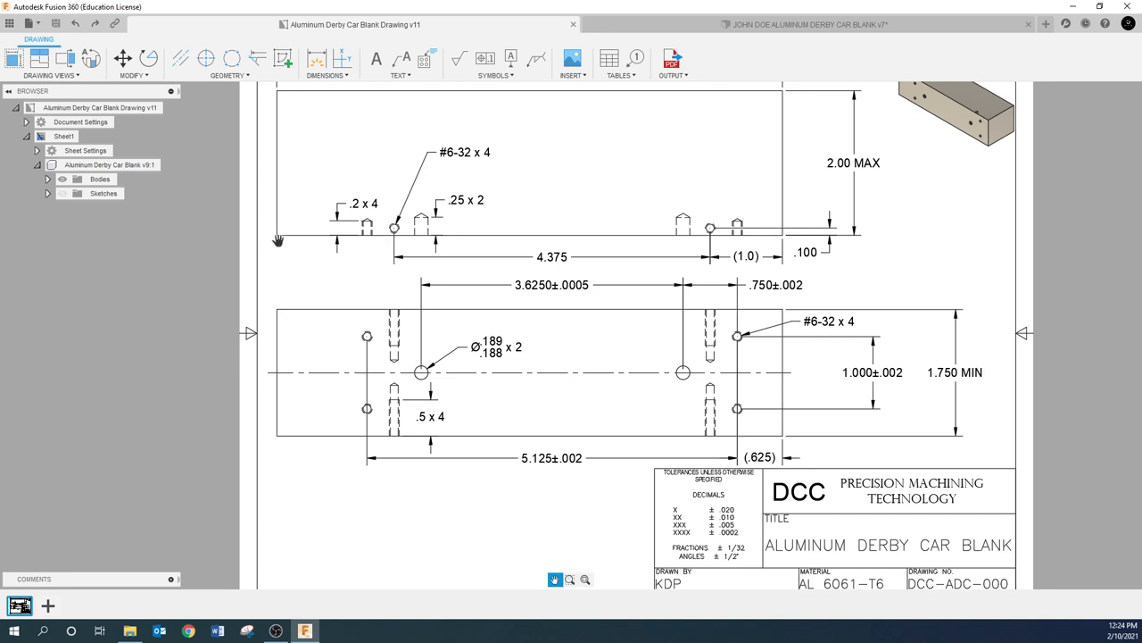
mouse_move(290, 241)
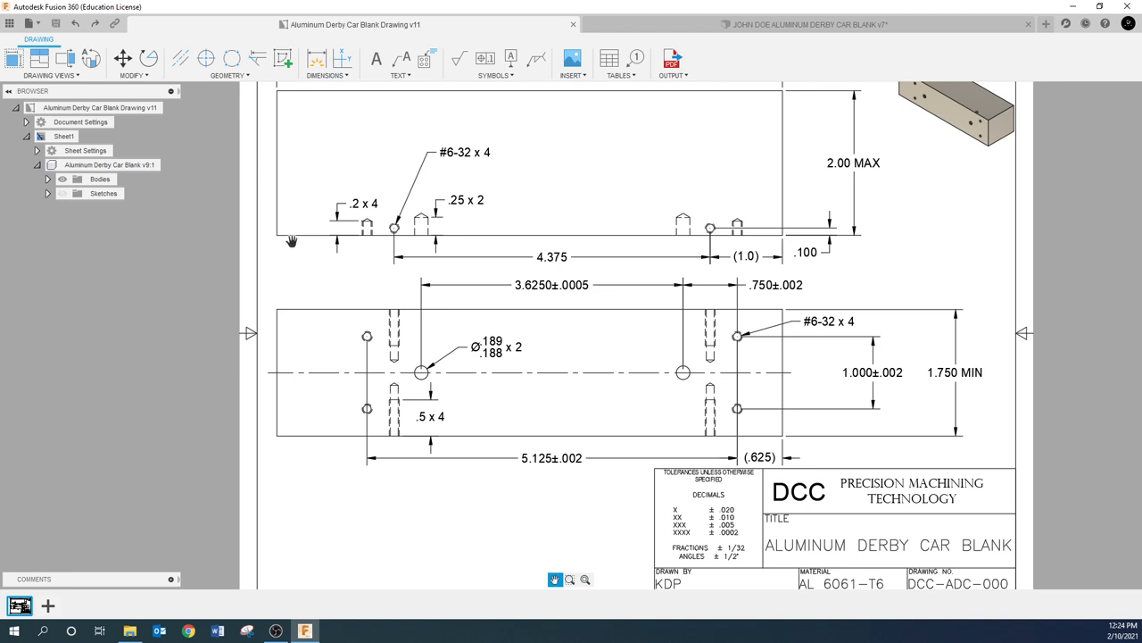
mouse_move(293, 231)
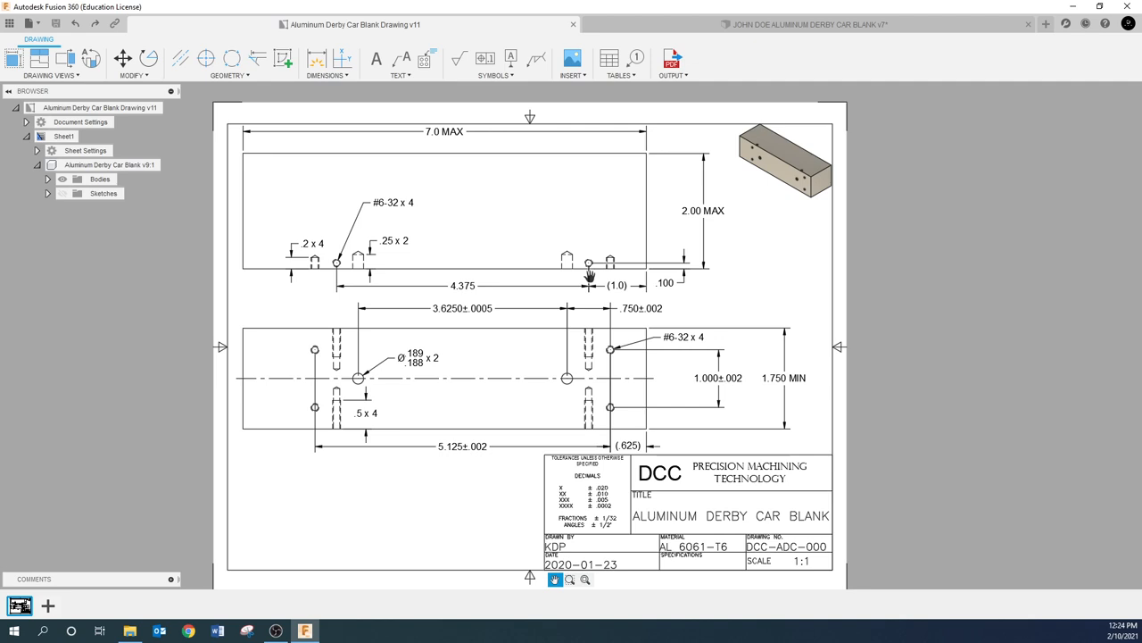
mouse_move(541, 283)
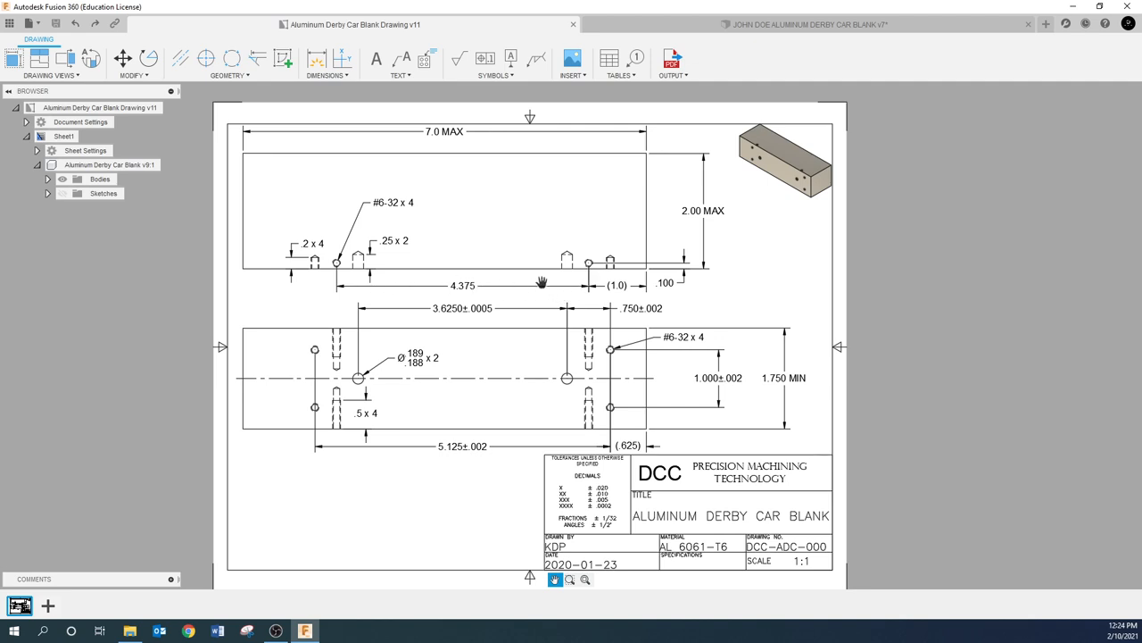
mouse_move(536, 354)
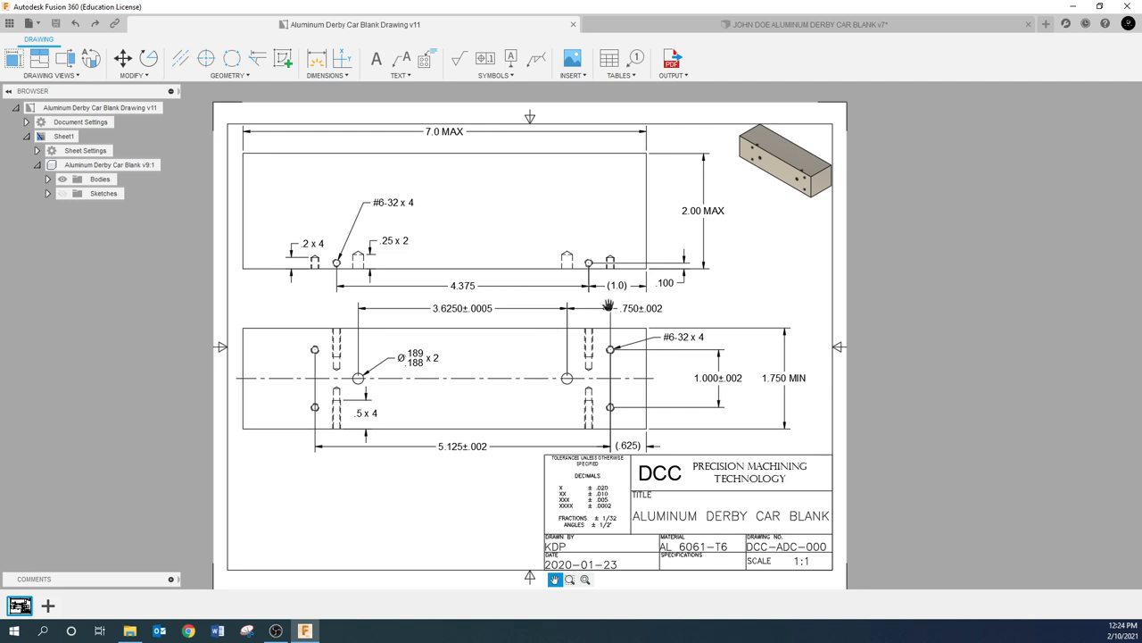
mouse_move(651, 271)
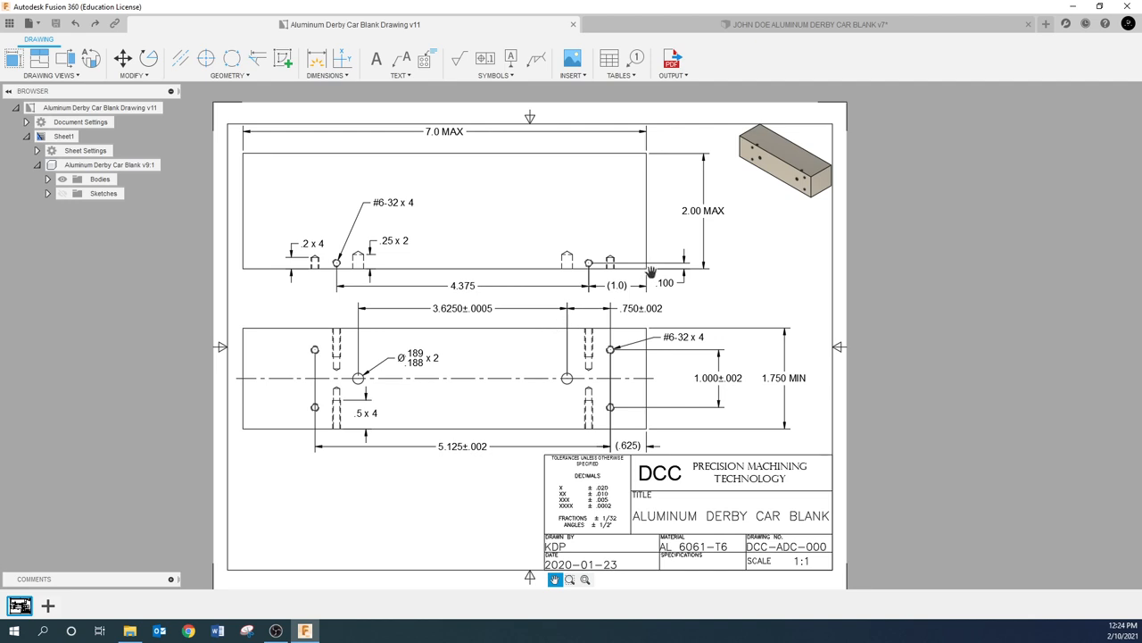
mouse_move(646, 278)
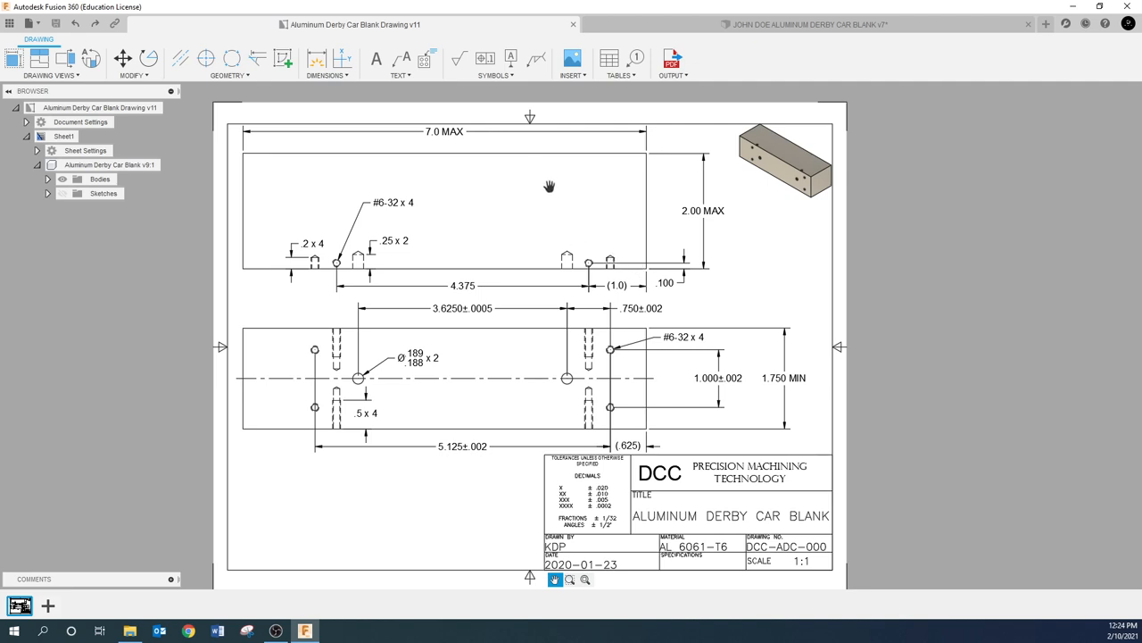
mouse_move(600, 407)
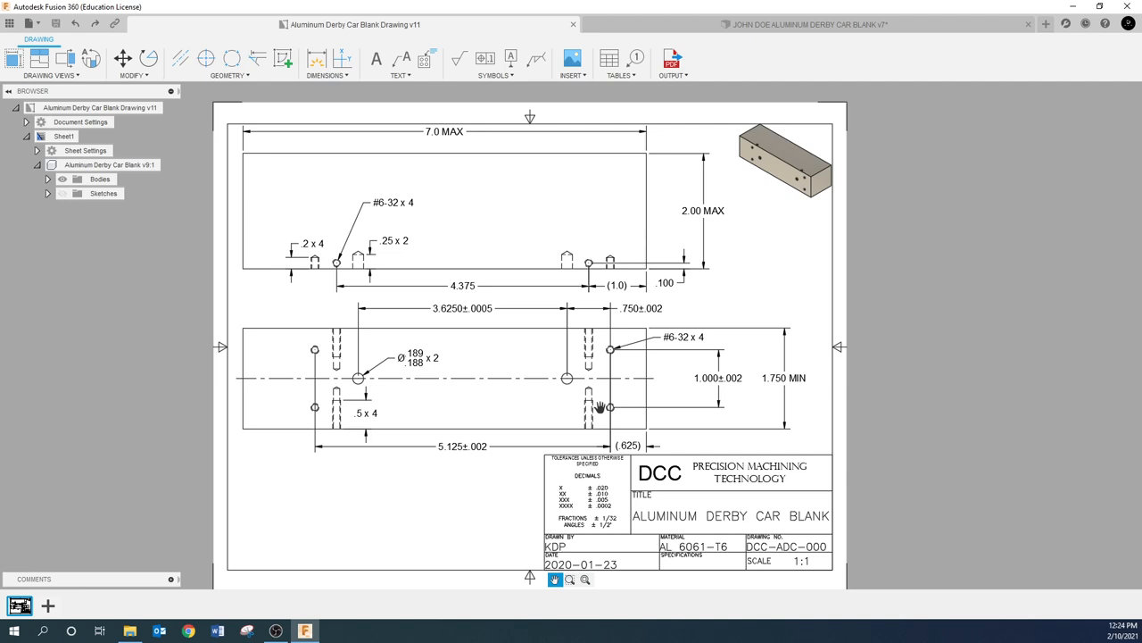
mouse_move(282, 355)
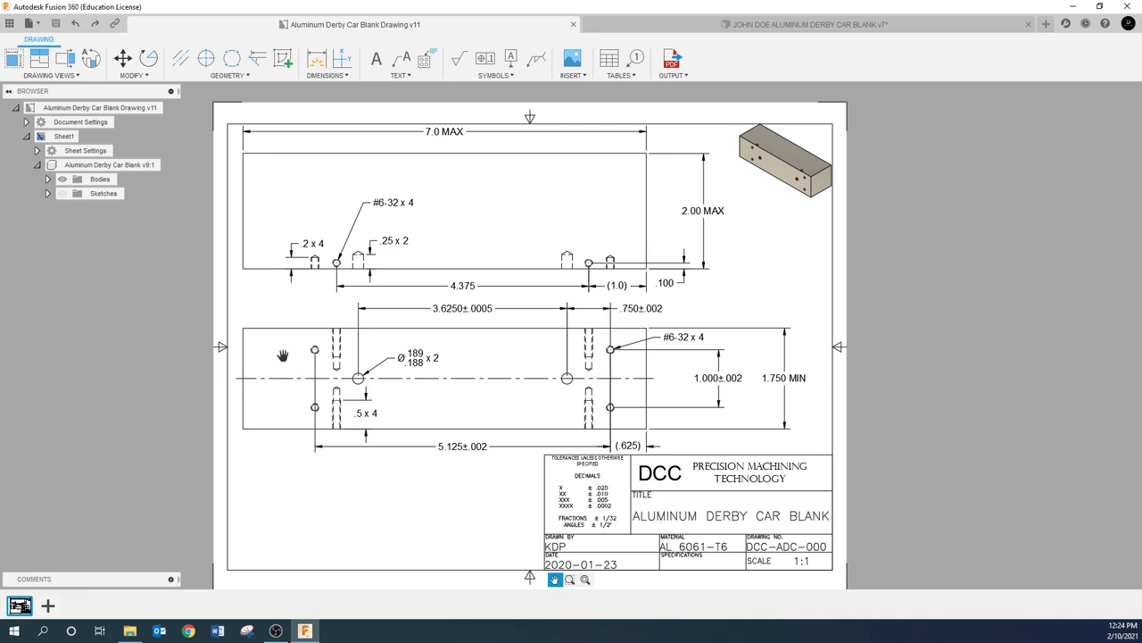
mouse_move(319, 384)
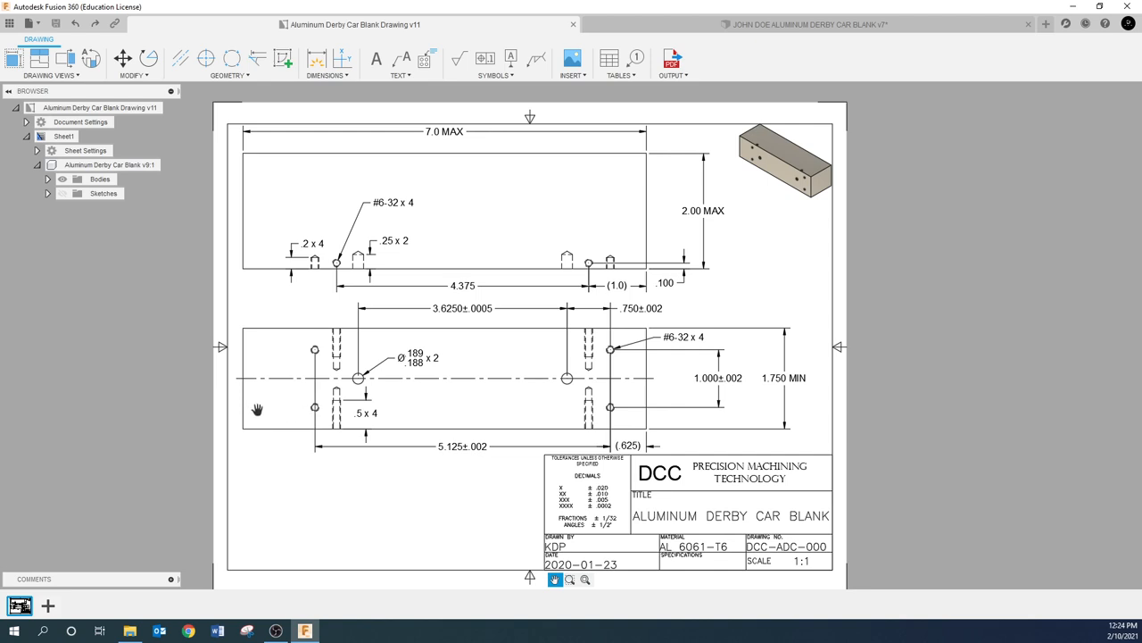
mouse_move(622, 407)
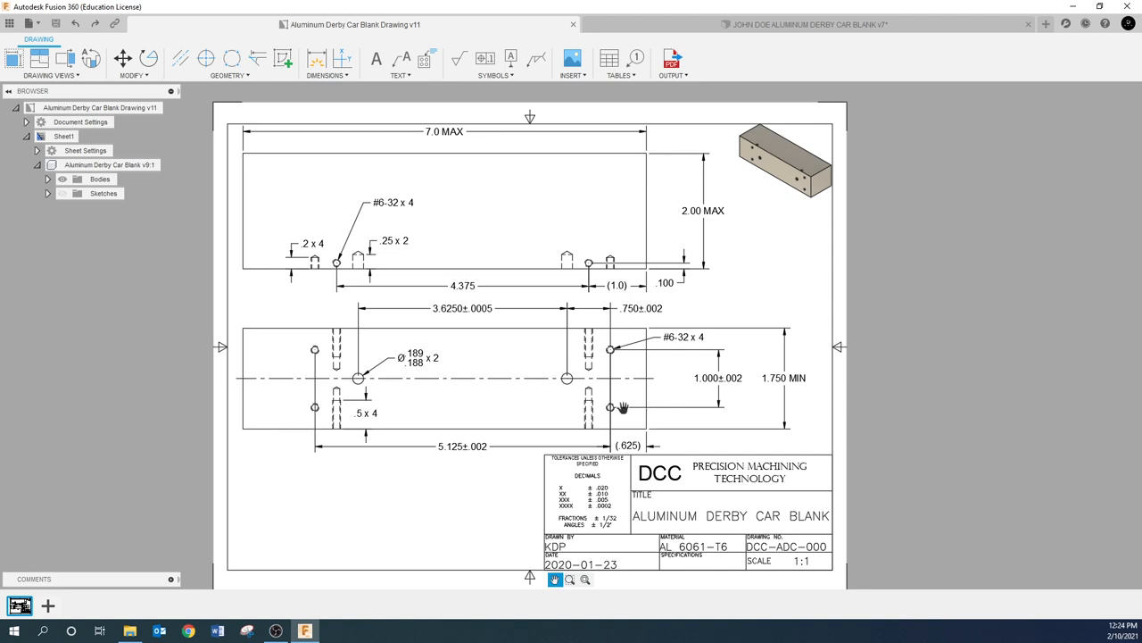
mouse_move(627, 409)
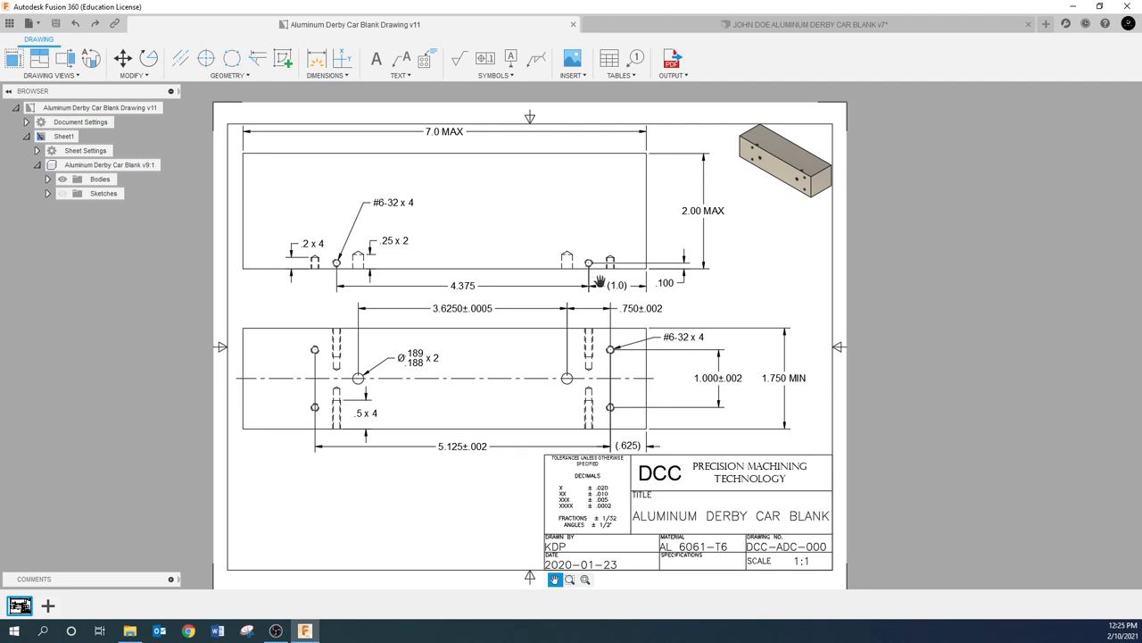
mouse_move(640, 270)
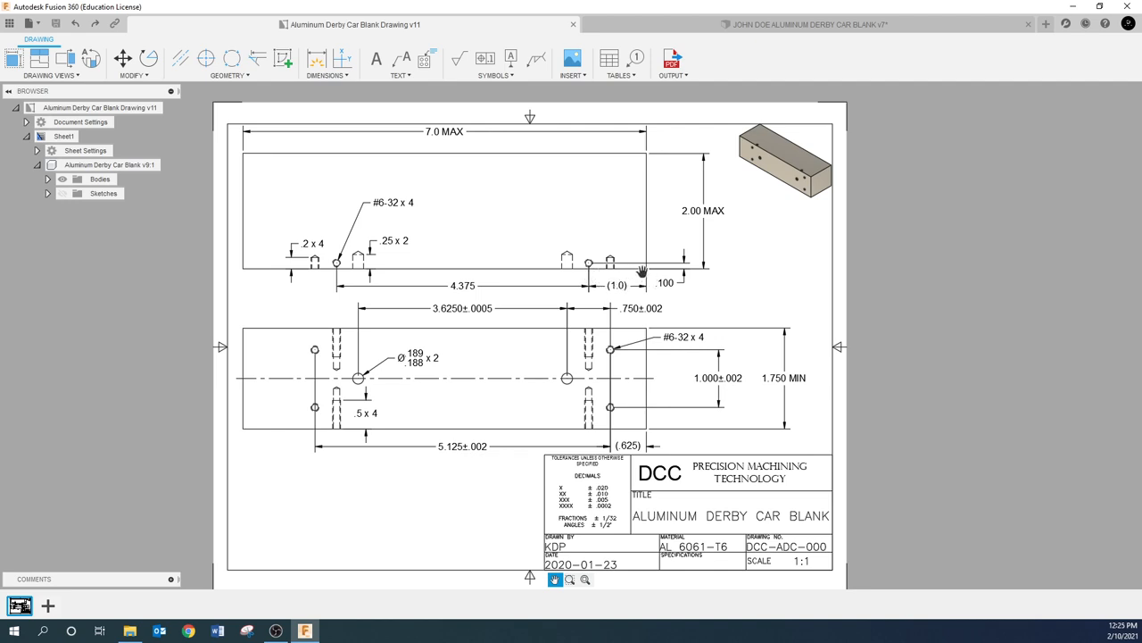
mouse_move(620, 300)
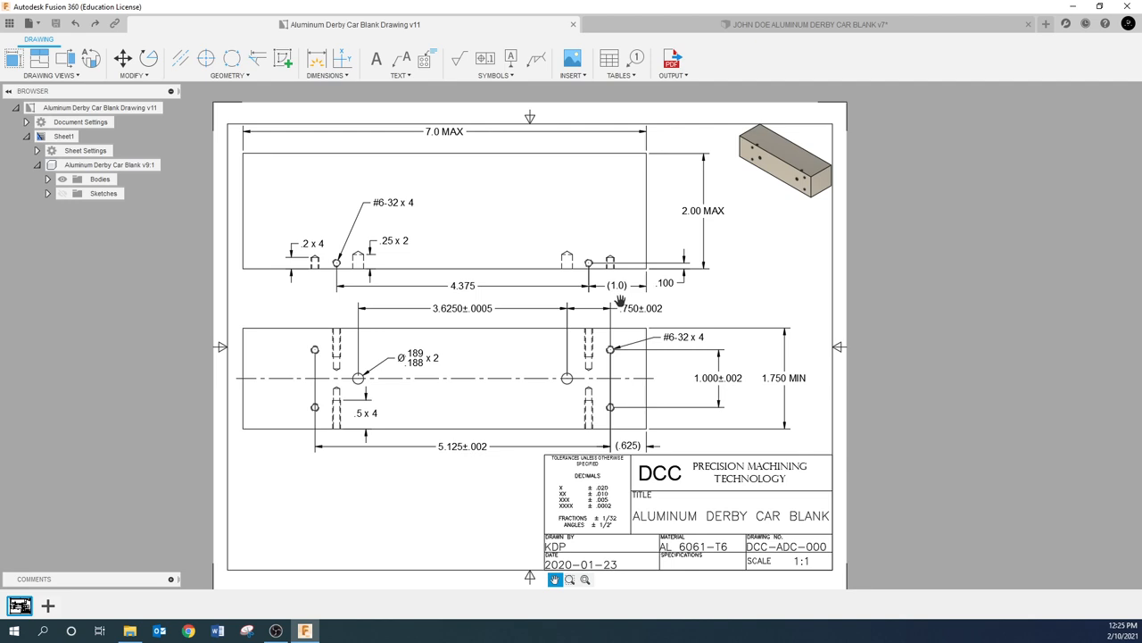
mouse_move(663, 84)
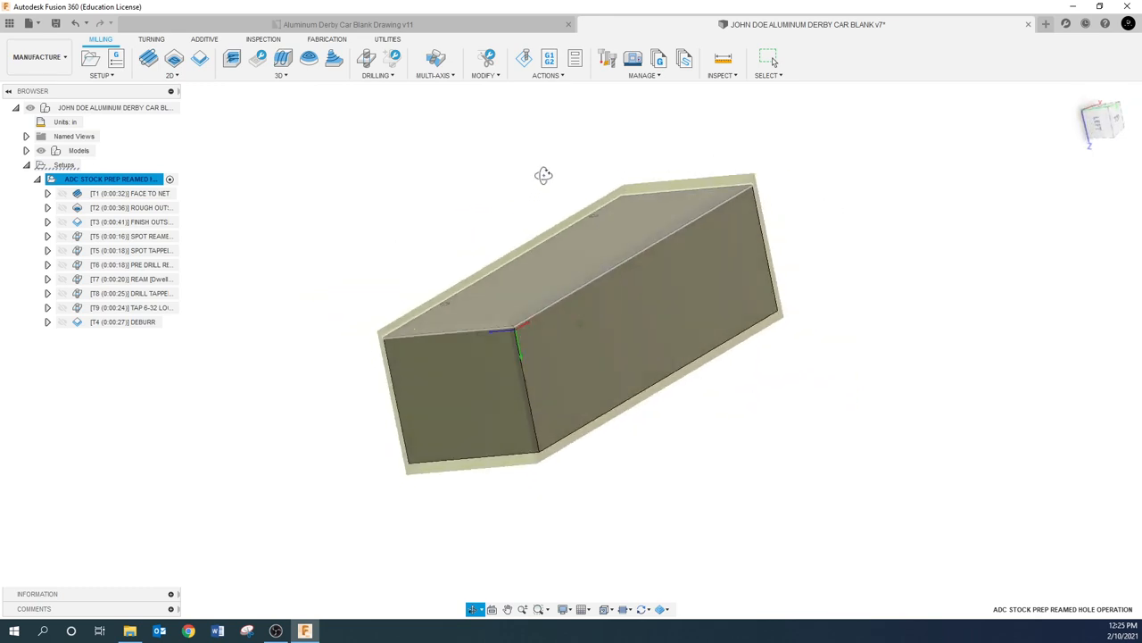
Orbit the blank to another side and select the ADC Stock Prep setup to simulate.
left_click_drag(543, 175, 511, 182)
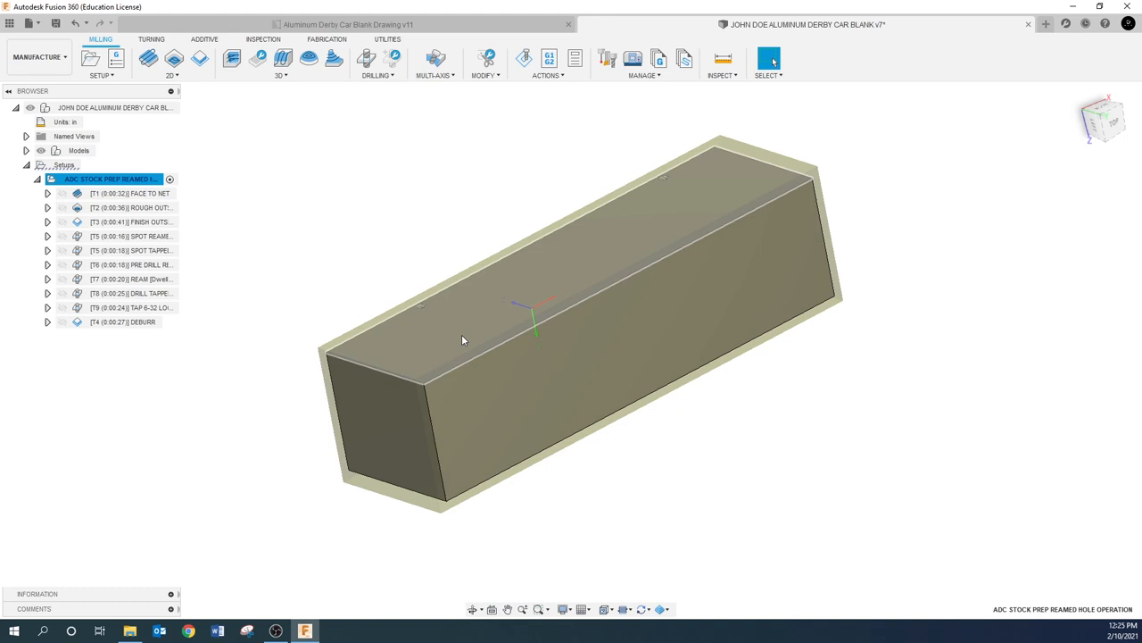
mouse_move(402, 339)
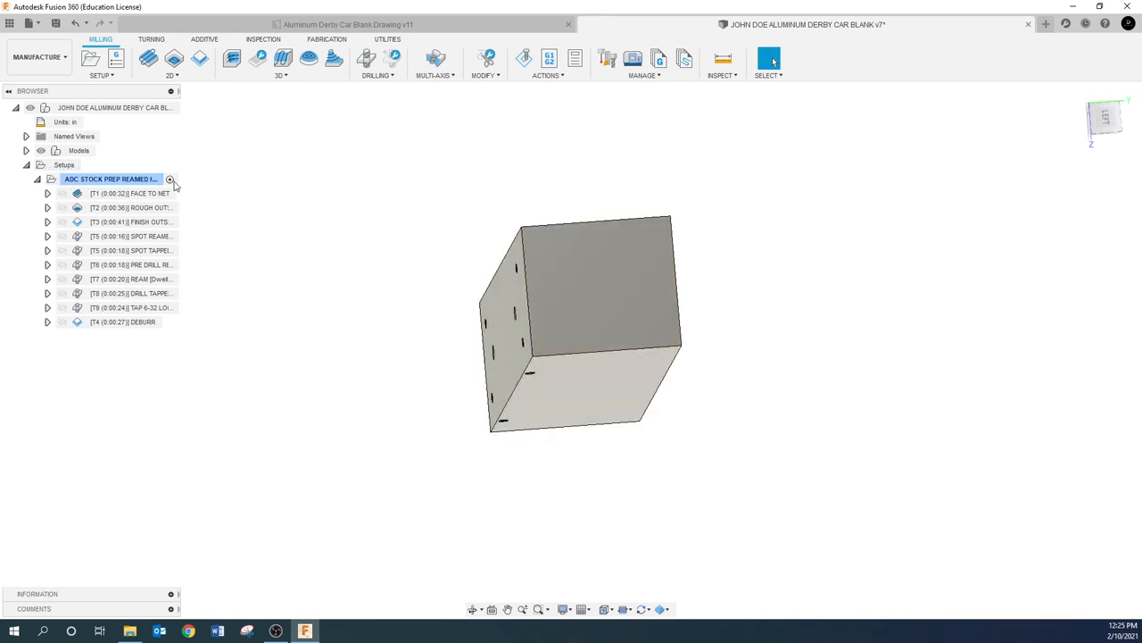
left_click(524, 58)
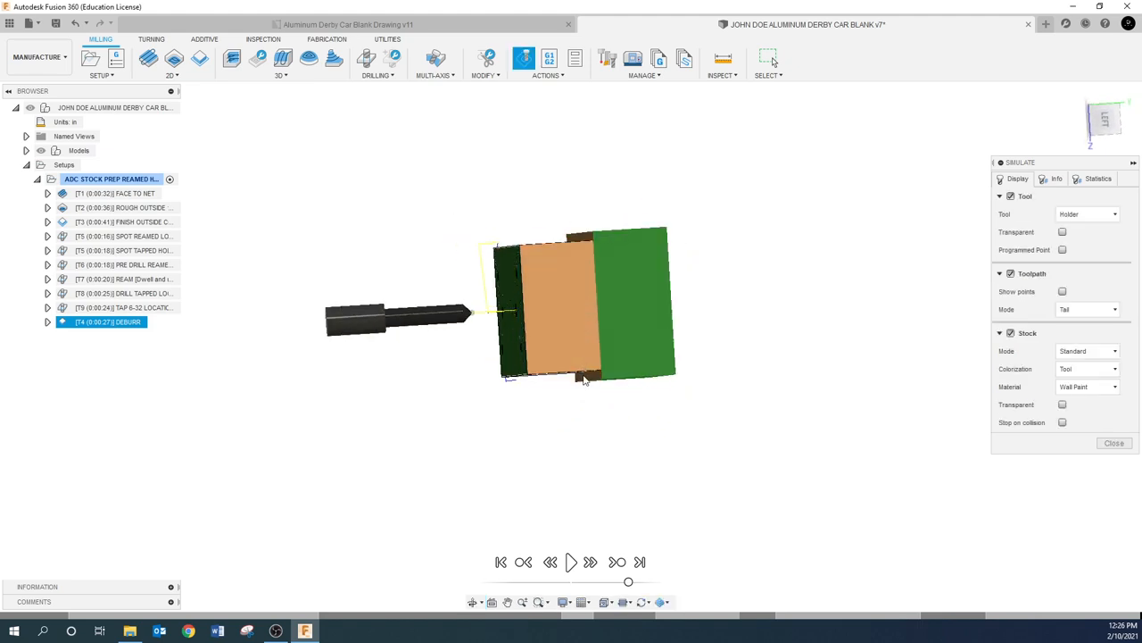
mouse_move(515, 323)
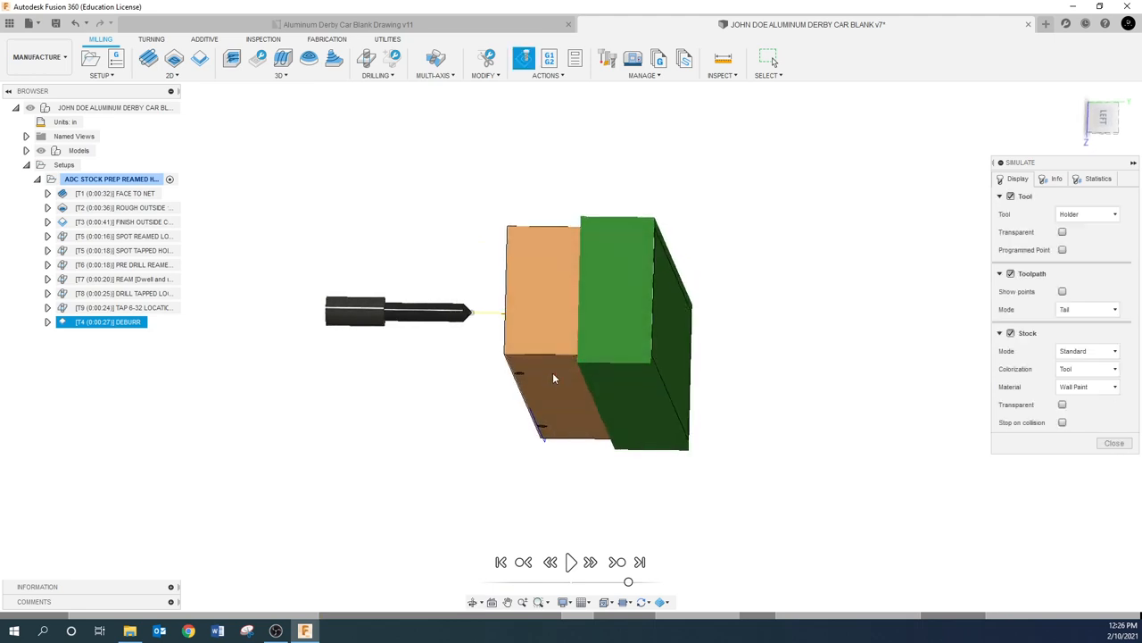
mouse_move(555, 378)
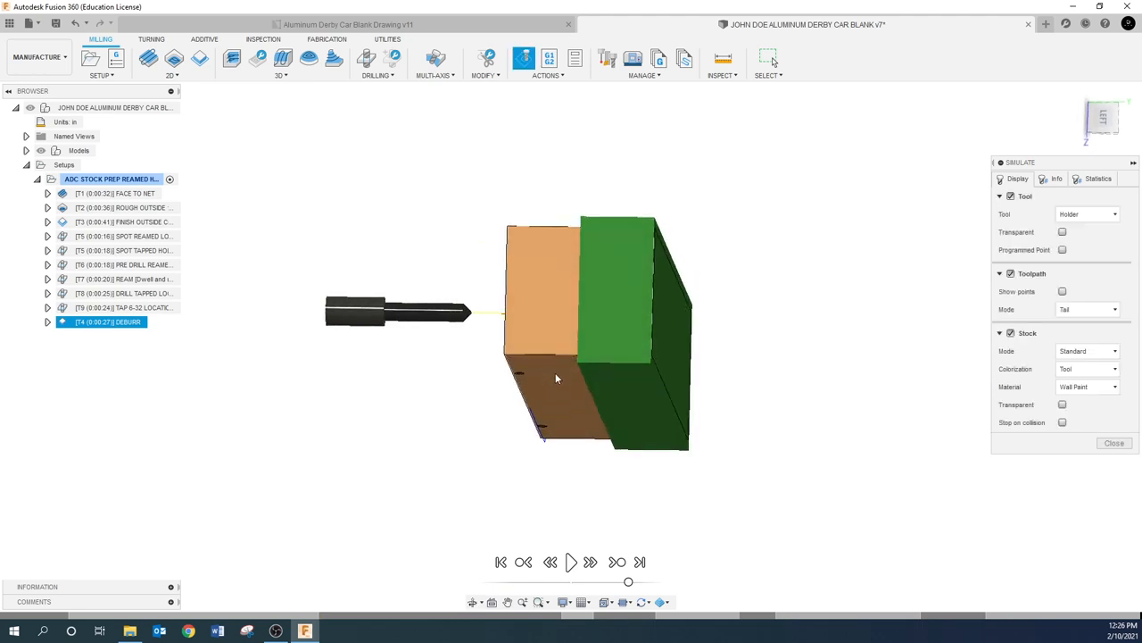
Orbit the simulated stock to inspect its machined faces, then close the simulation.
left_click_drag(556, 379, 638, 406)
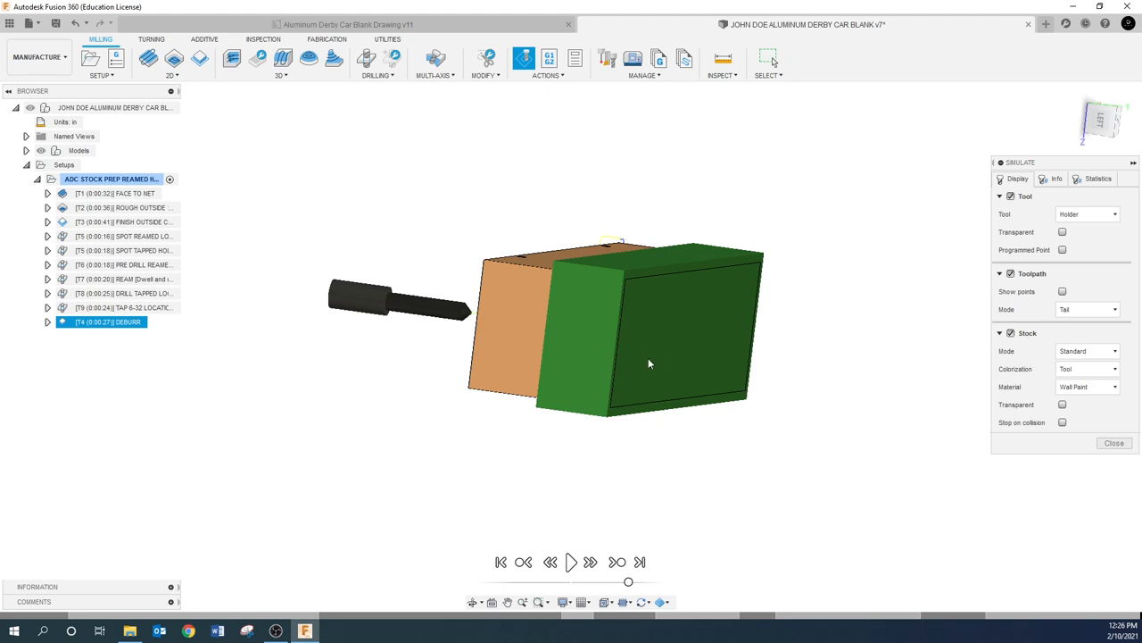
mouse_move(672, 356)
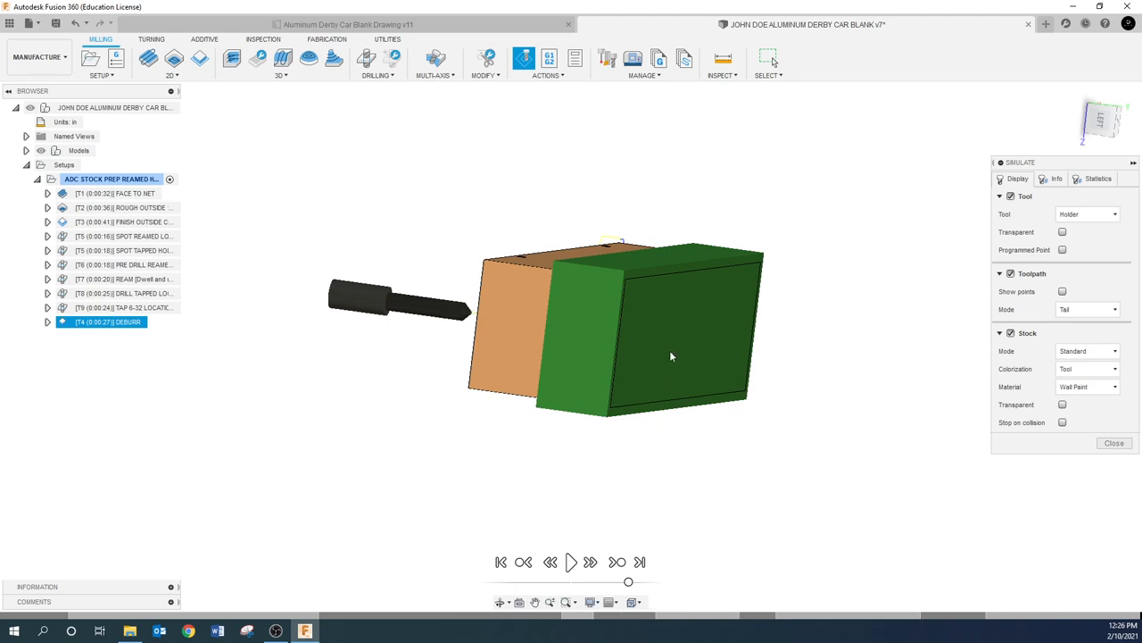
mouse_move(783, 389)
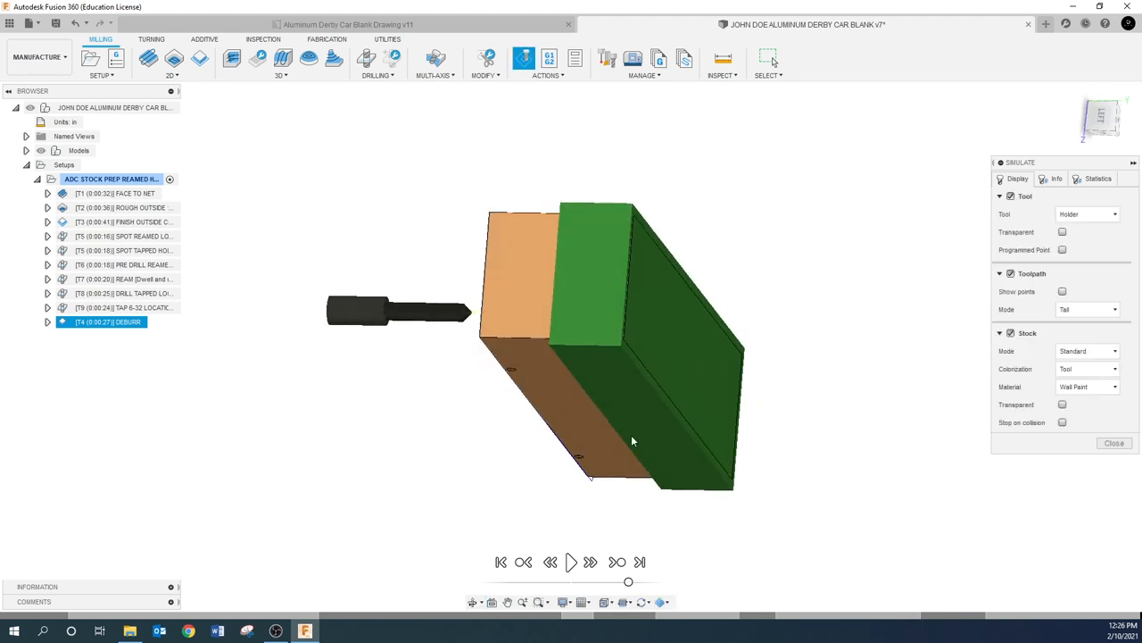
mouse_move(675, 349)
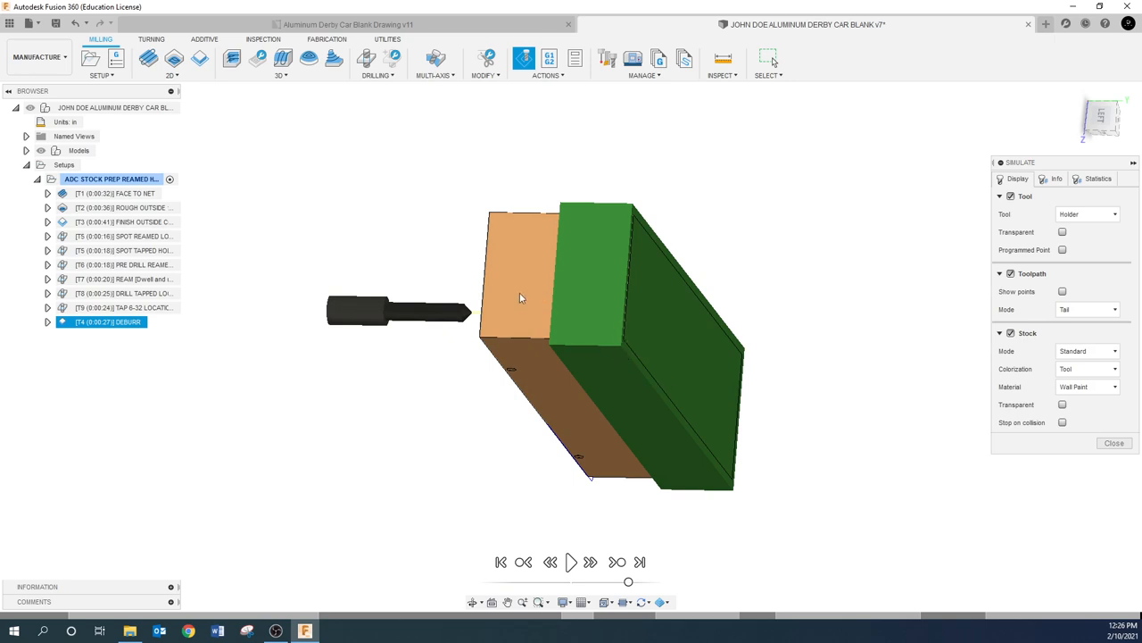
mouse_move(557, 403)
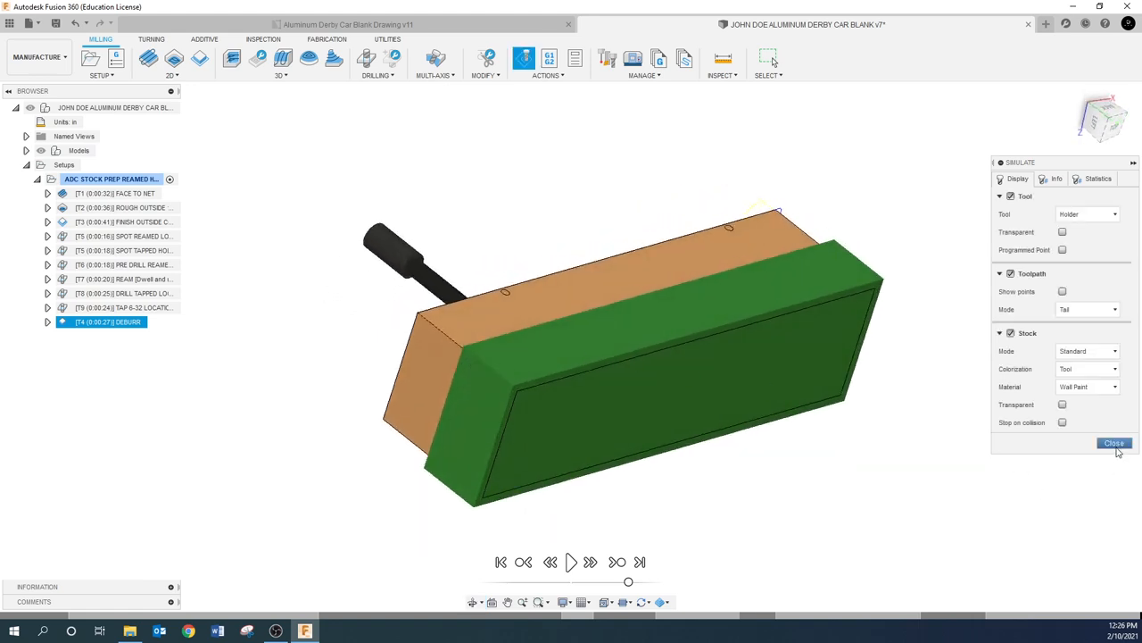
left_click(1115, 442)
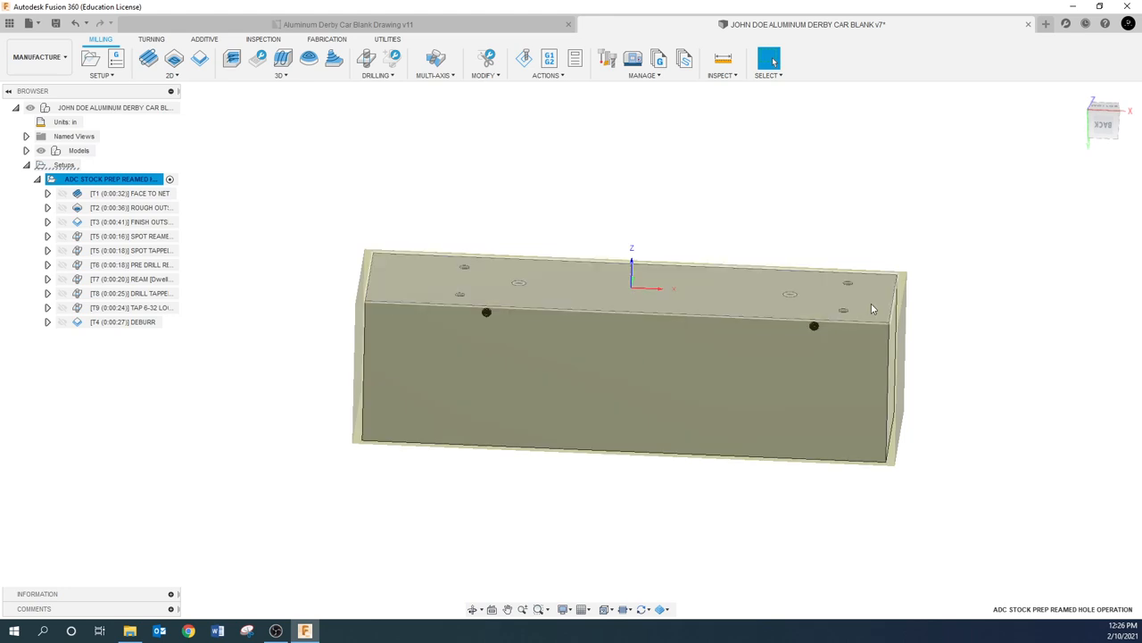
mouse_move(397, 284)
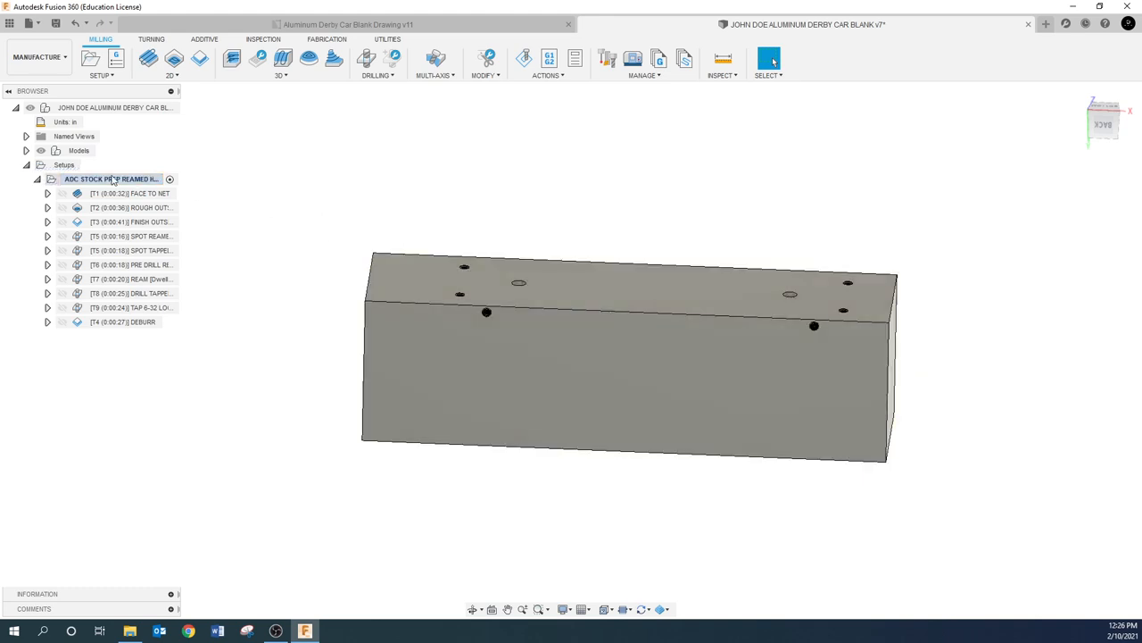
Collapse the ADC Stock Prep Reamed Hole setup's operations and start a new Setup3.
left_click(38, 178)
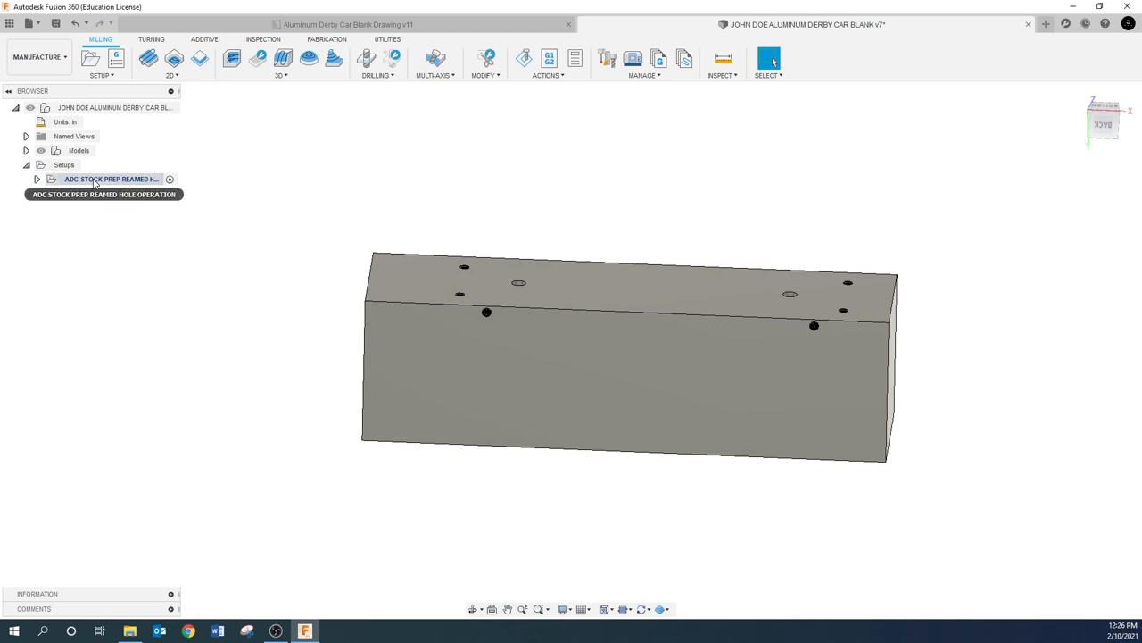
left_click(90, 58)
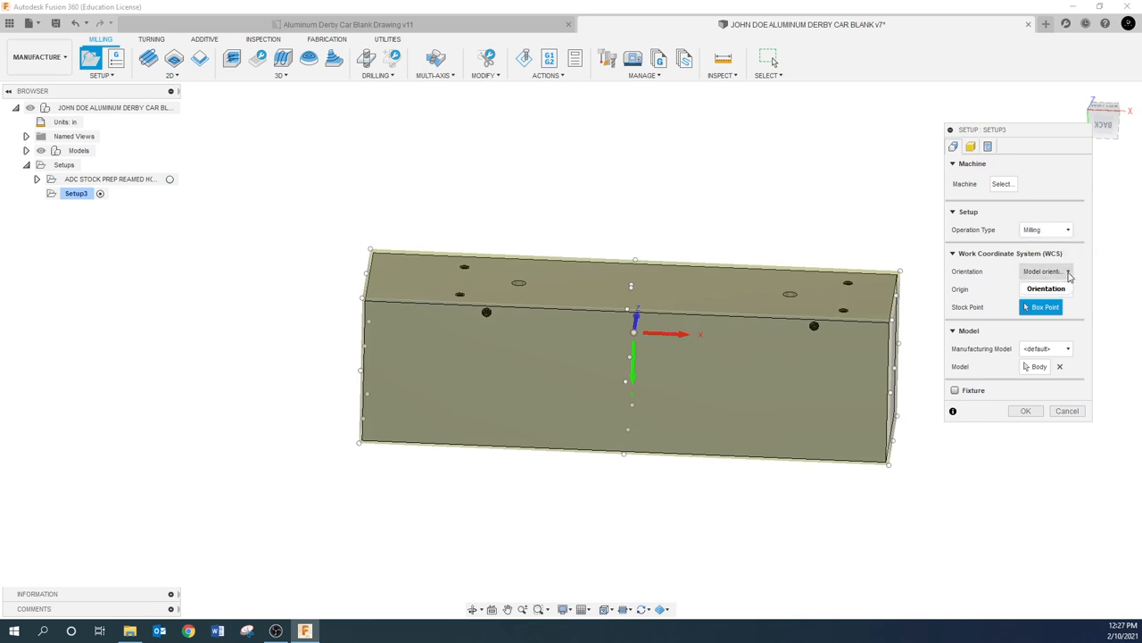
Orient Setup3 by edge-picked Z and X axes, flip X, and set the origin at the block's top corner.
left_click(1046, 271)
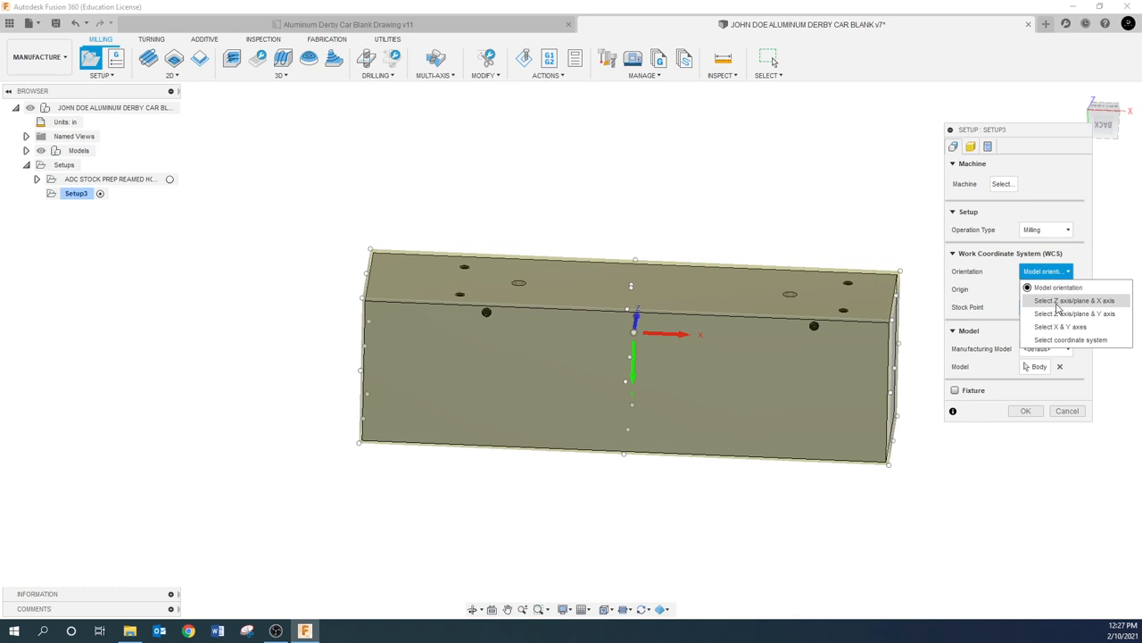
left_click(1074, 300)
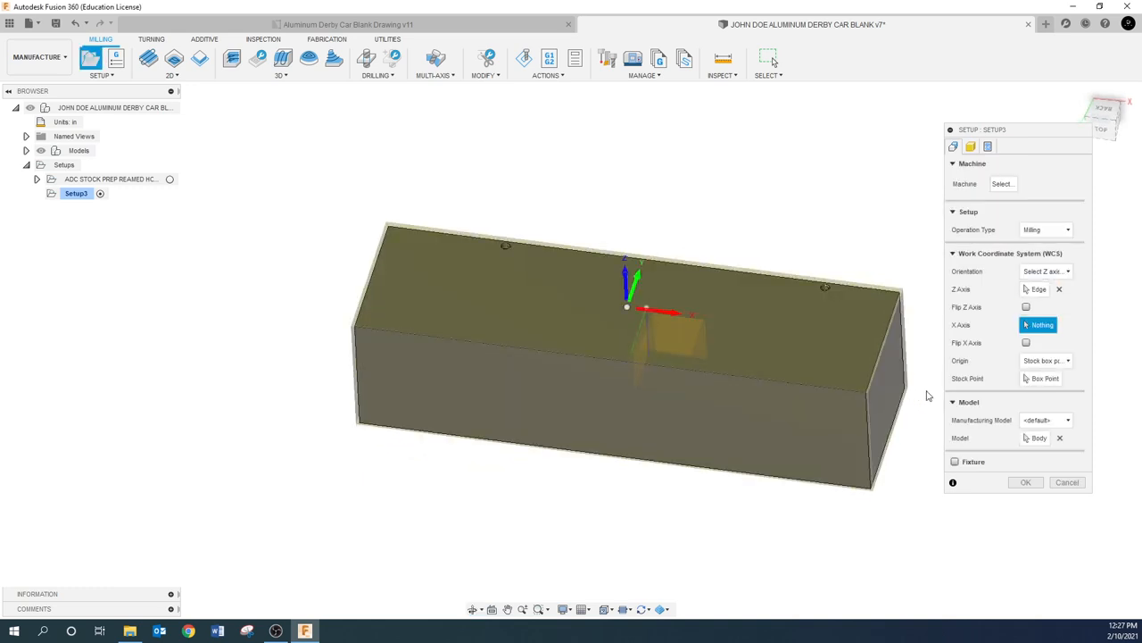
left_click(1039, 324)
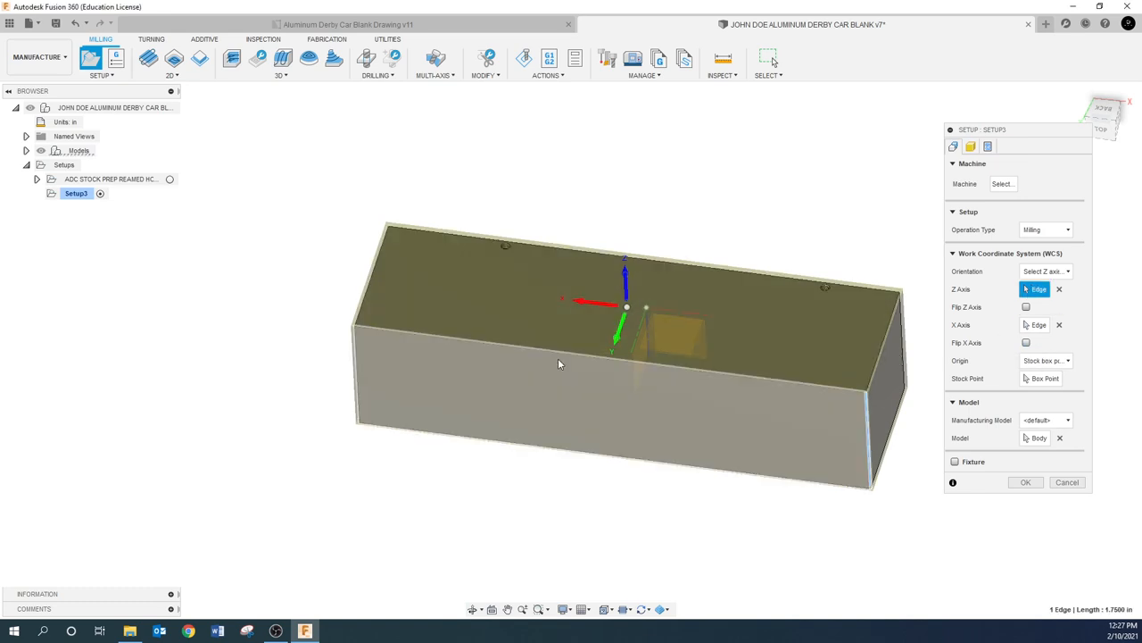
left_click(1025, 343)
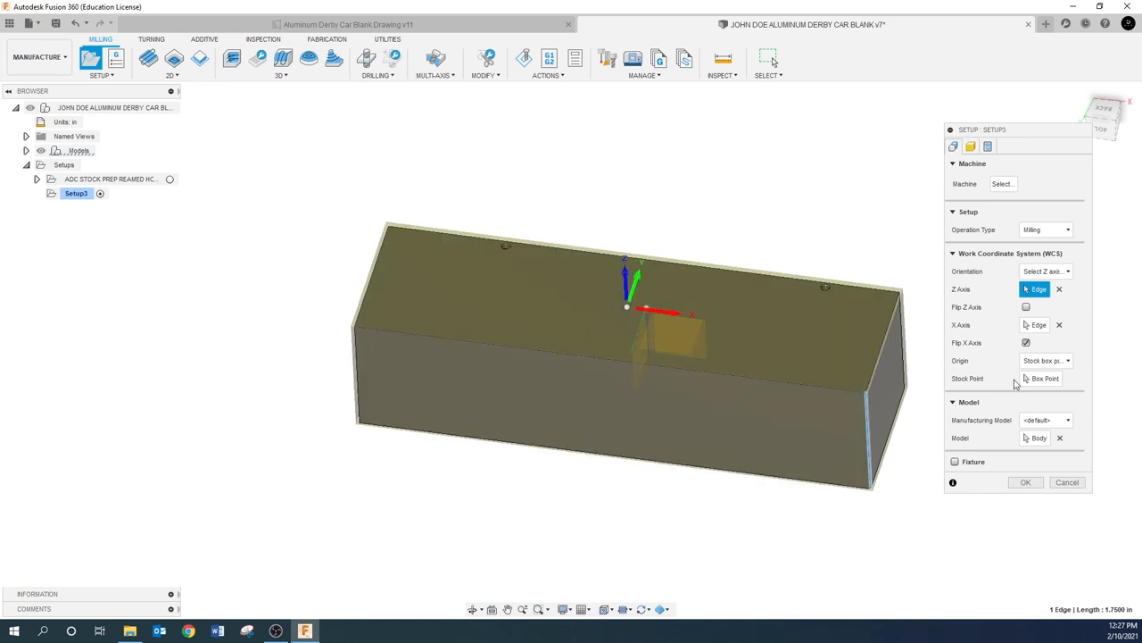
left_click(1046, 360)
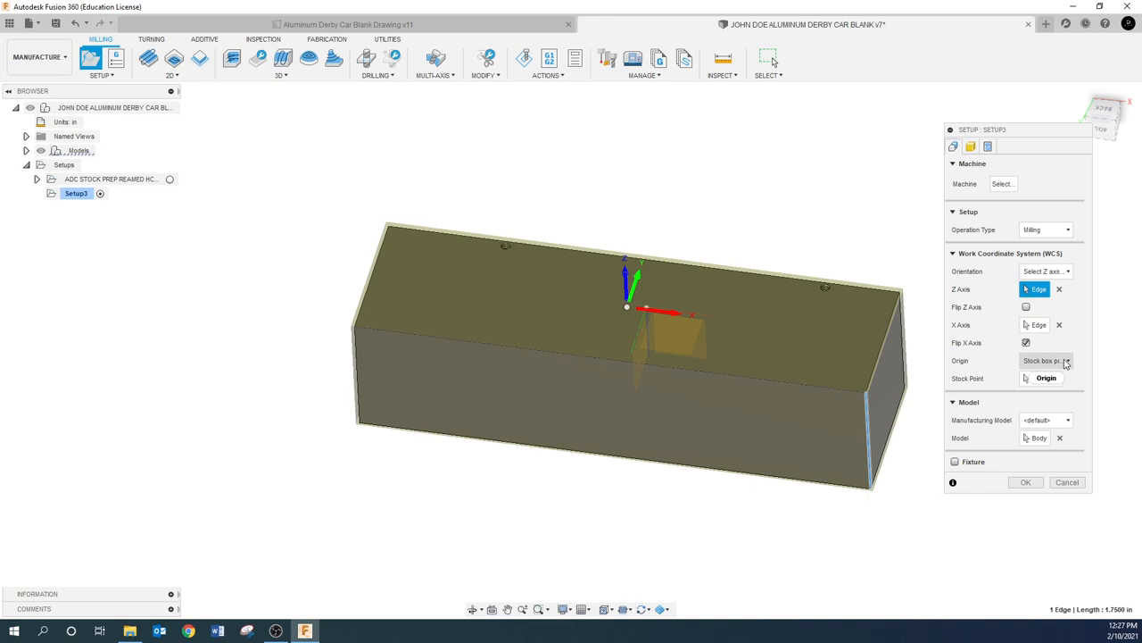
left_click(1067, 360)
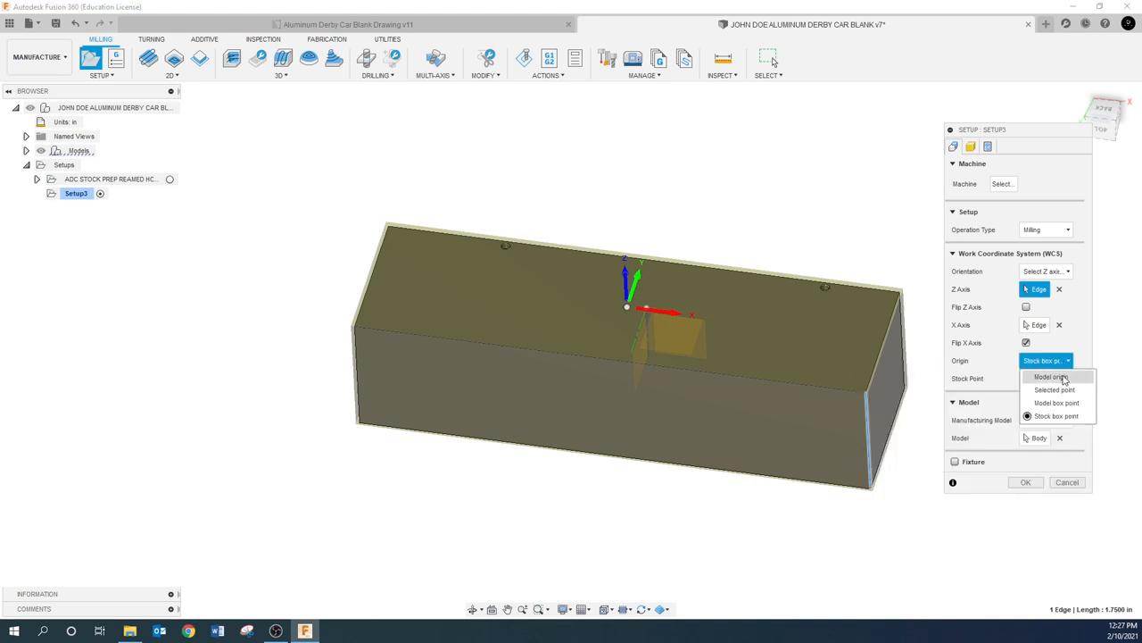
left_click(1056, 403)
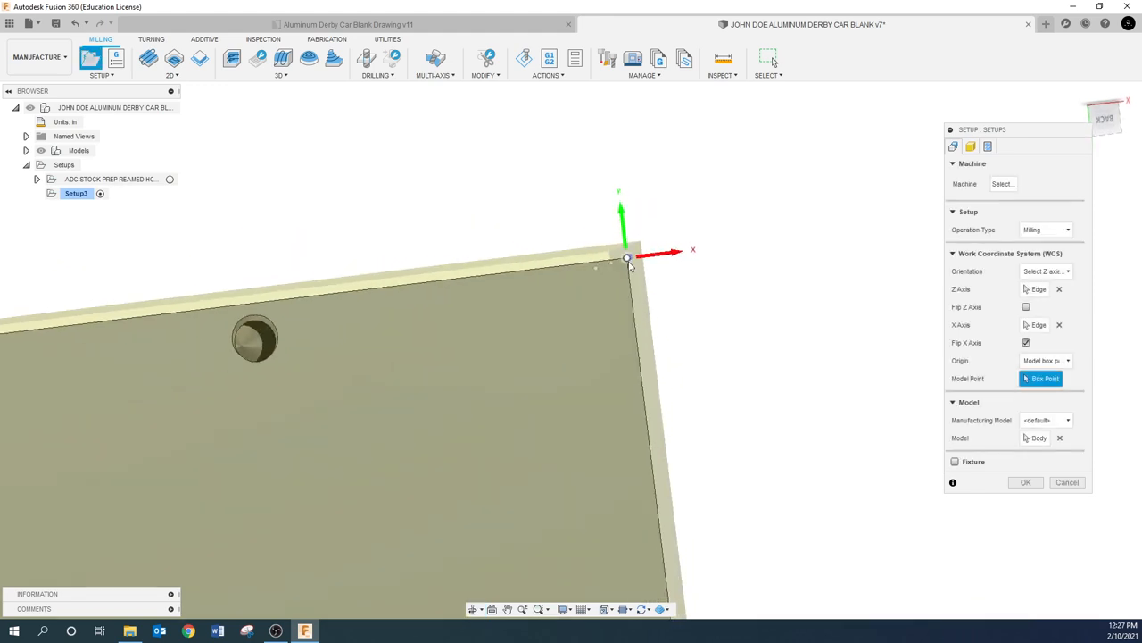
left_click(628, 257)
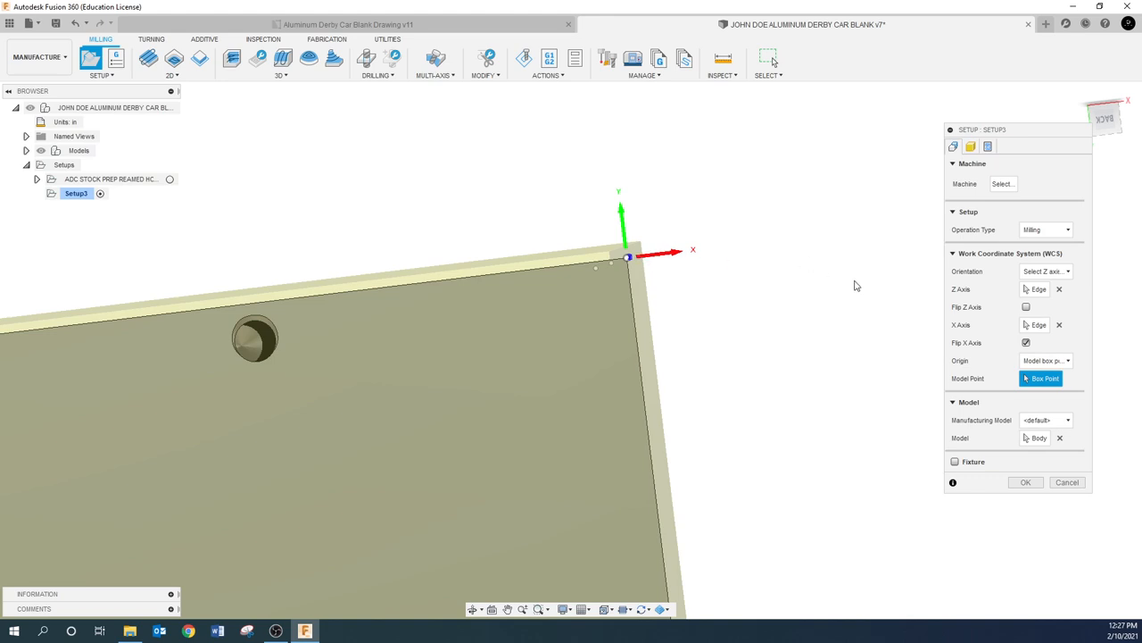
mouse_move(1038, 416)
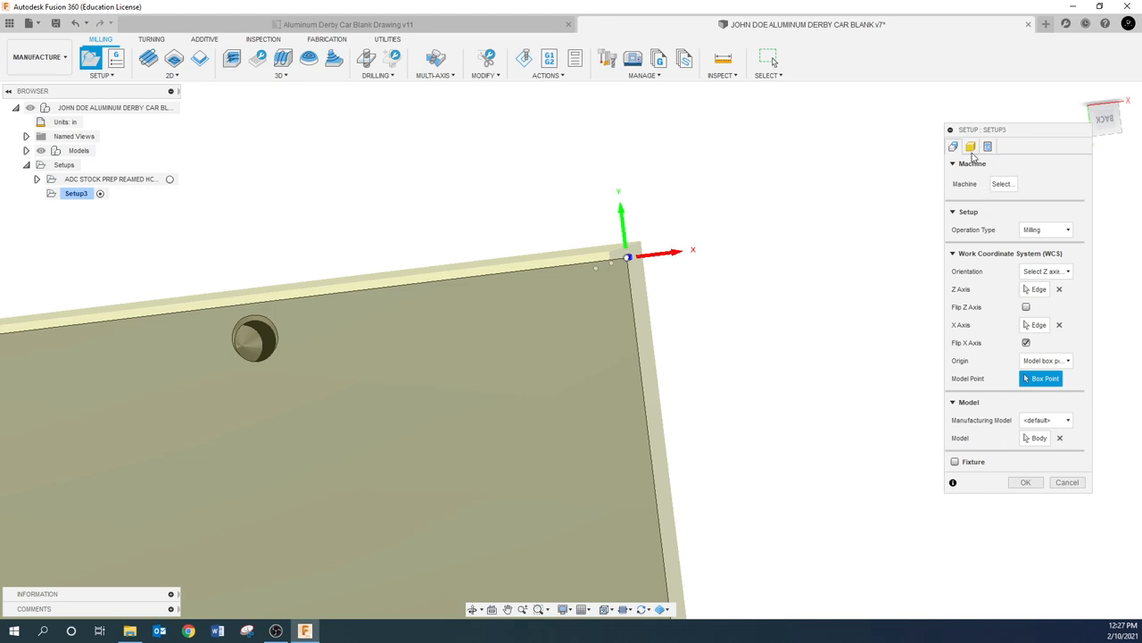
Make Setup3's stock a relative-size box with zero side and top offsets, then orbit to inspect.
left_click(970, 146)
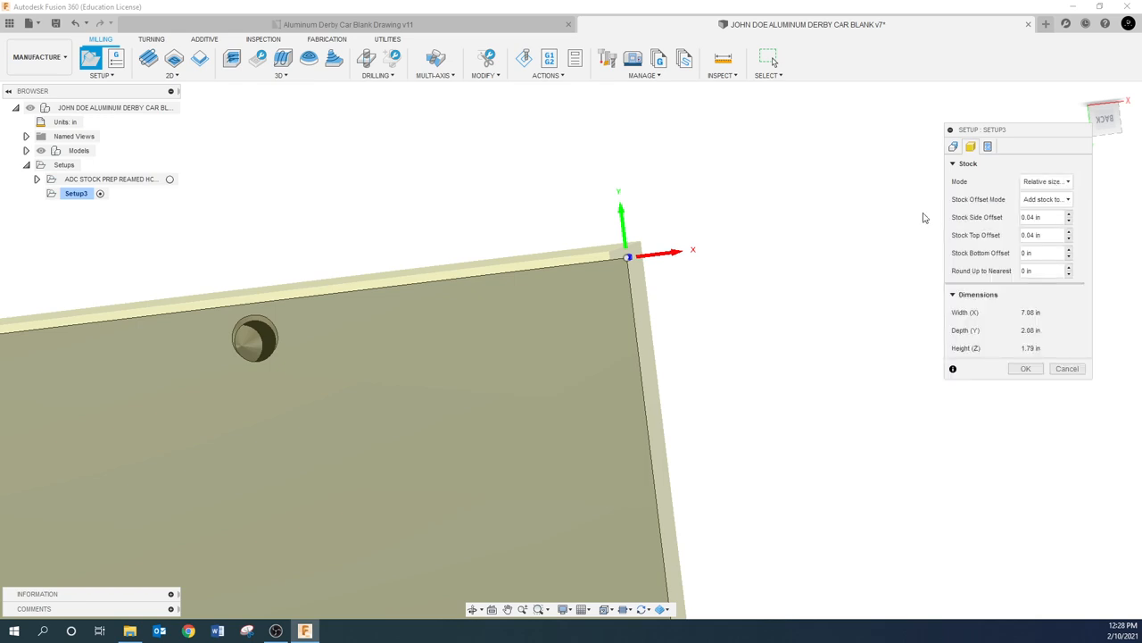
mouse_move(917, 221)
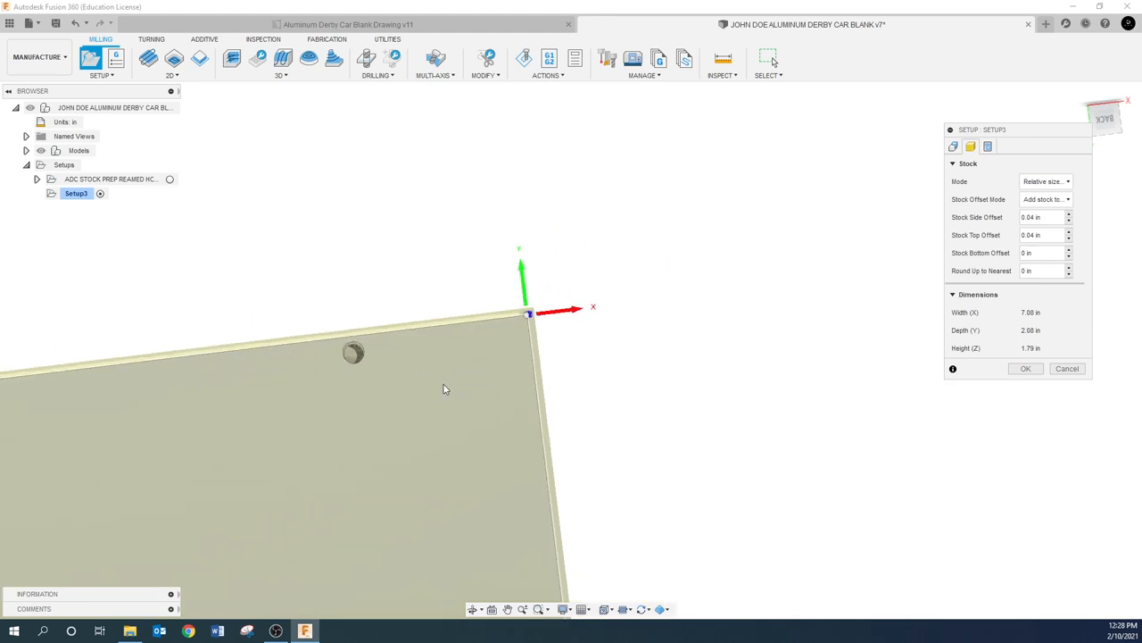
mouse_move(424, 415)
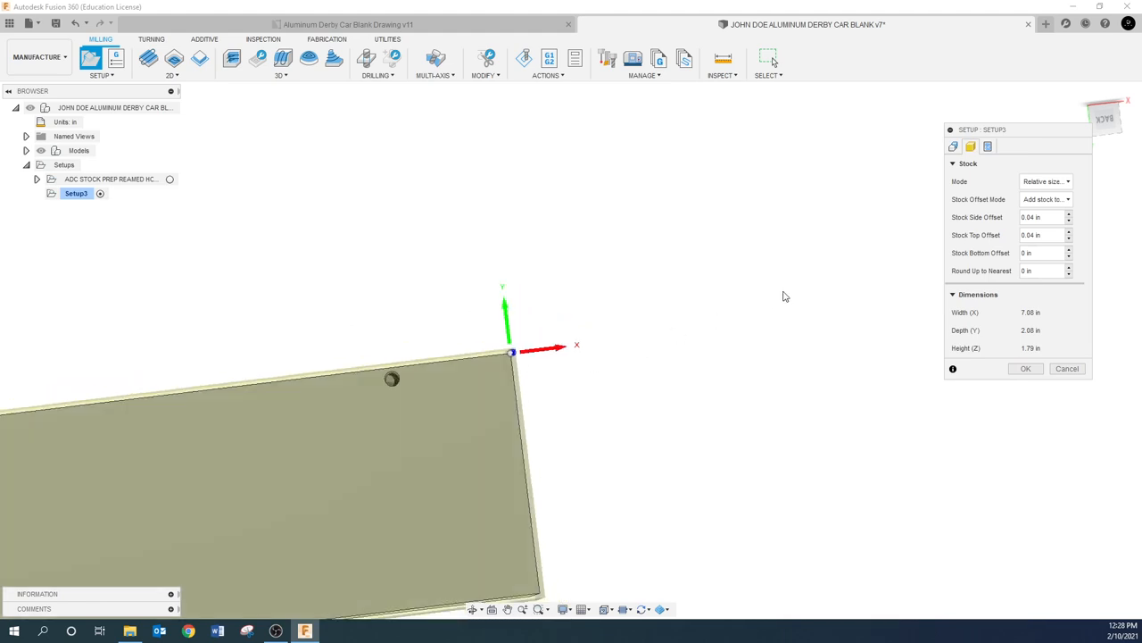
left_click(1045, 217)
type("0")
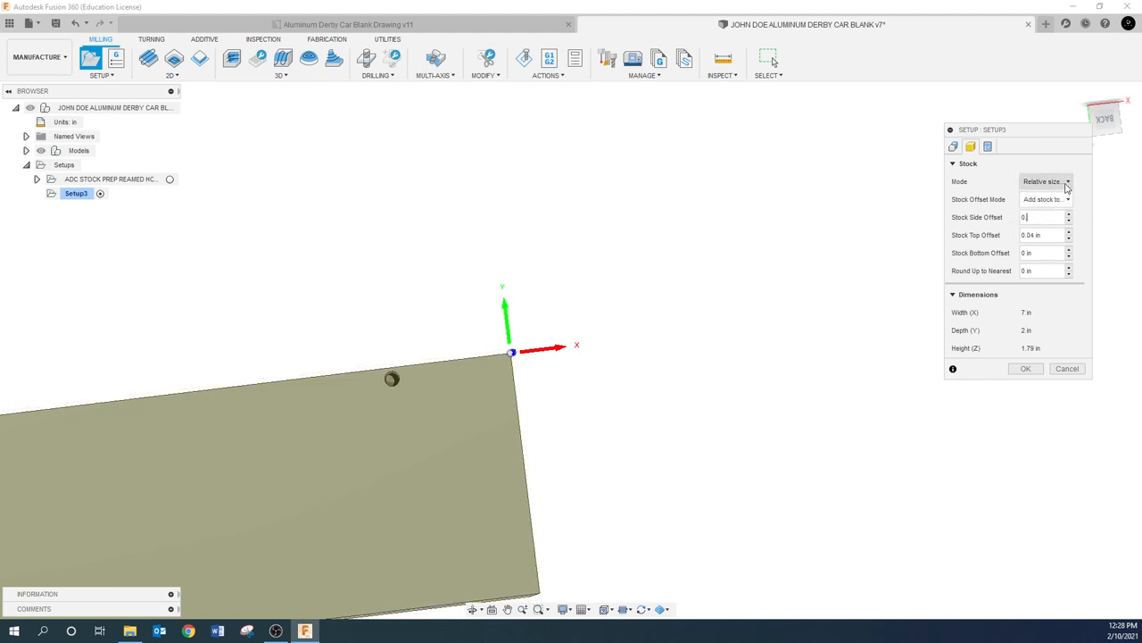
left_click(1066, 181)
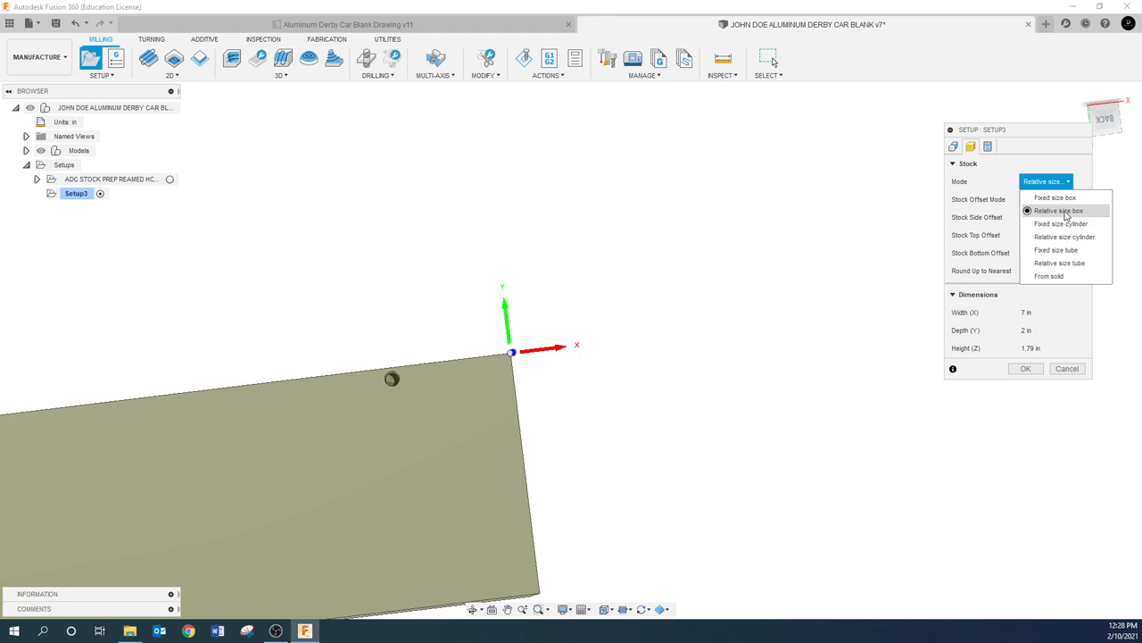
left_click(1058, 211)
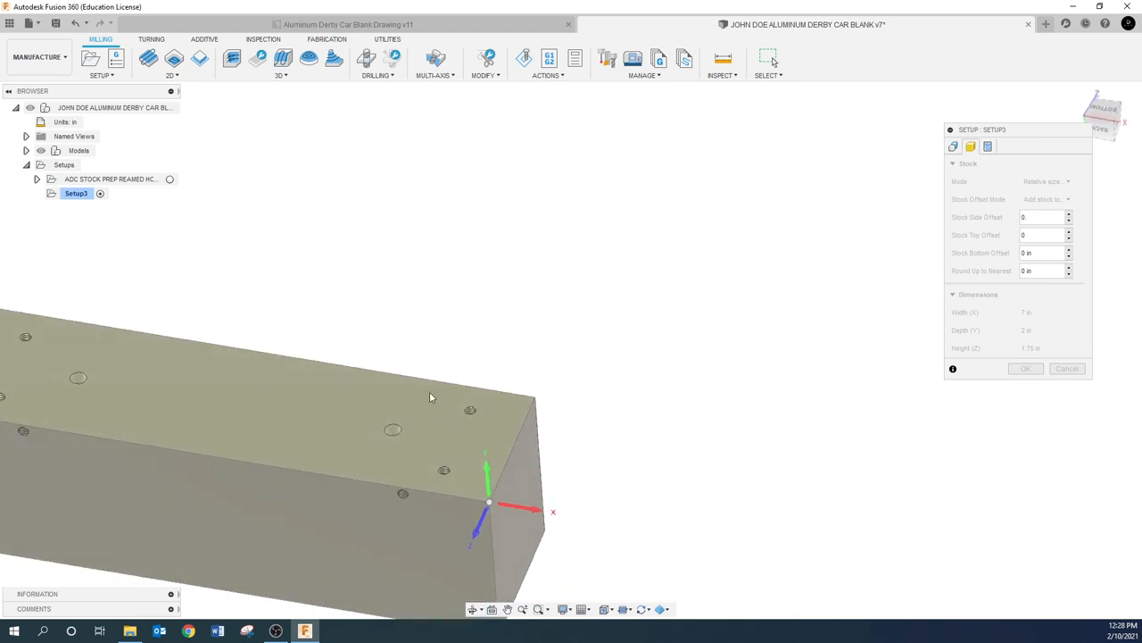
left_click_drag(430, 397, 786, 357)
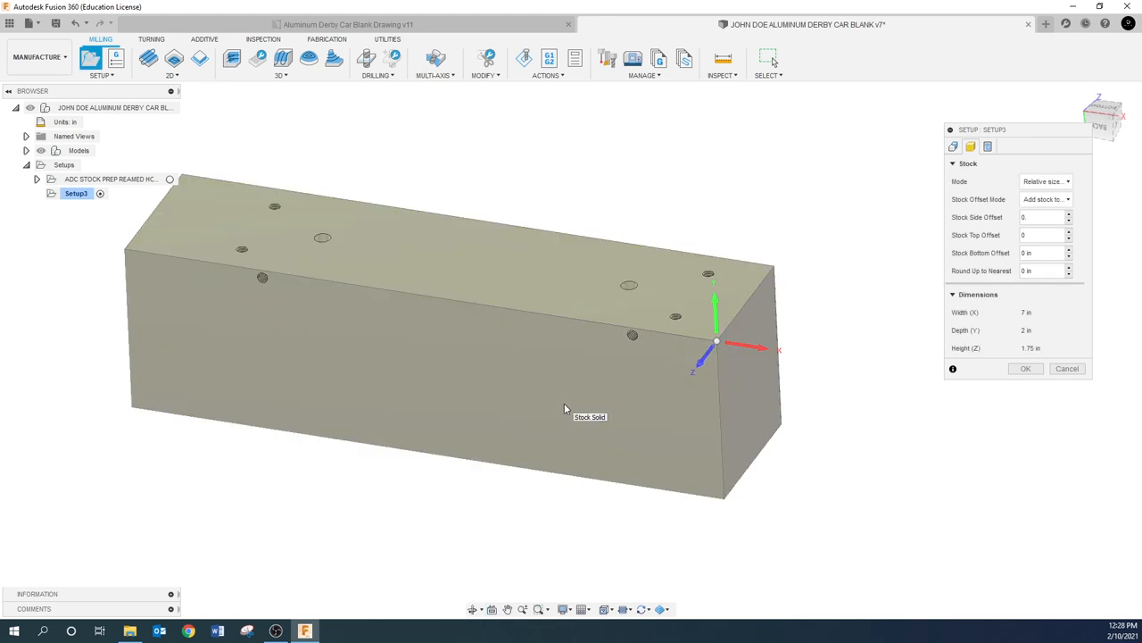
mouse_move(567, 400)
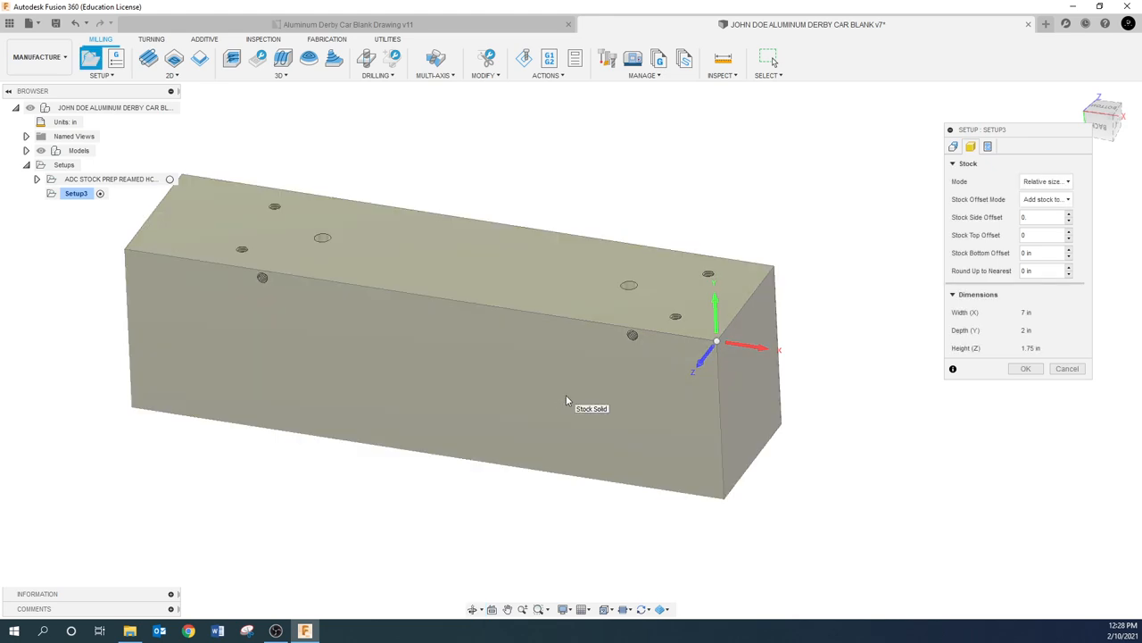
mouse_move(743, 286)
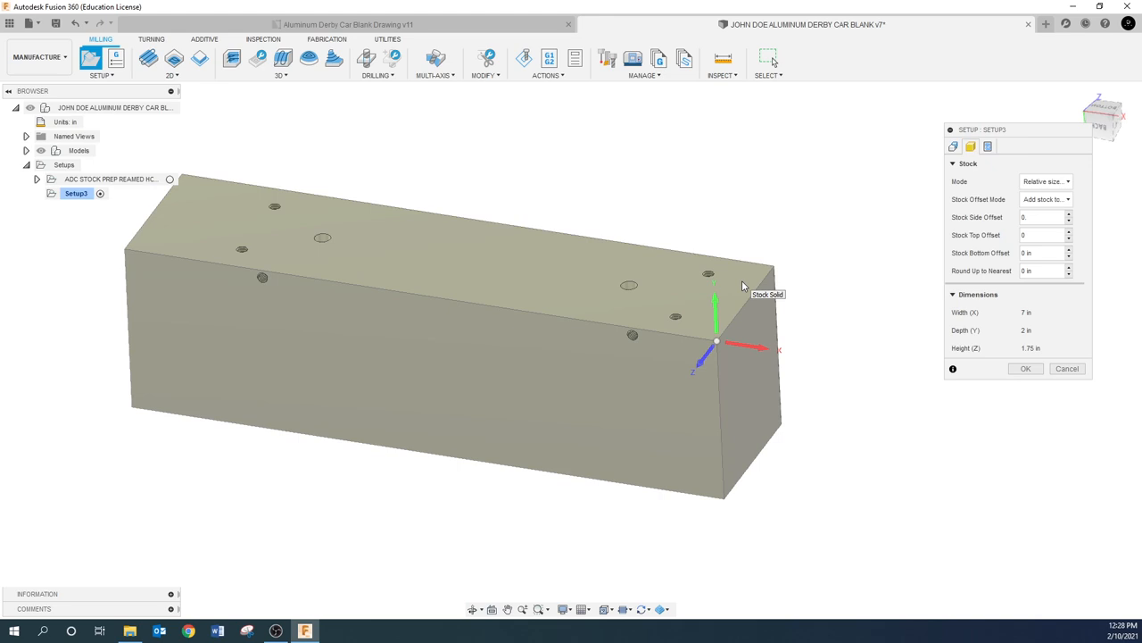
left_click_drag(744, 285, 664, 292)
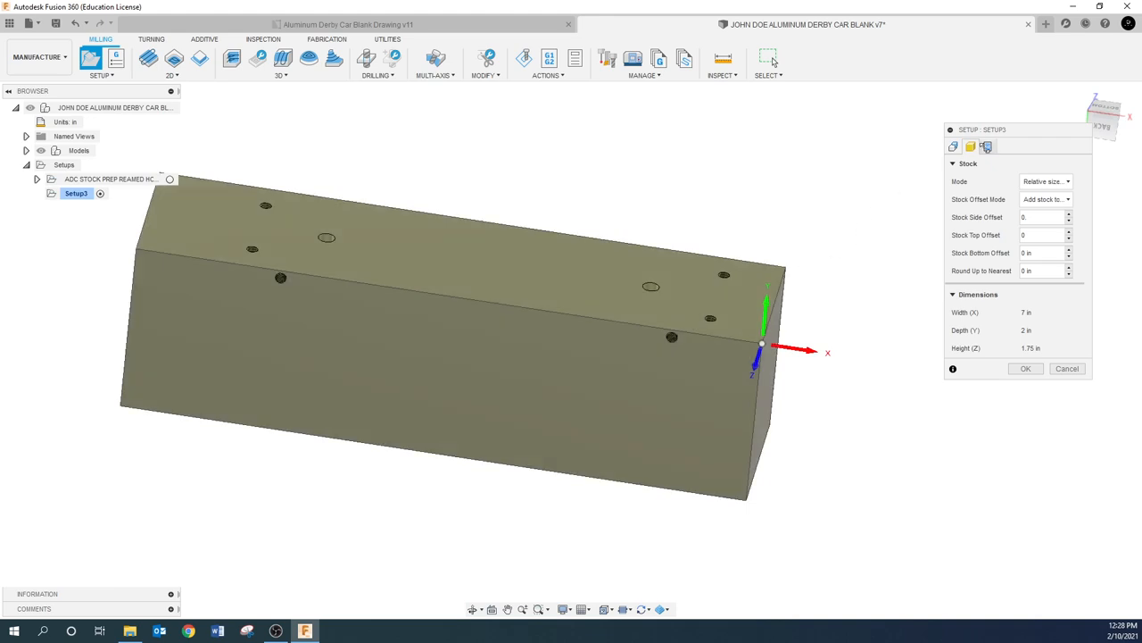
left_click(970, 145)
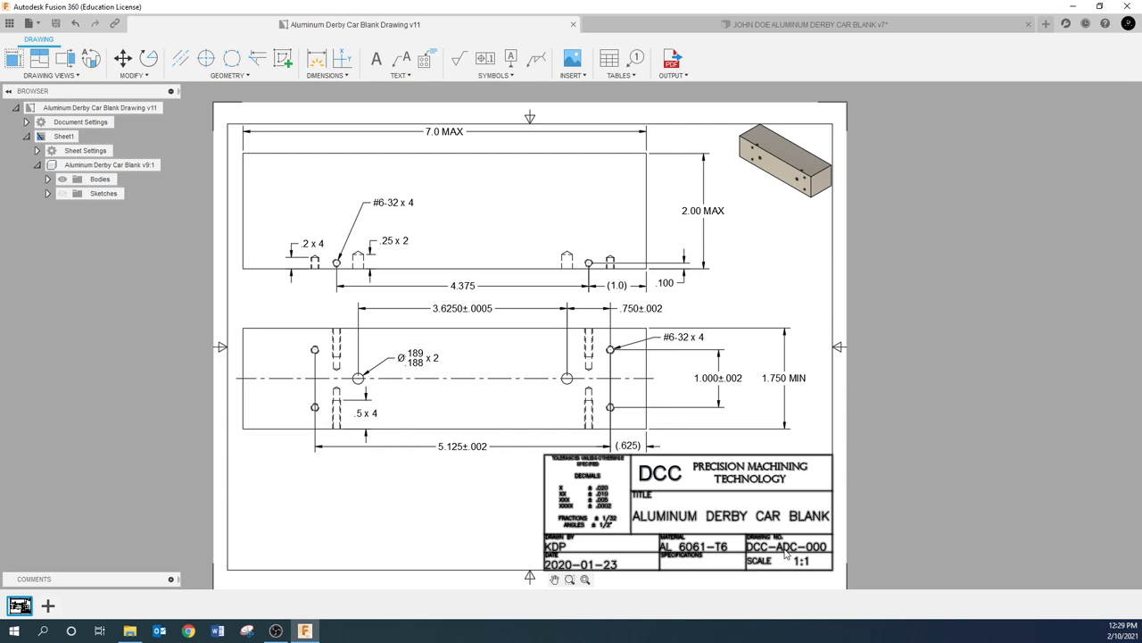
mouse_move(768, 555)
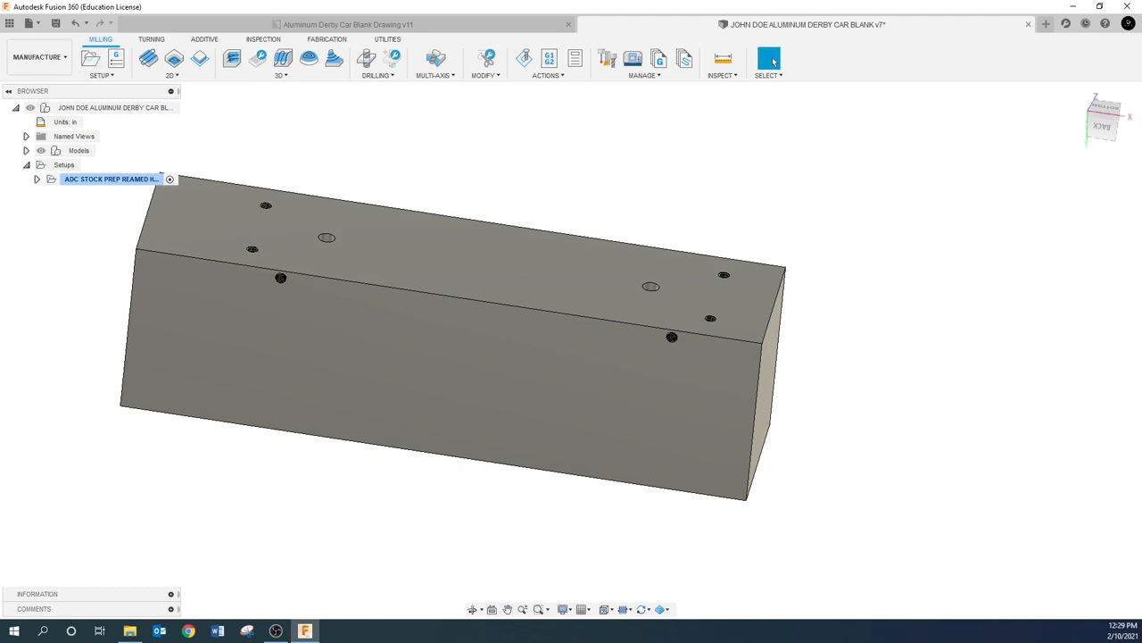
Restart a new setup and orient it with Z and X axes from the blank's edges.
left_click(90, 58)
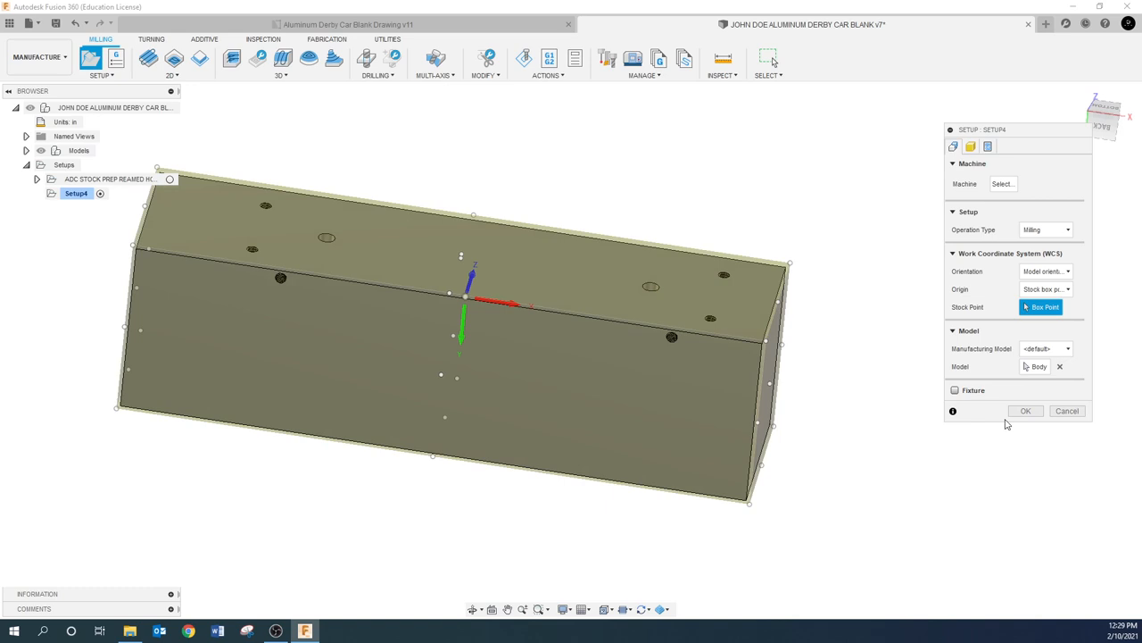
left_click(1026, 410)
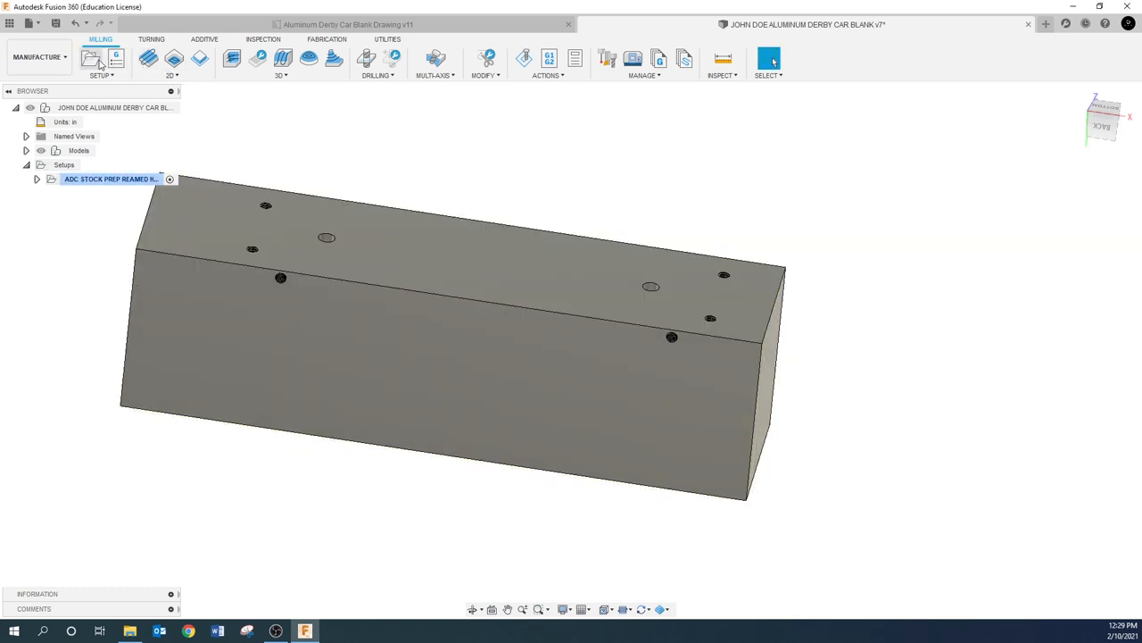
left_click(90, 58)
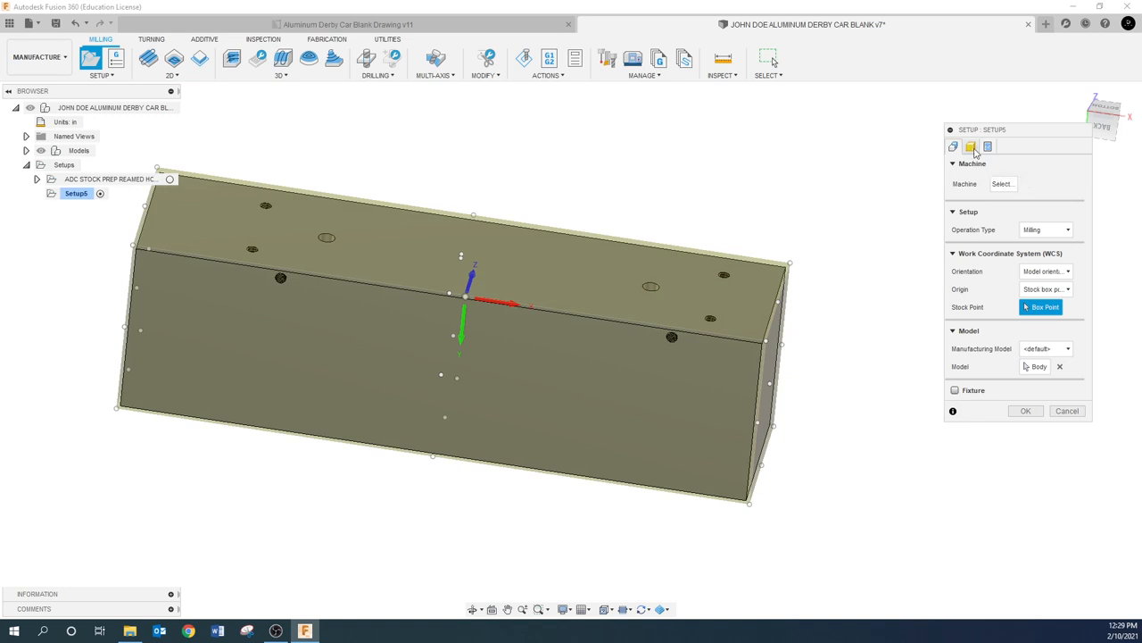
left_click(1046, 271)
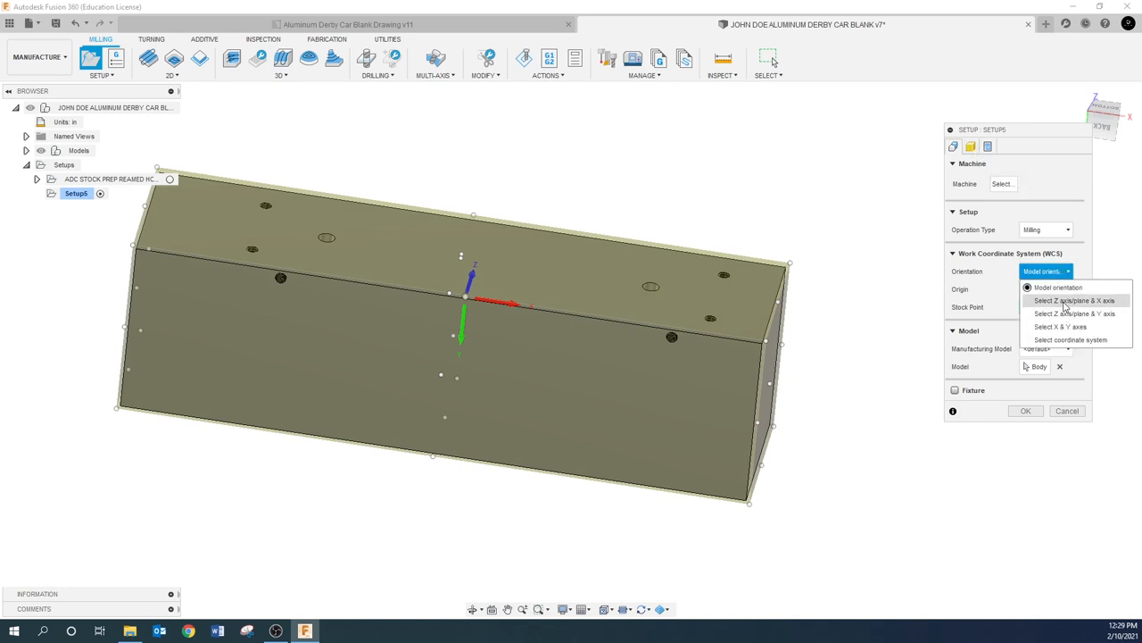
left_click(1074, 299)
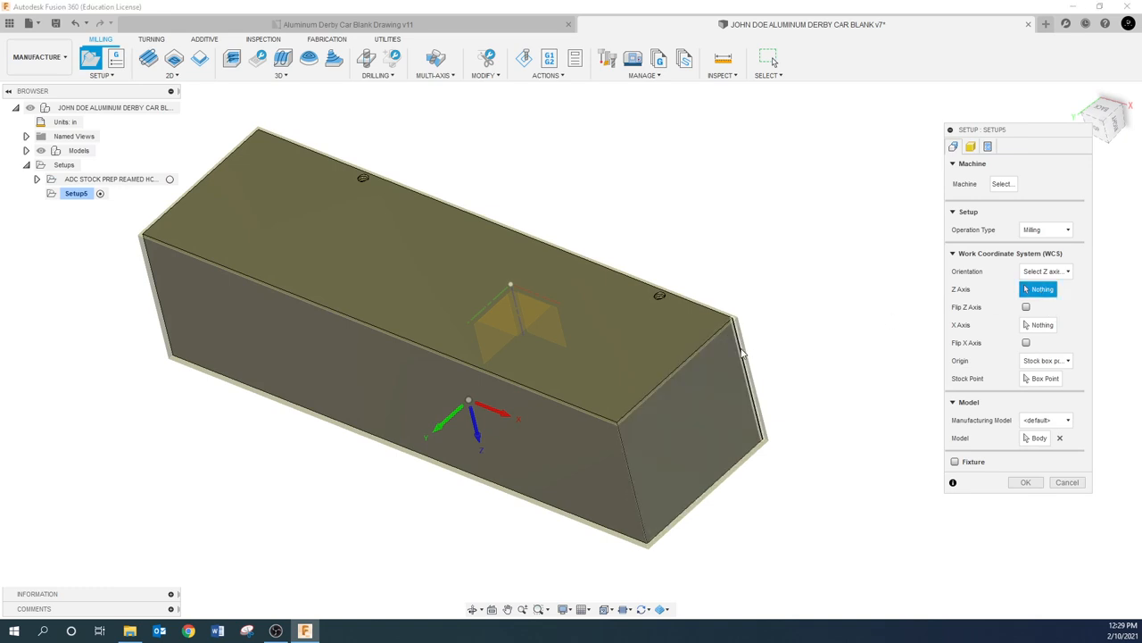
left_click(614, 427)
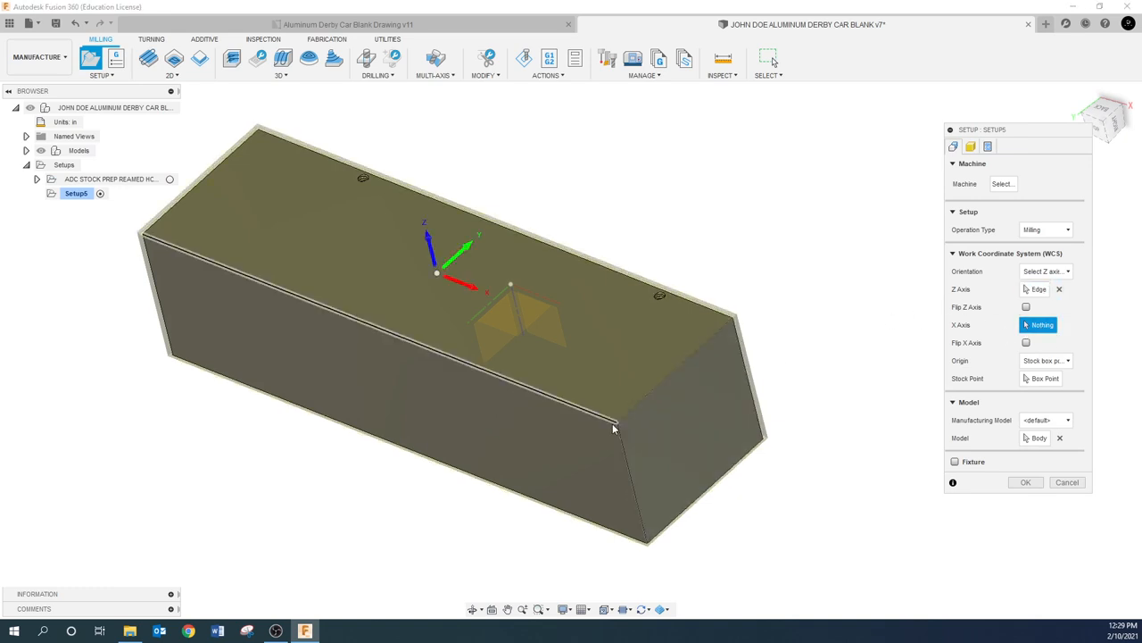
left_click(614, 428)
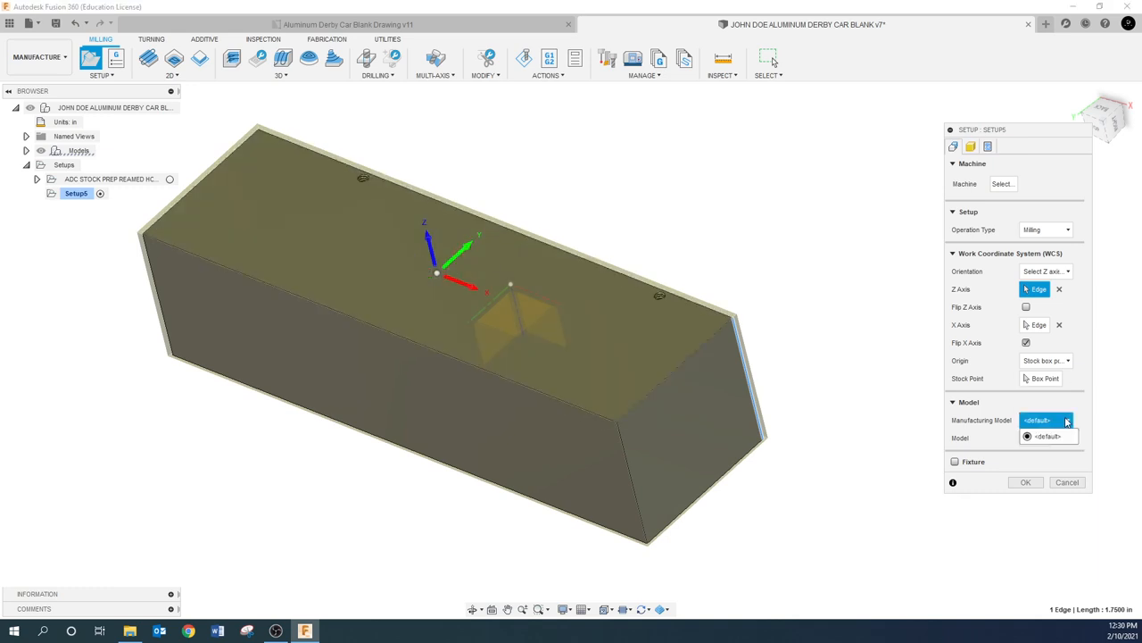
Set the origin to a model box point and review the 7 × 2 × 1.75 in stock.
left_click(1044, 360)
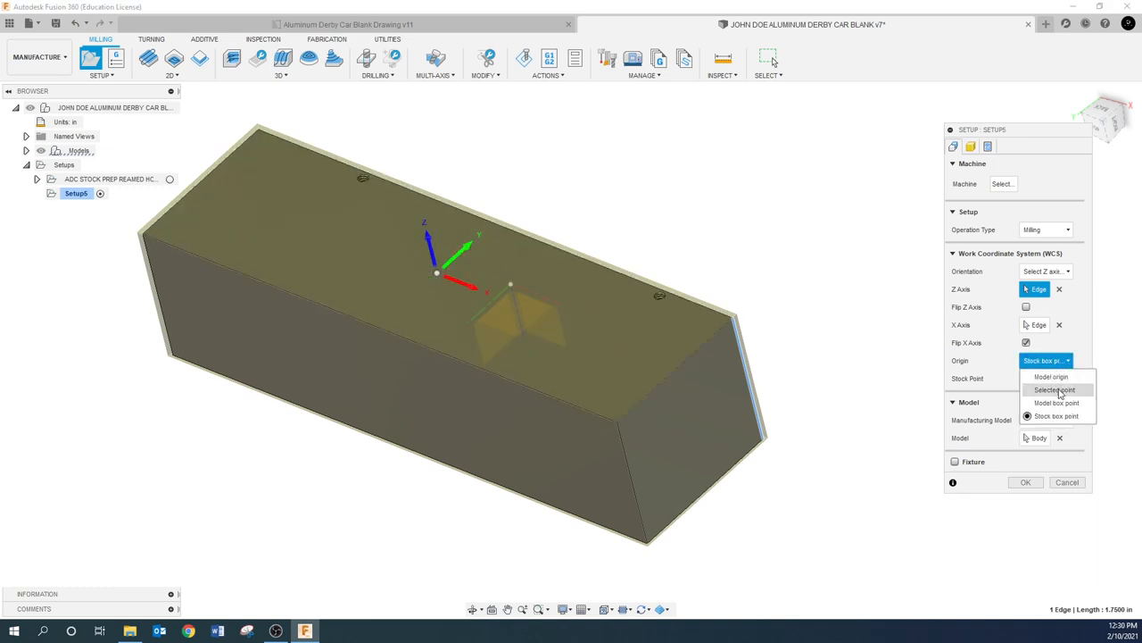
left_click(1057, 402)
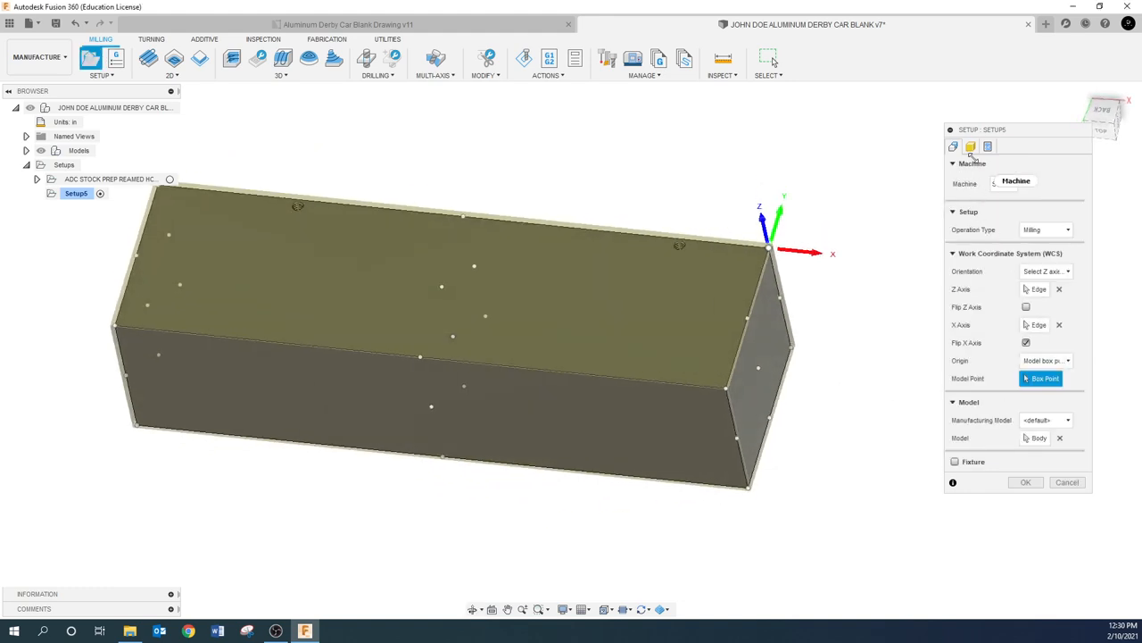
left_click(971, 146)
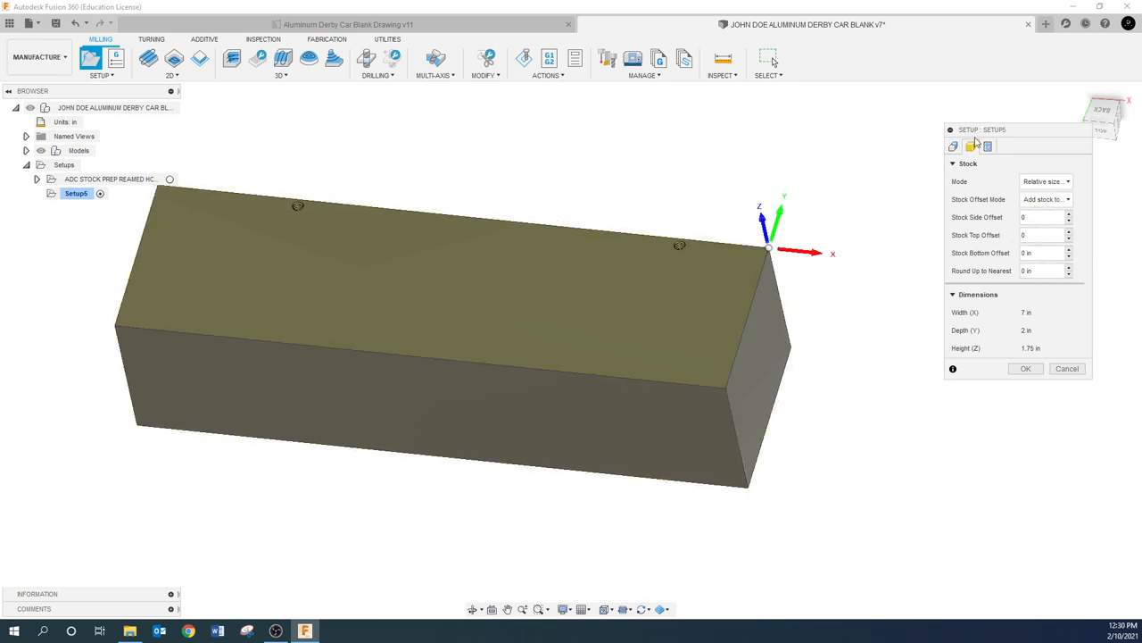
Enter program number 14302 and the comment 'ADC SIDE HOLES' for Setup5.
left_click(970, 146)
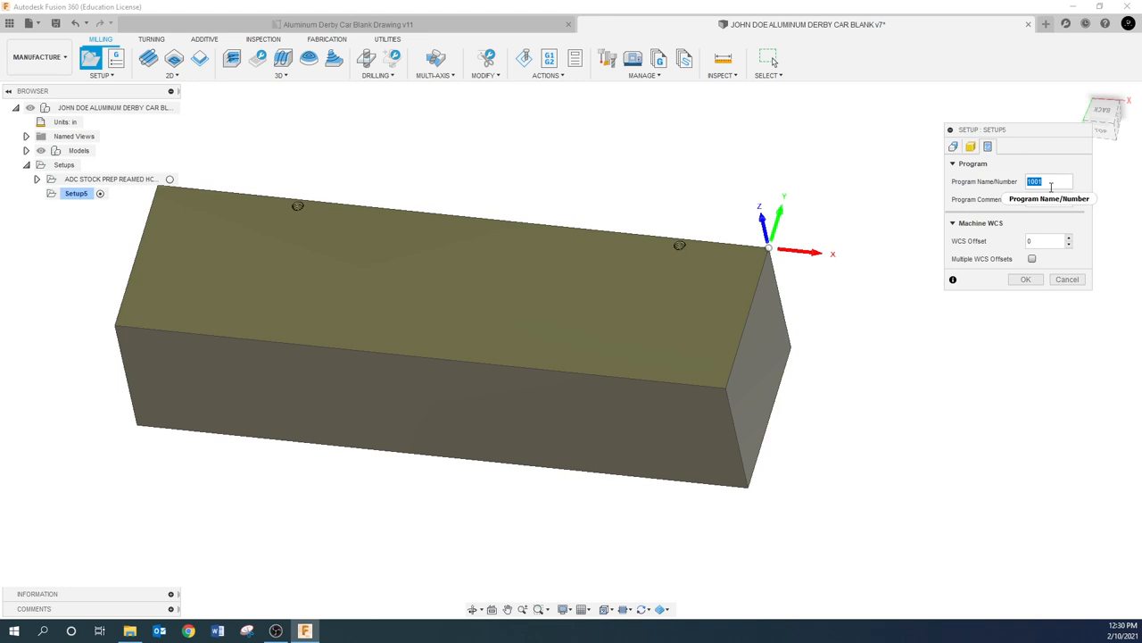
type("14302")
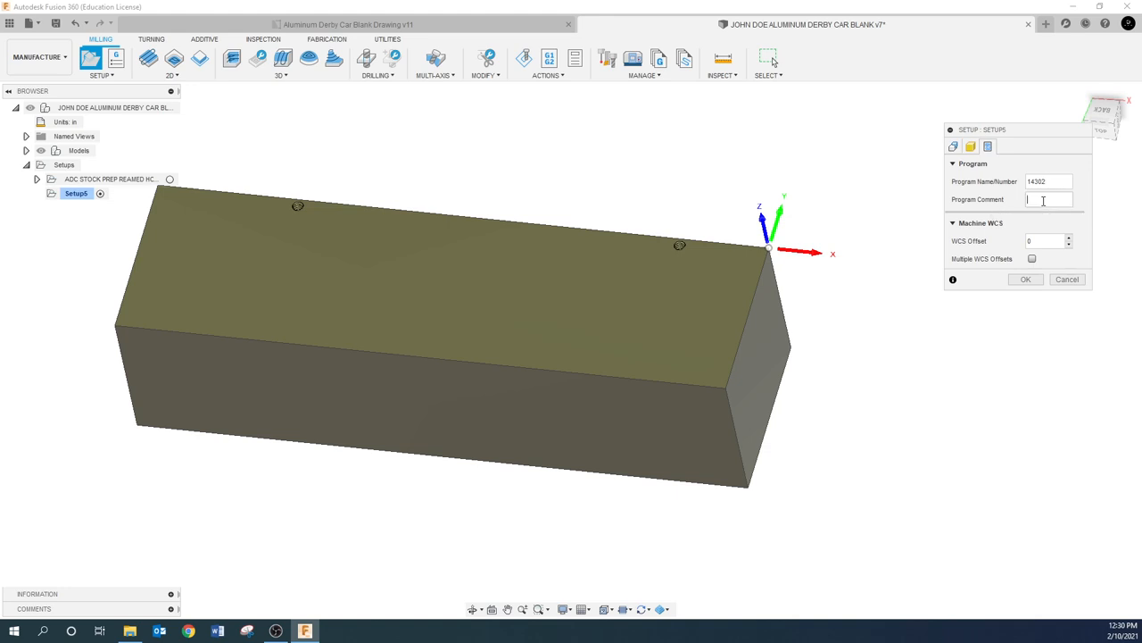
type("adc")
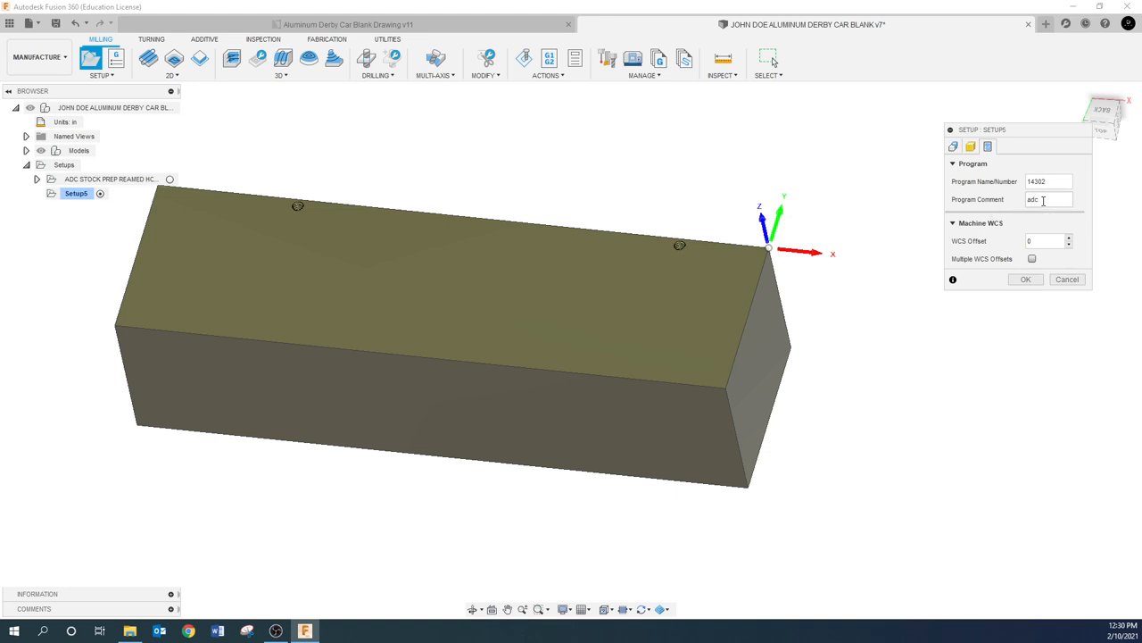
type("ADC")
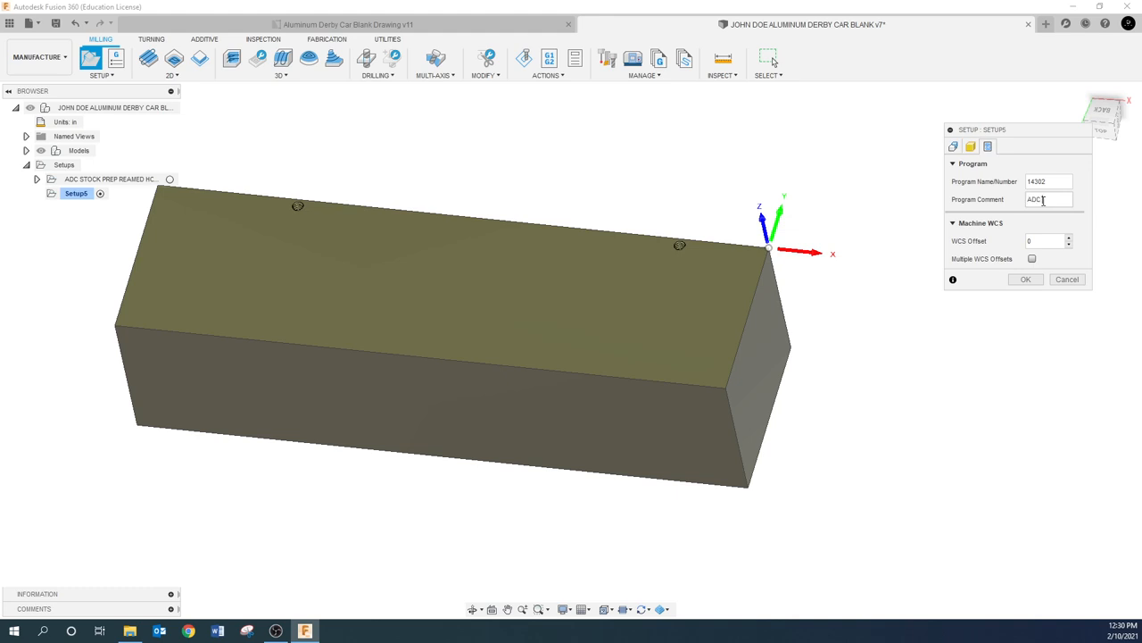
type("SIDE HOLES S")
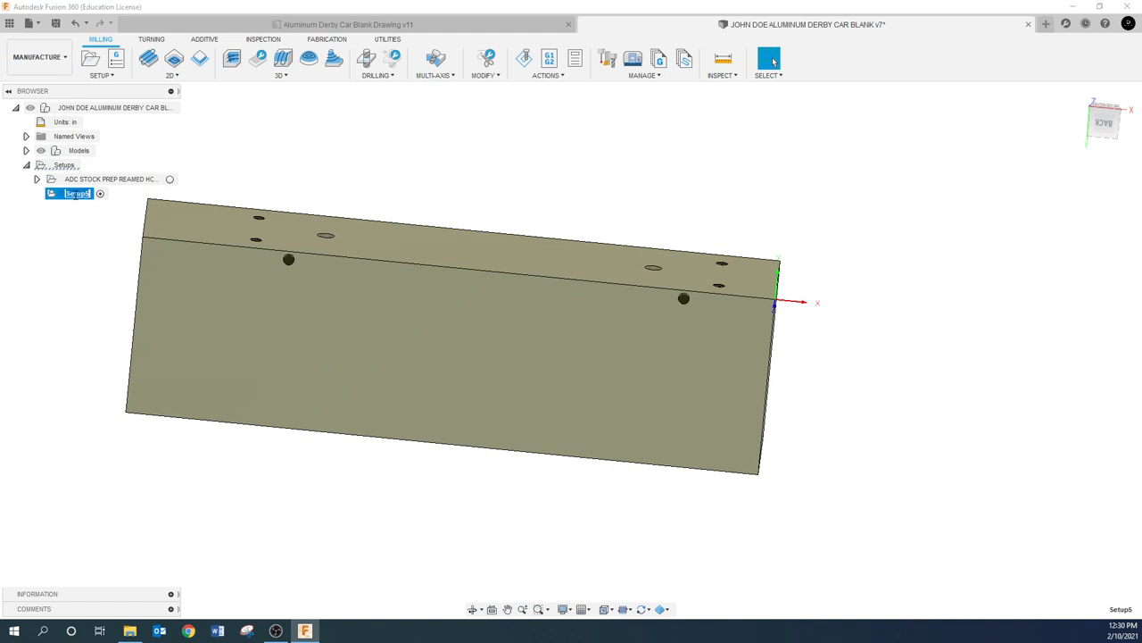
Rename Setup6 to 'ADC OP2 SIDE HOLES SHORT SIDE TO RIGHT' and select it.
type("ADC OP2 SIDE HOLE")
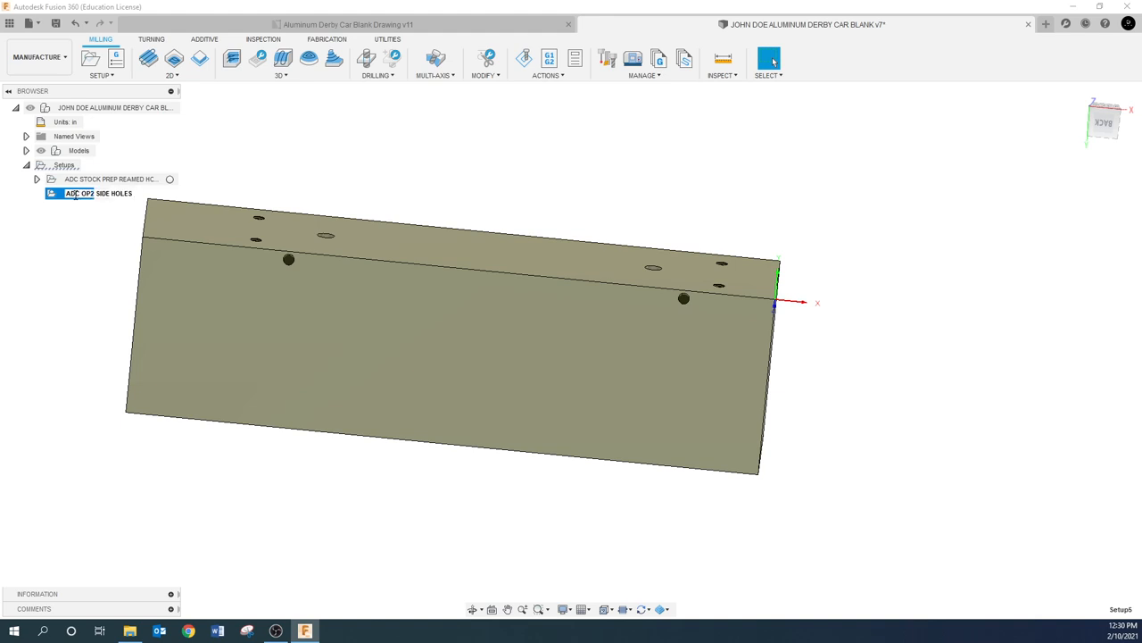
type("SHORT SIDE TO")
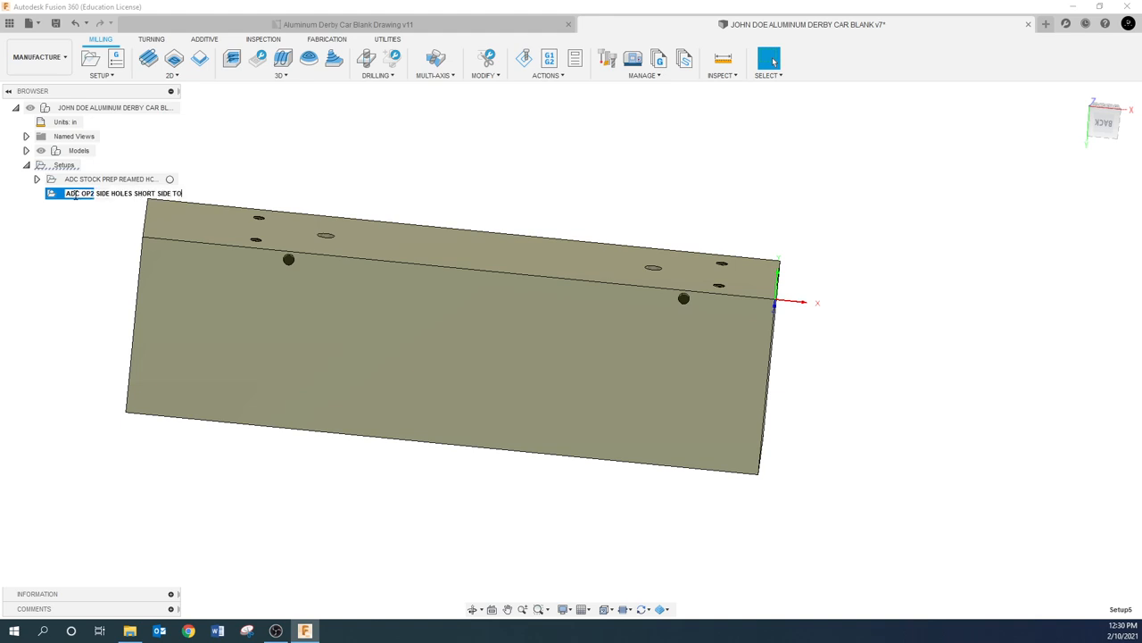
left_click(107, 193)
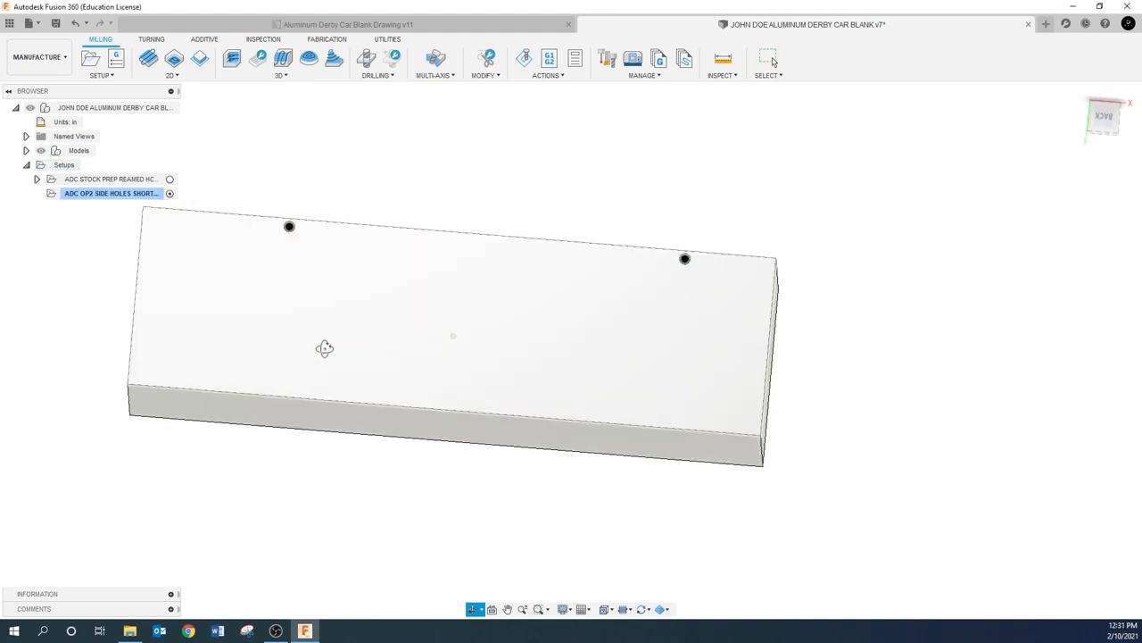
left_click(111, 194)
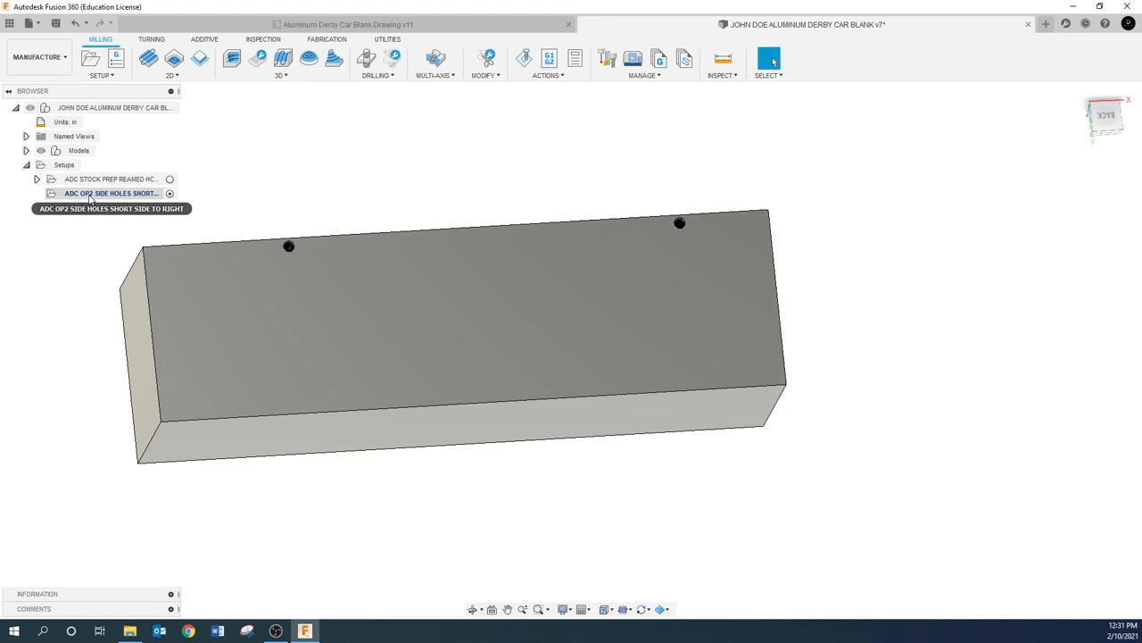
Add a Drill operation to the side-holes setup using tool #5, the 1/4 in spot drill.
right_click(111, 193)
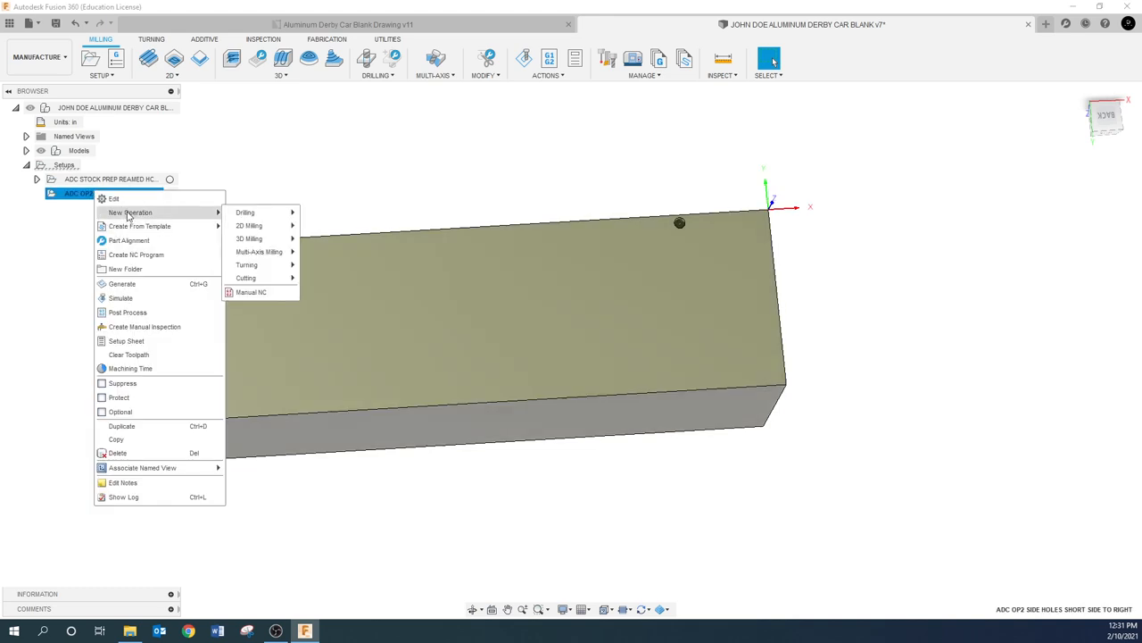
mouse_move(259, 212)
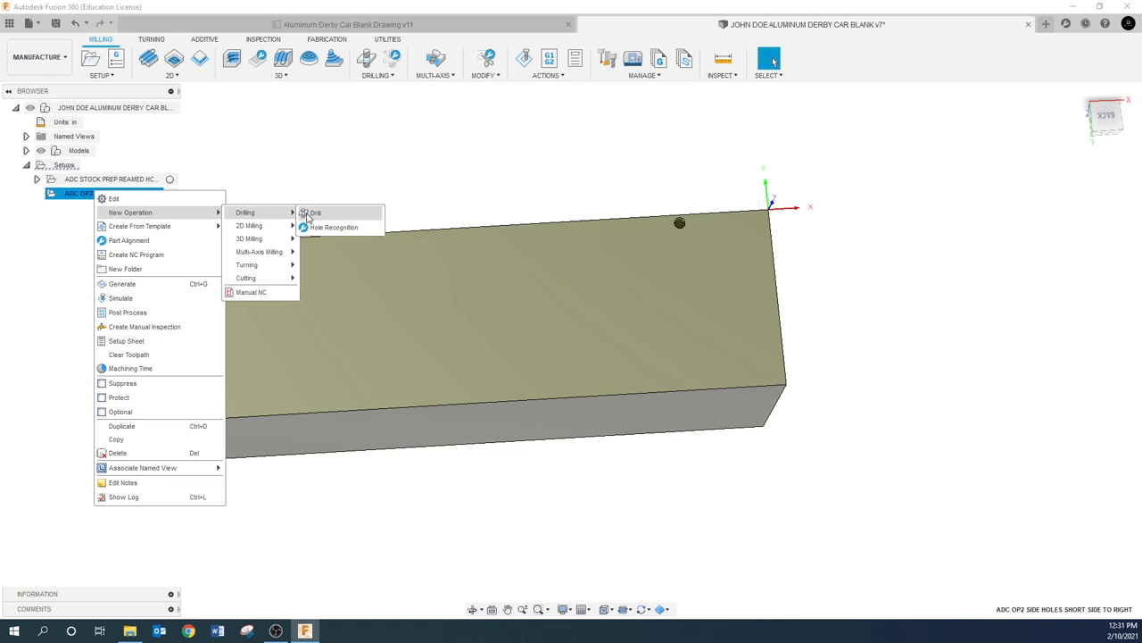
left_click(315, 213)
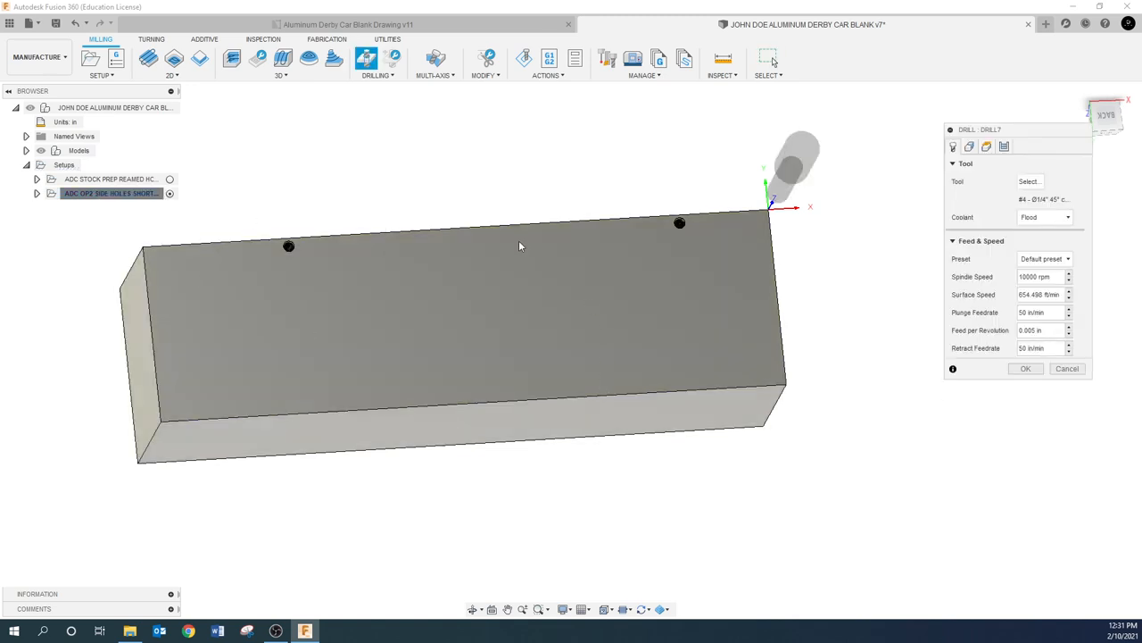
mouse_move(525, 251)
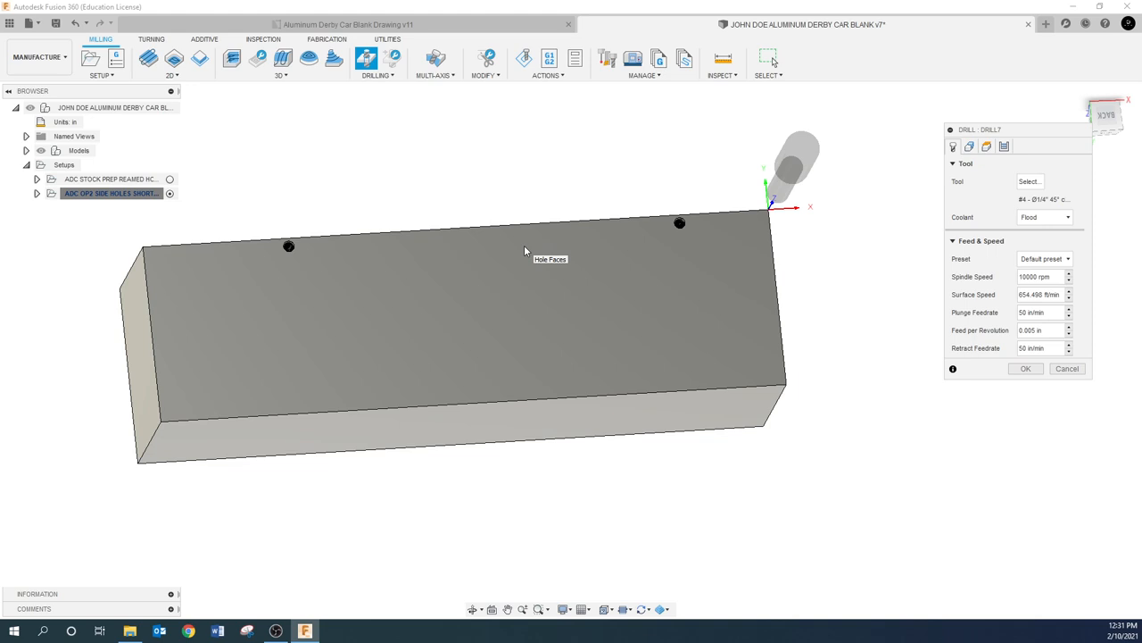
mouse_move(998, 190)
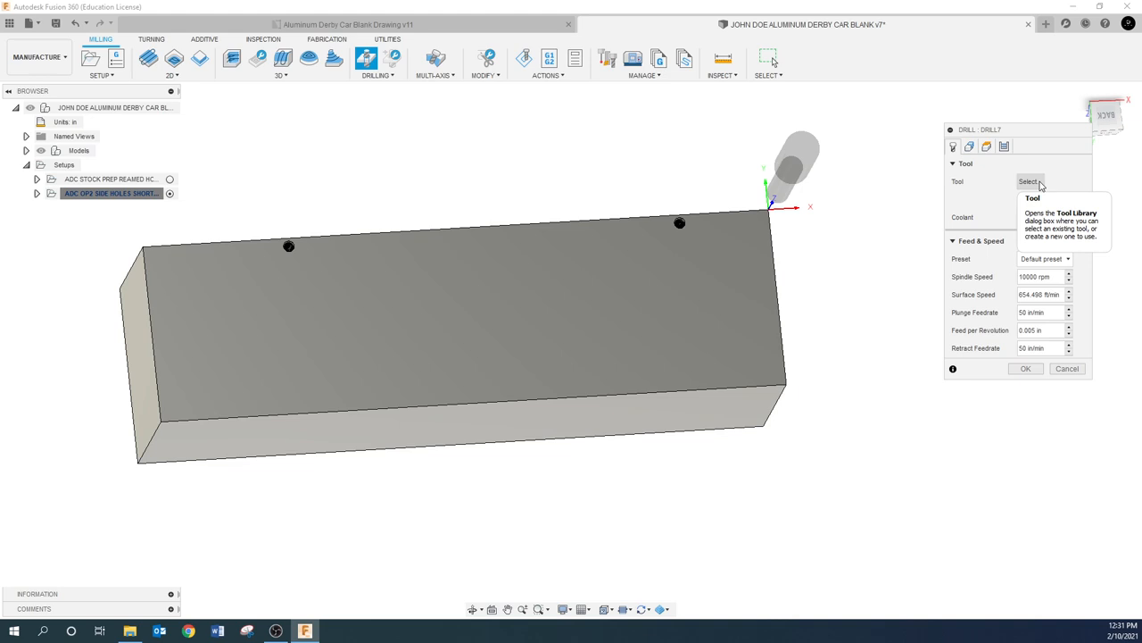
left_click(1030, 181)
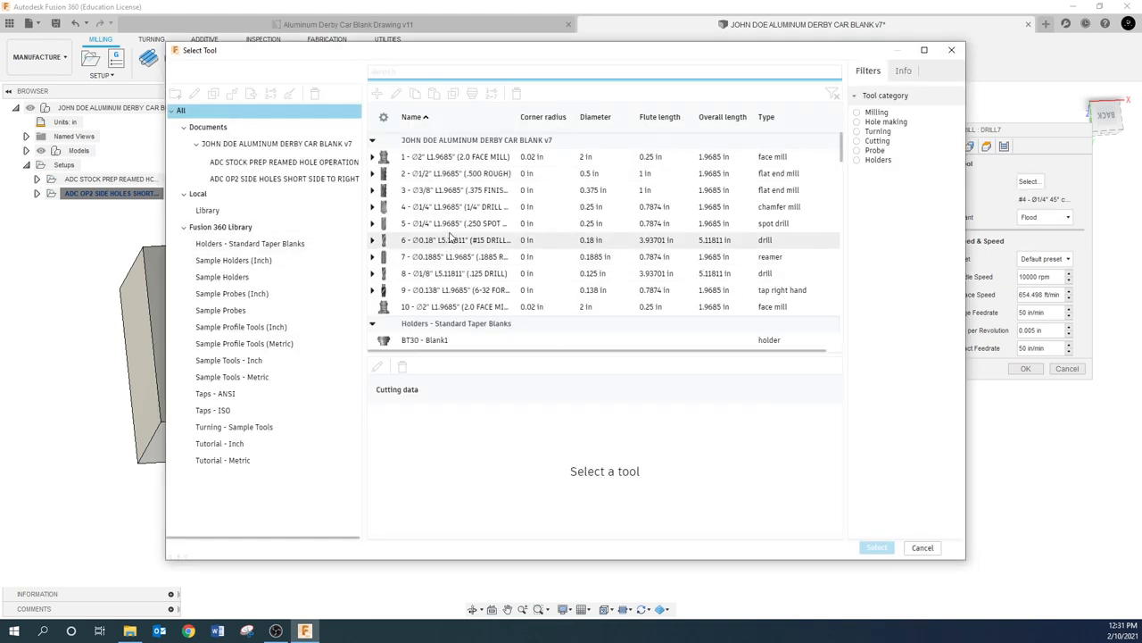
left_click(453, 223)
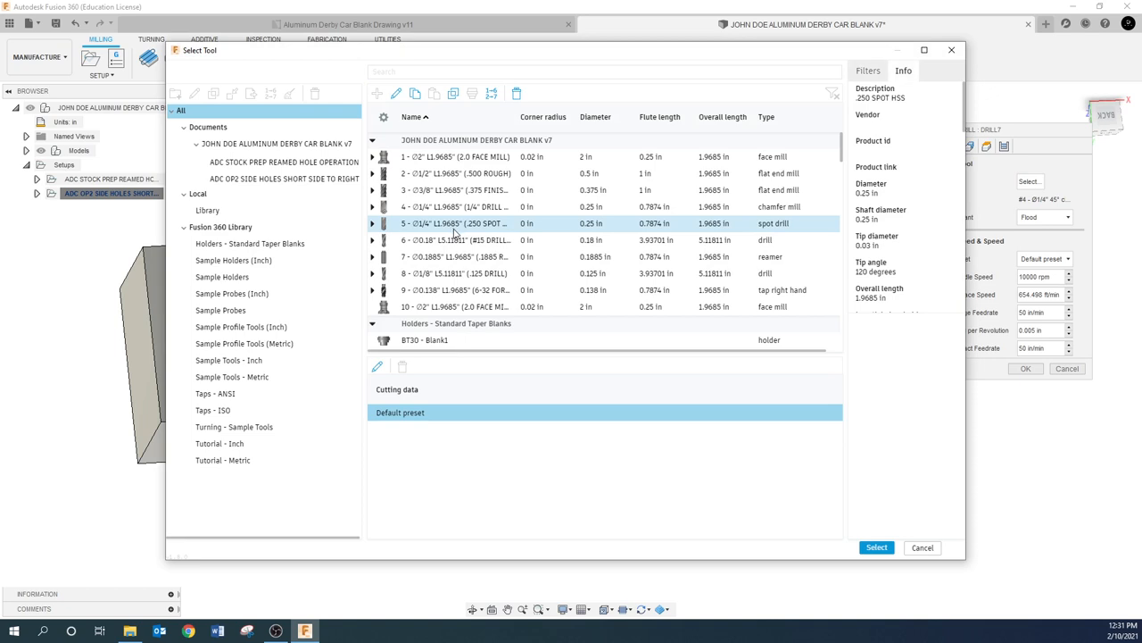
left_click(455, 223)
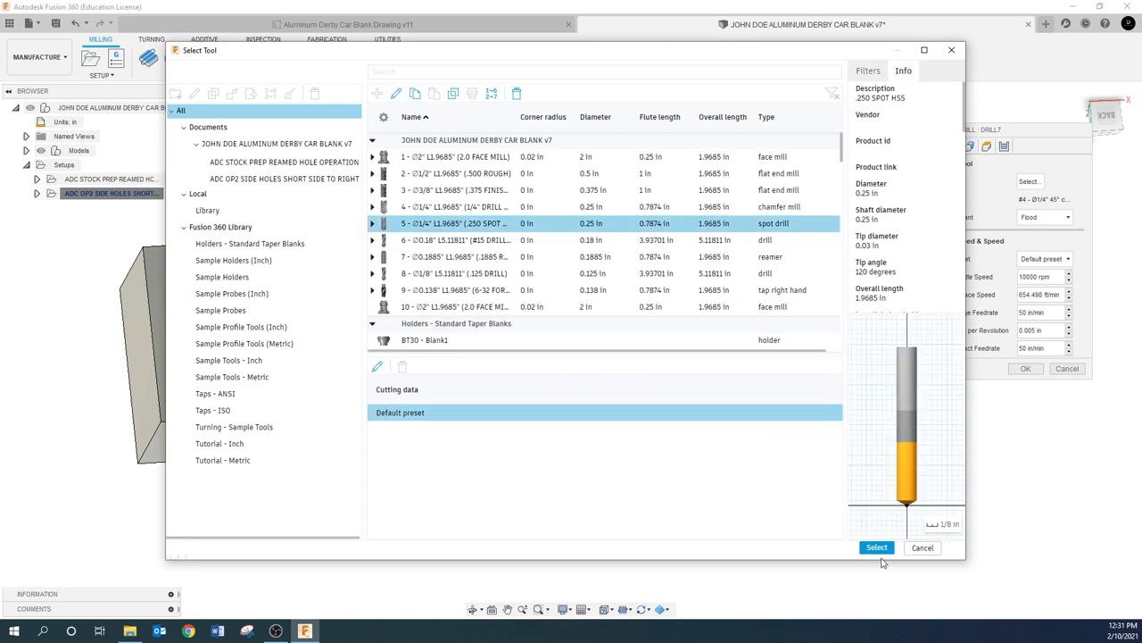
left_click(877, 547)
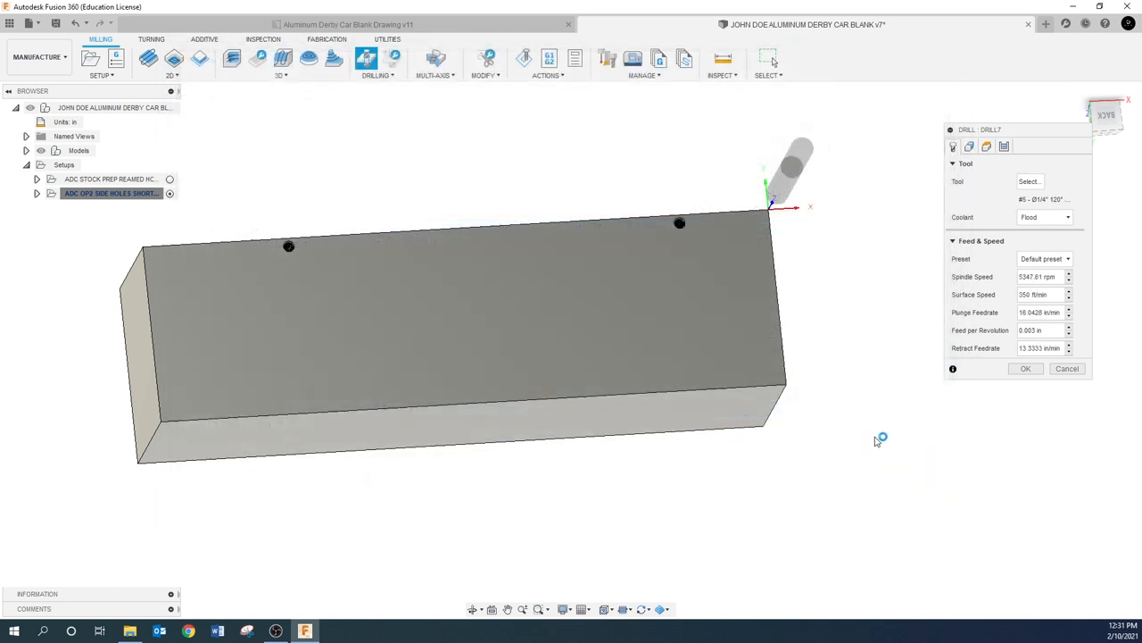
left_click(969, 146)
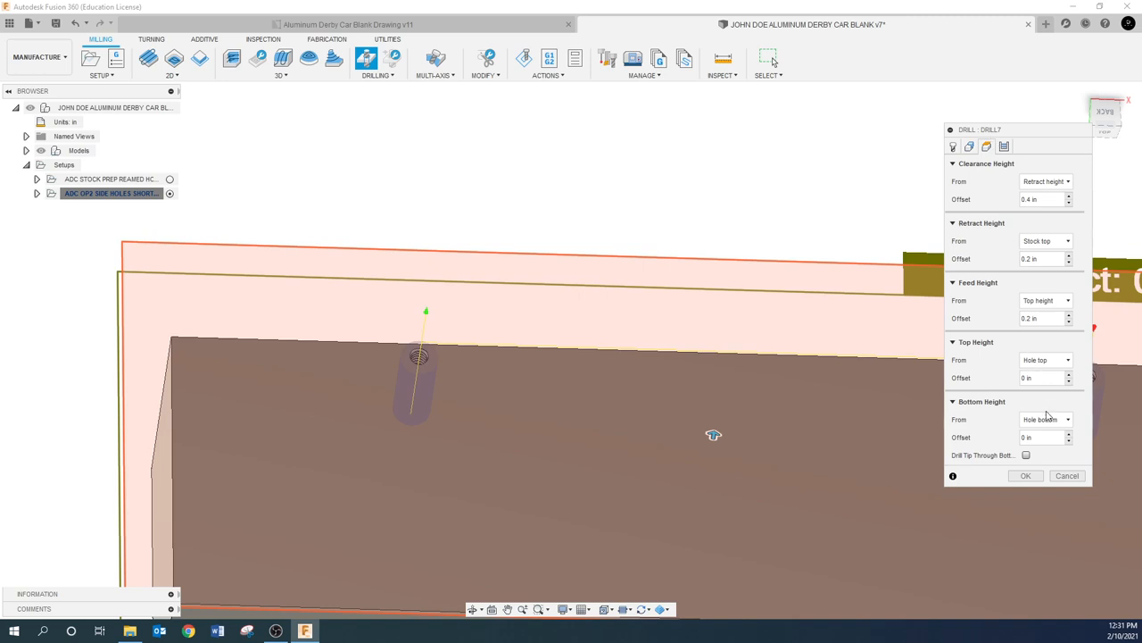
Measure the bottom height from Hole top, edit its offset, and keep the rapid-out cycle.
left_click(1044, 419)
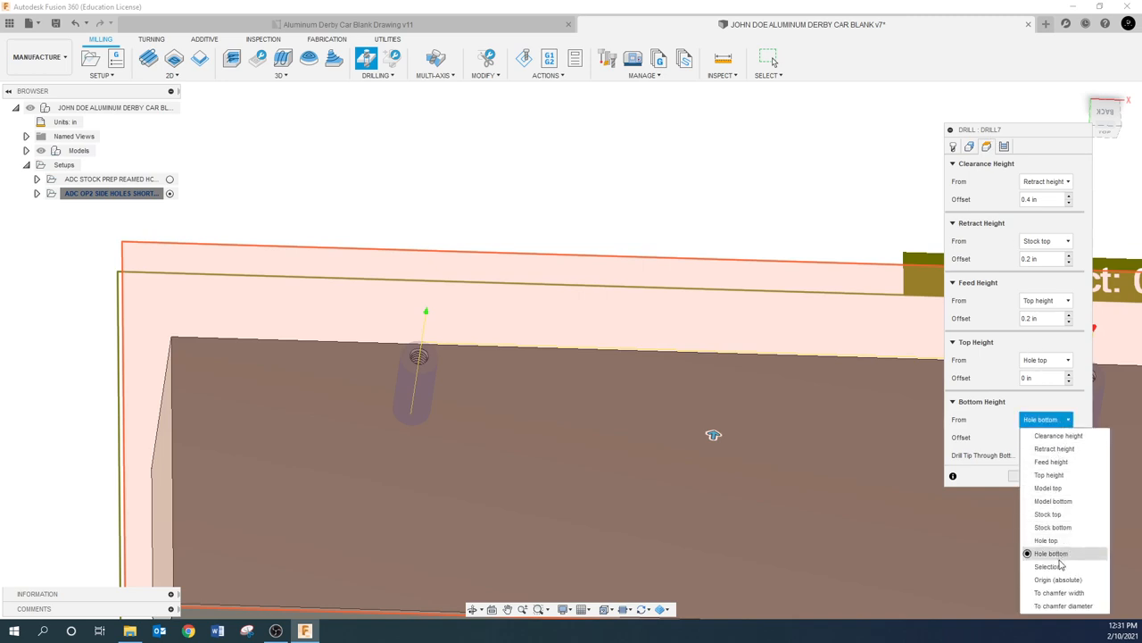
left_click(1046, 540)
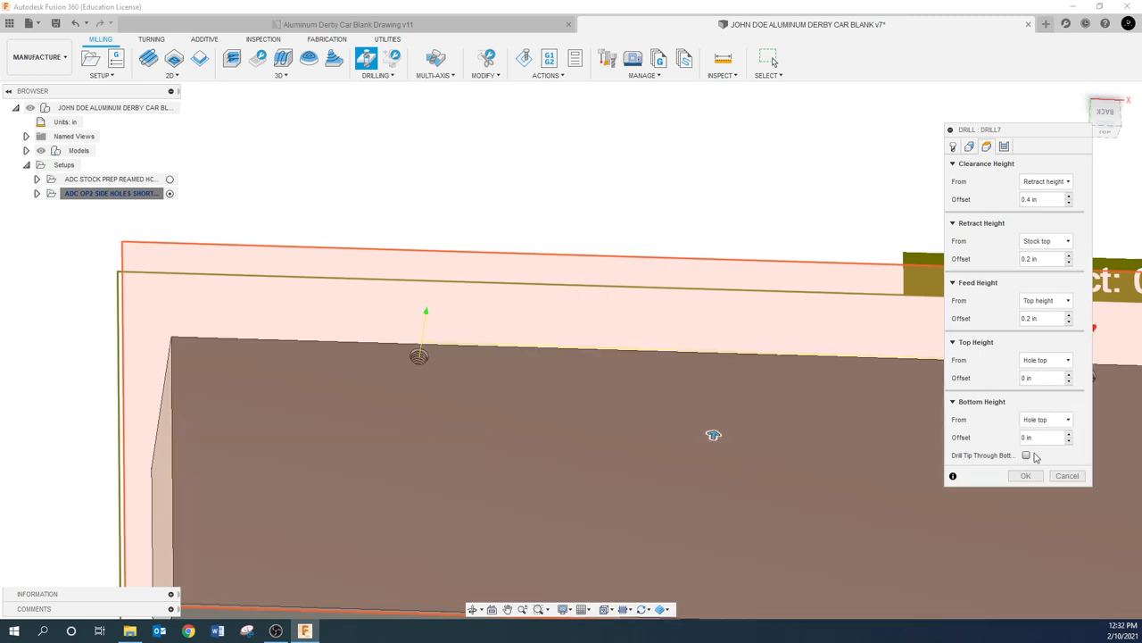
left_click(1042, 437)
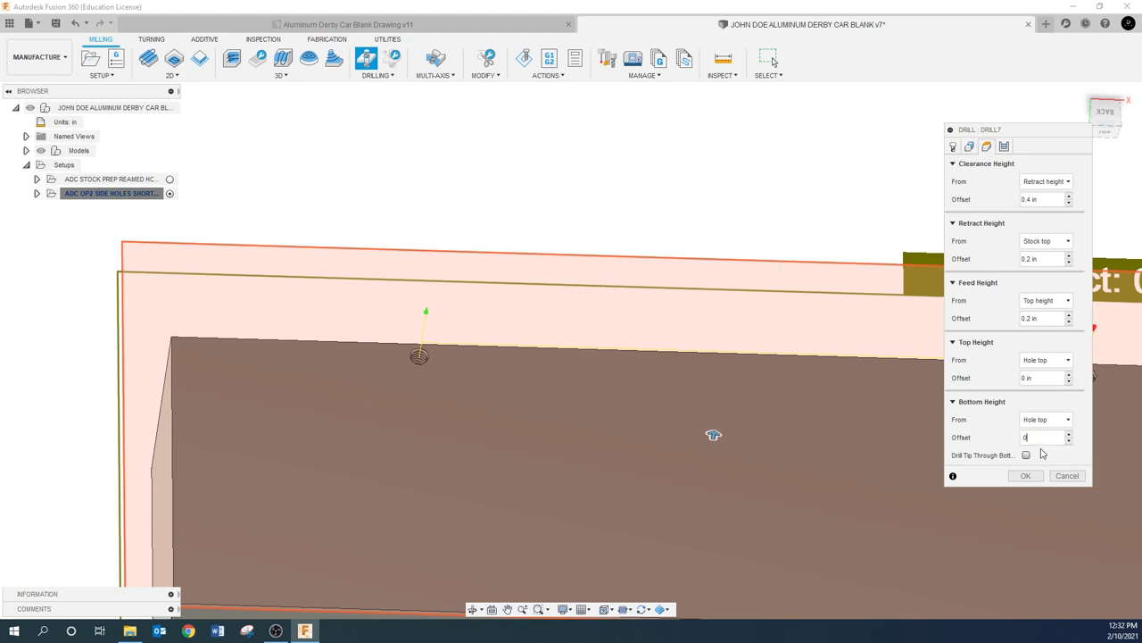
type("0.4")
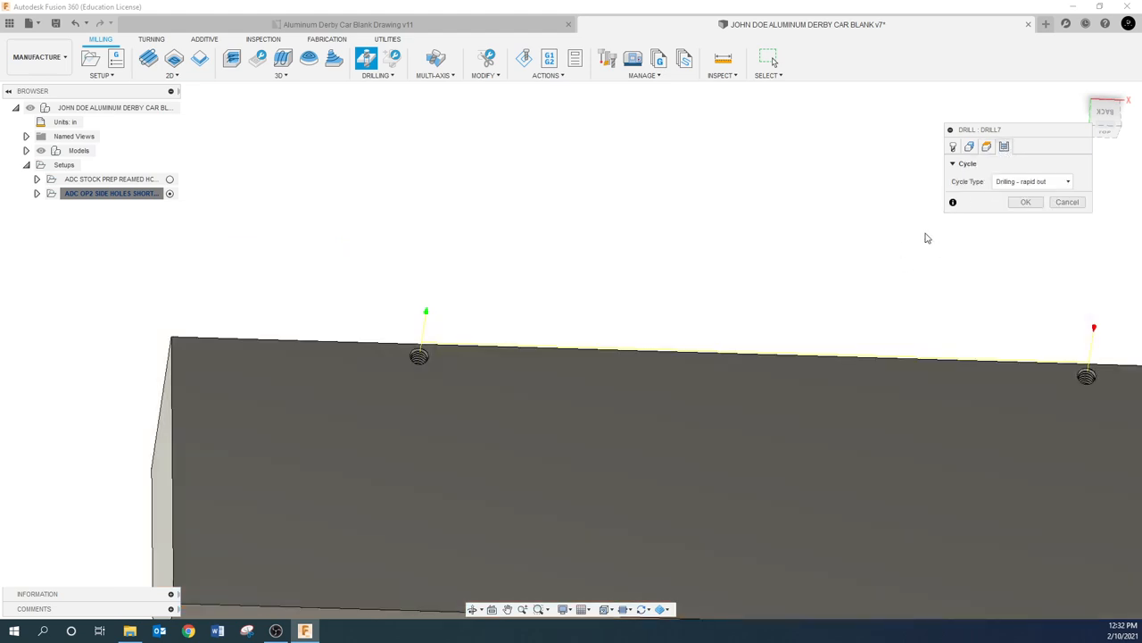
left_click(1031, 181)
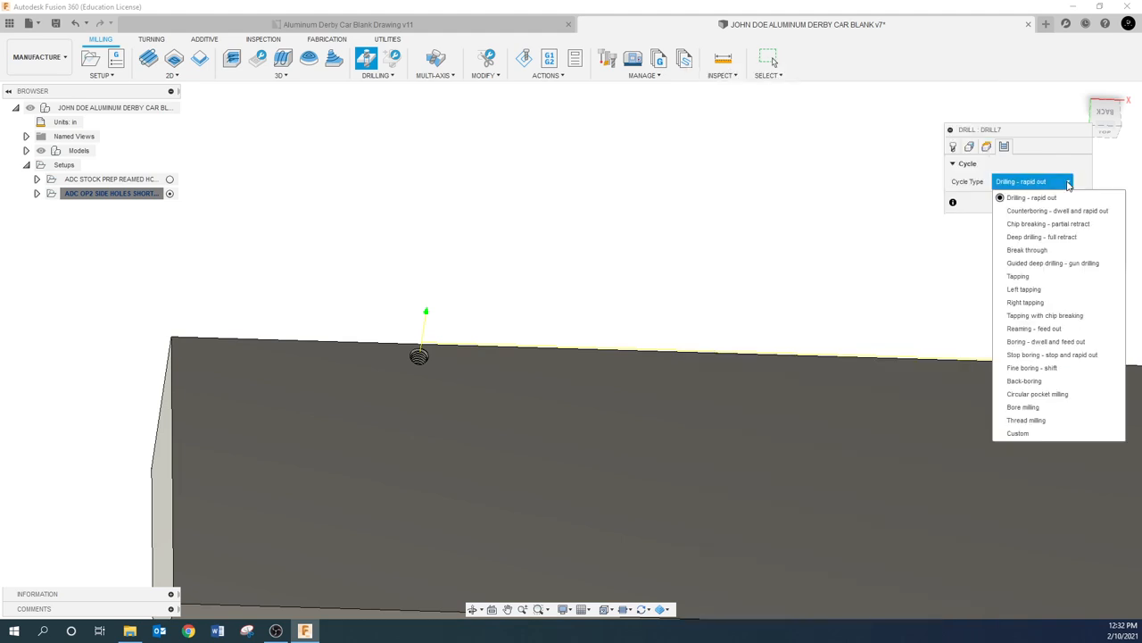
left_click(1031, 197)
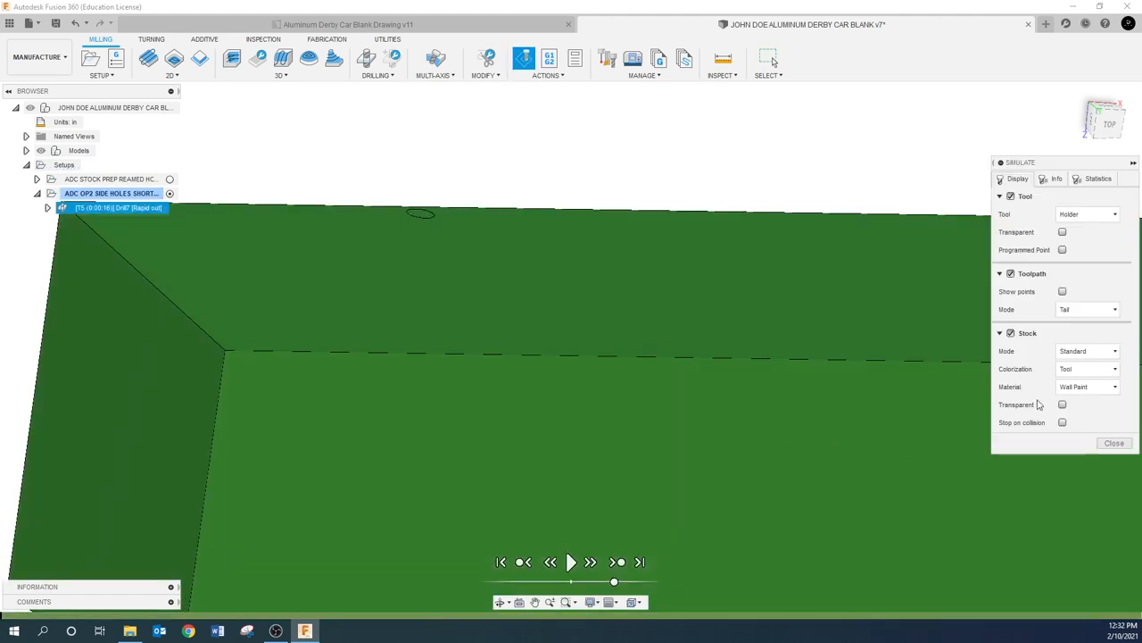
Close the Drill7 spot-drill toolpath simulation.
left_click(570, 561)
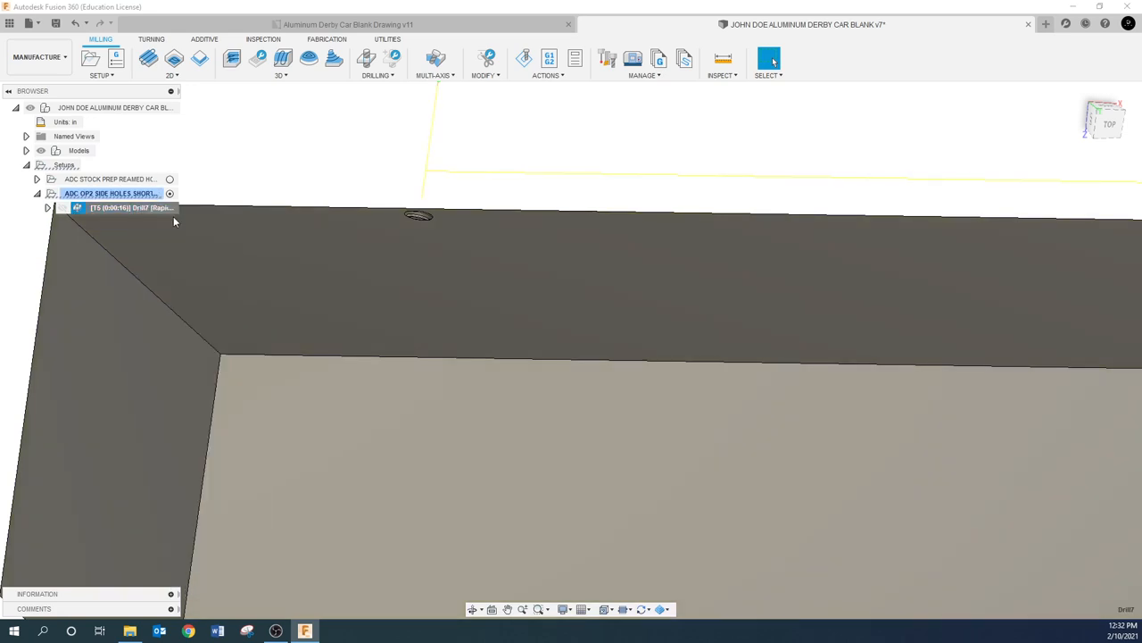
Reopen Drill7 and set its bottom height offset to -0.04 in.
double_click(131, 207)
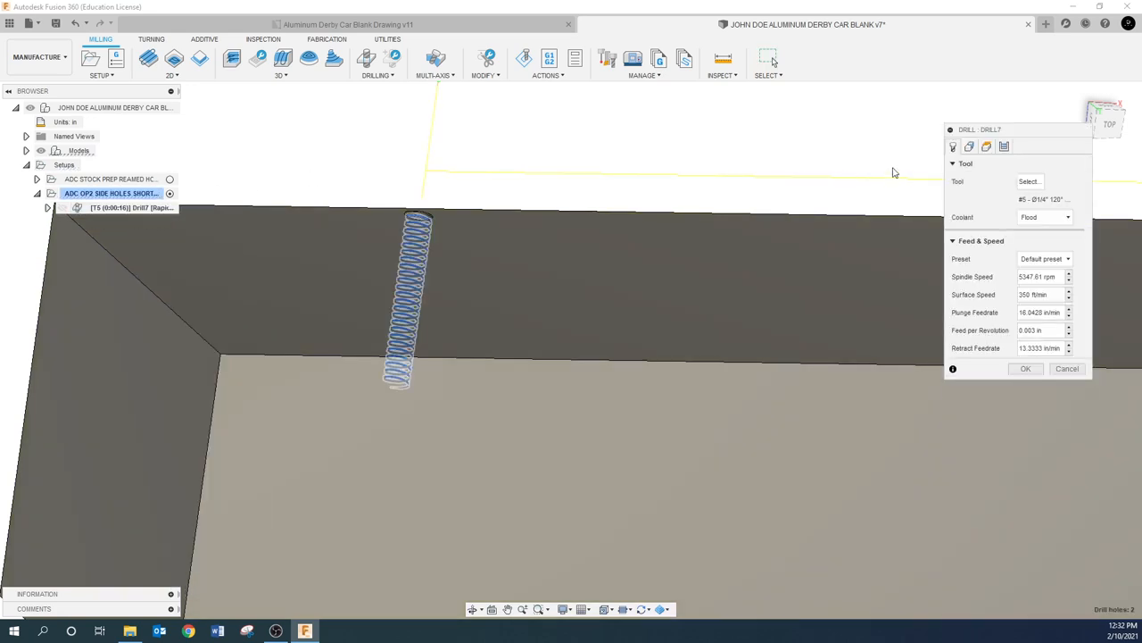
left_click(986, 146)
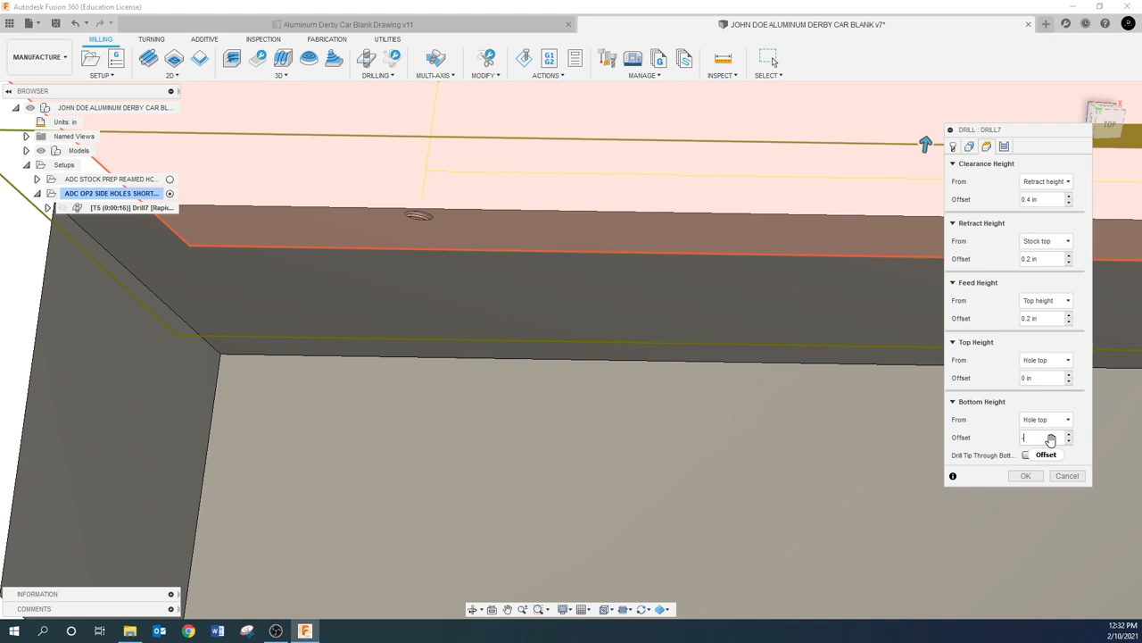
type("-.04")
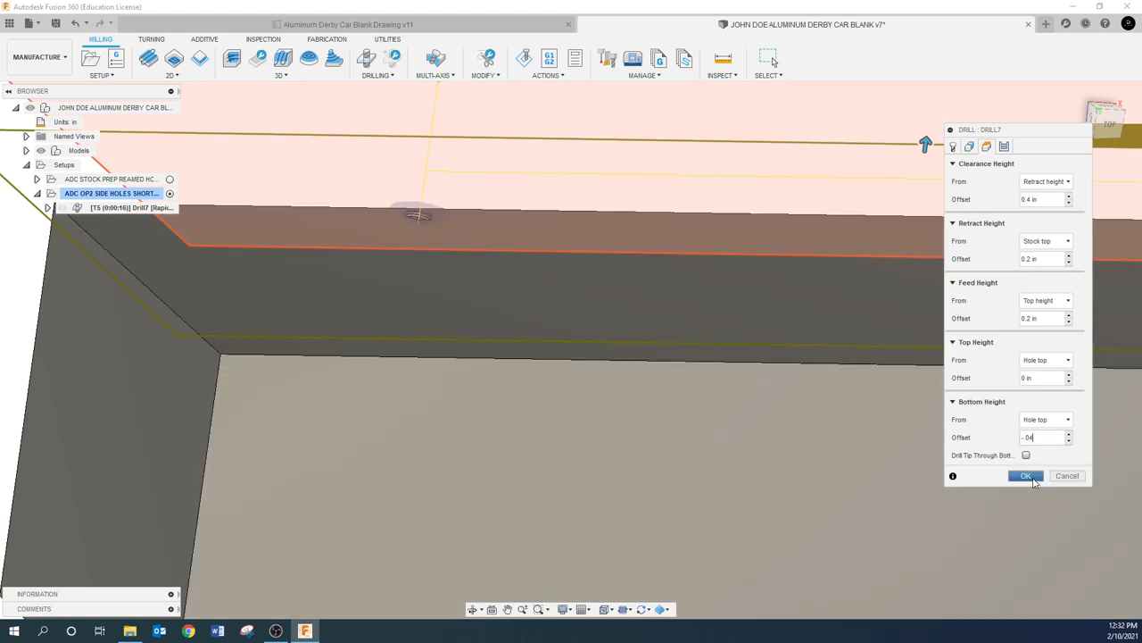
left_click(1025, 475)
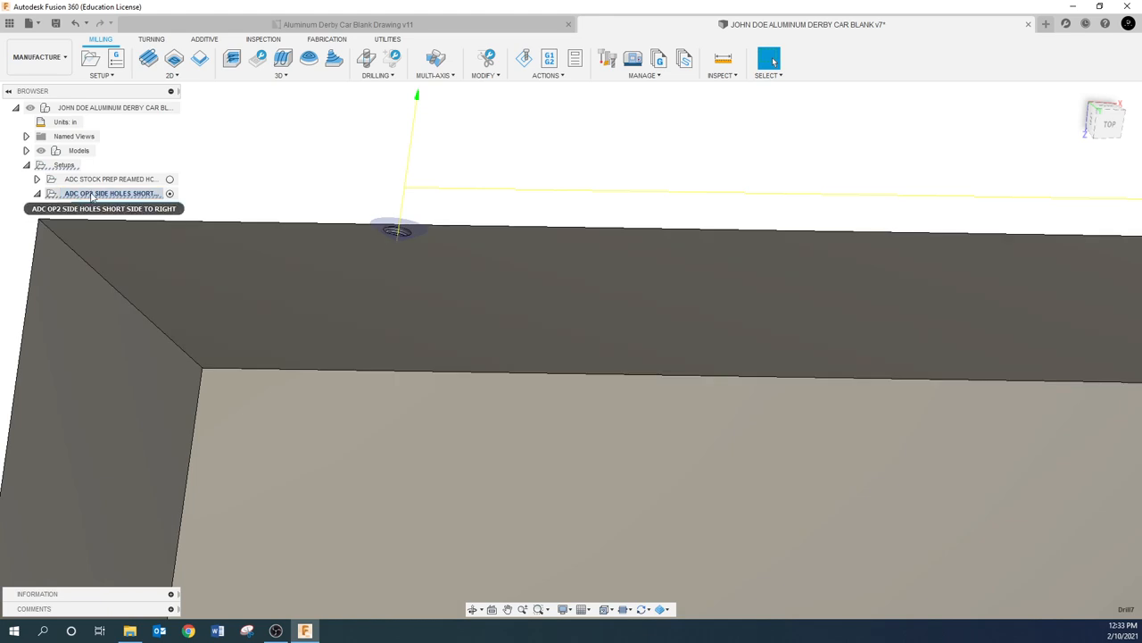
Simulate and play the Drill7 toolpath, then exit the simulation.
left_click(524, 58)
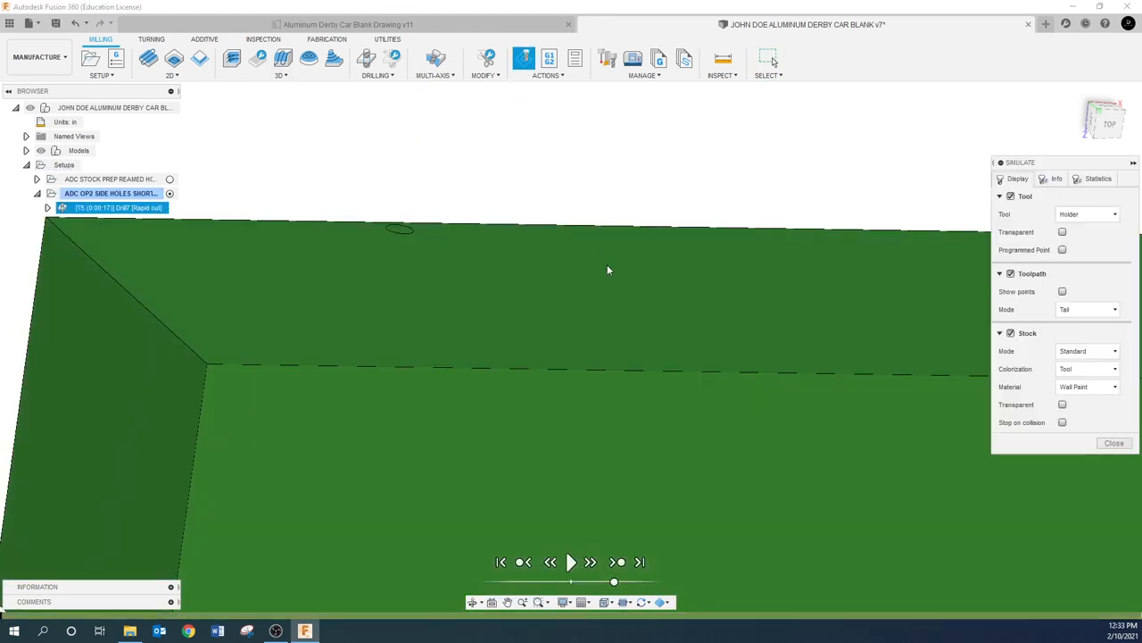
left_click(571, 561)
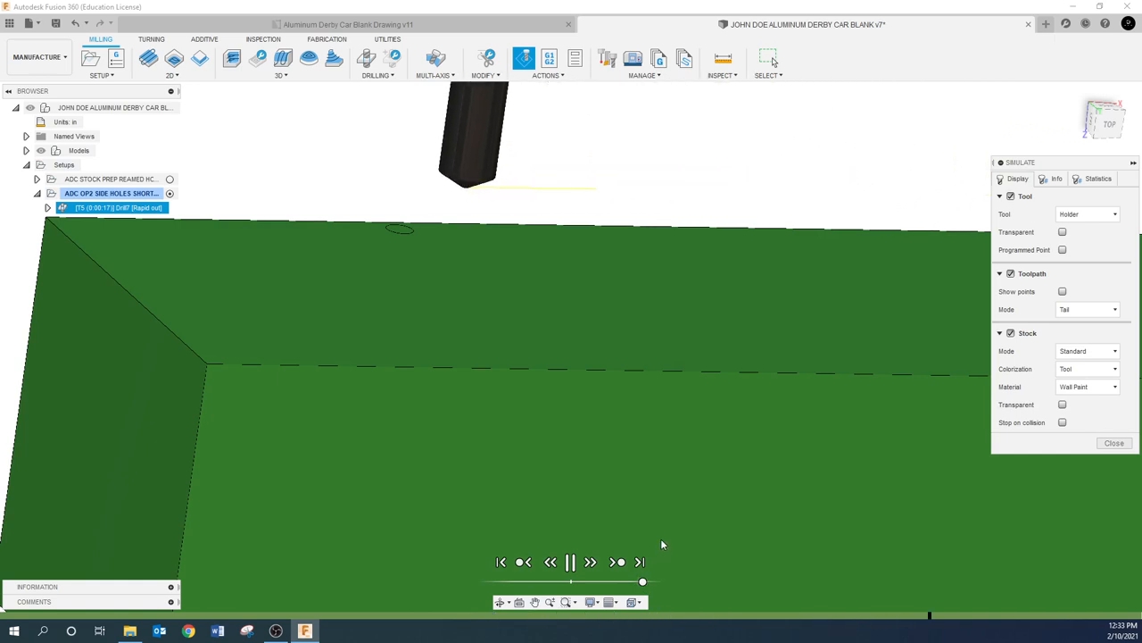
left_click(570, 561)
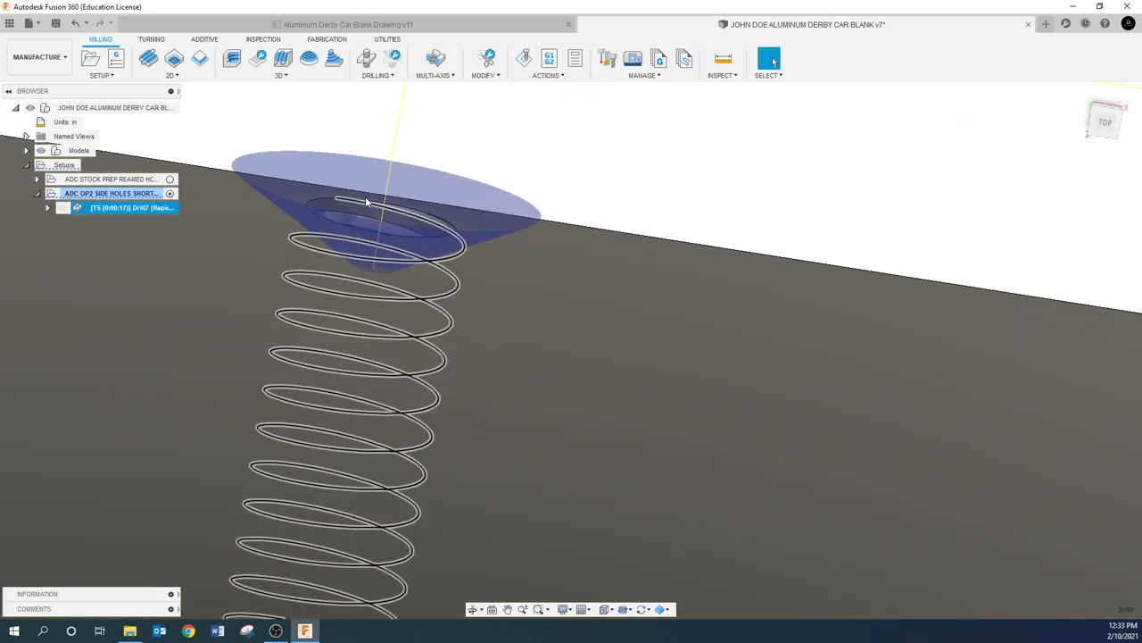
Edit Drill7 and change its bottom height offset to -0.02 in.
right_click(130, 207)
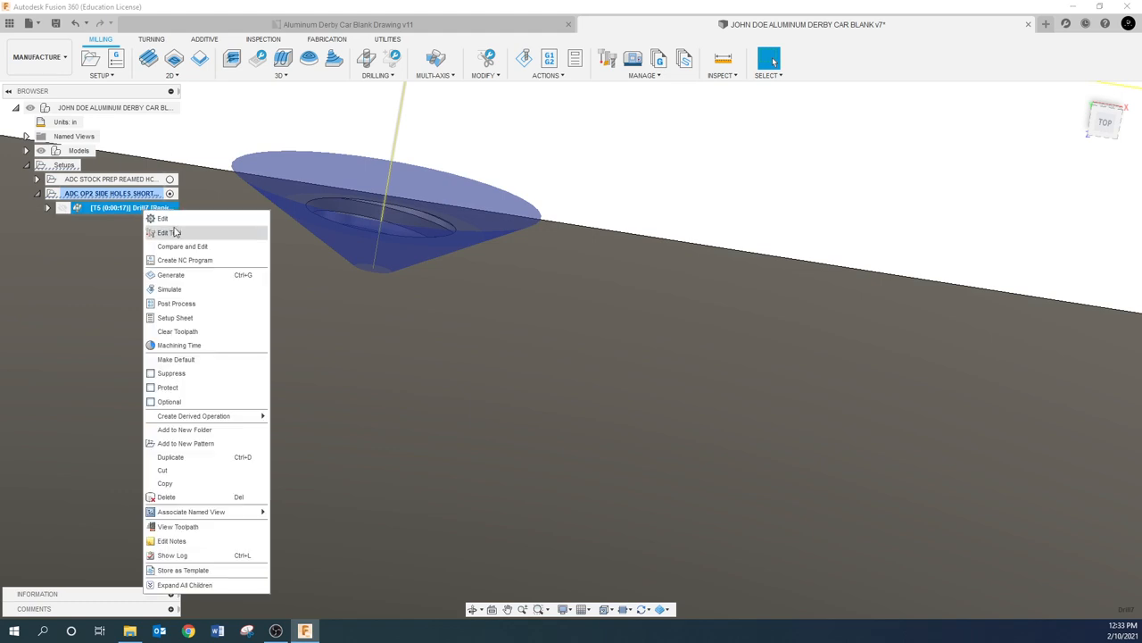
left_click(865, 147)
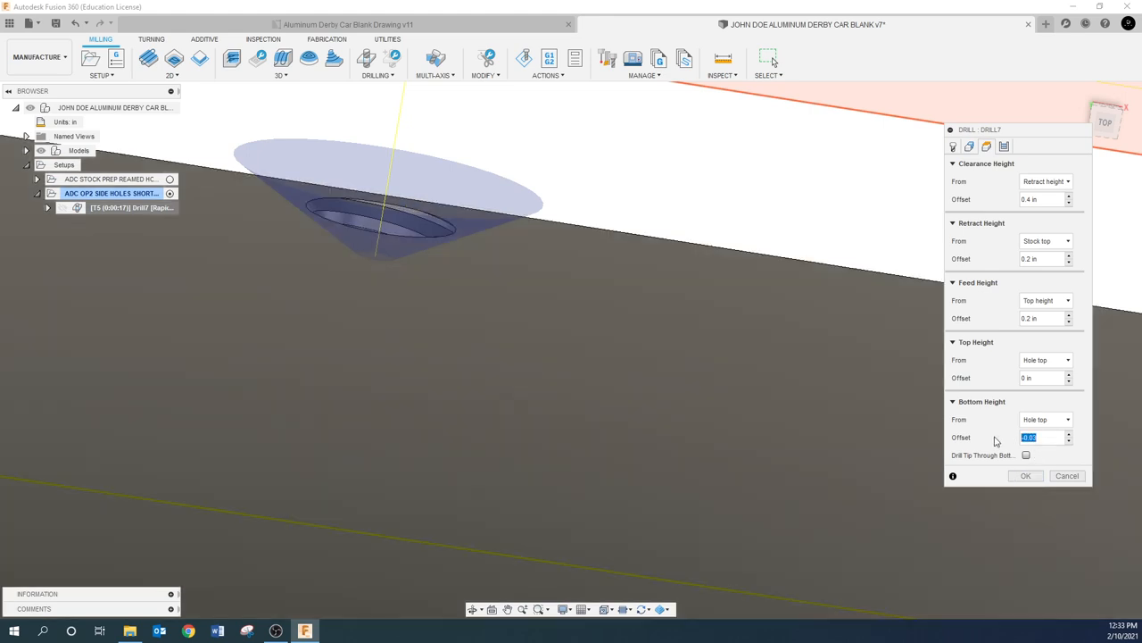
type("-.02")
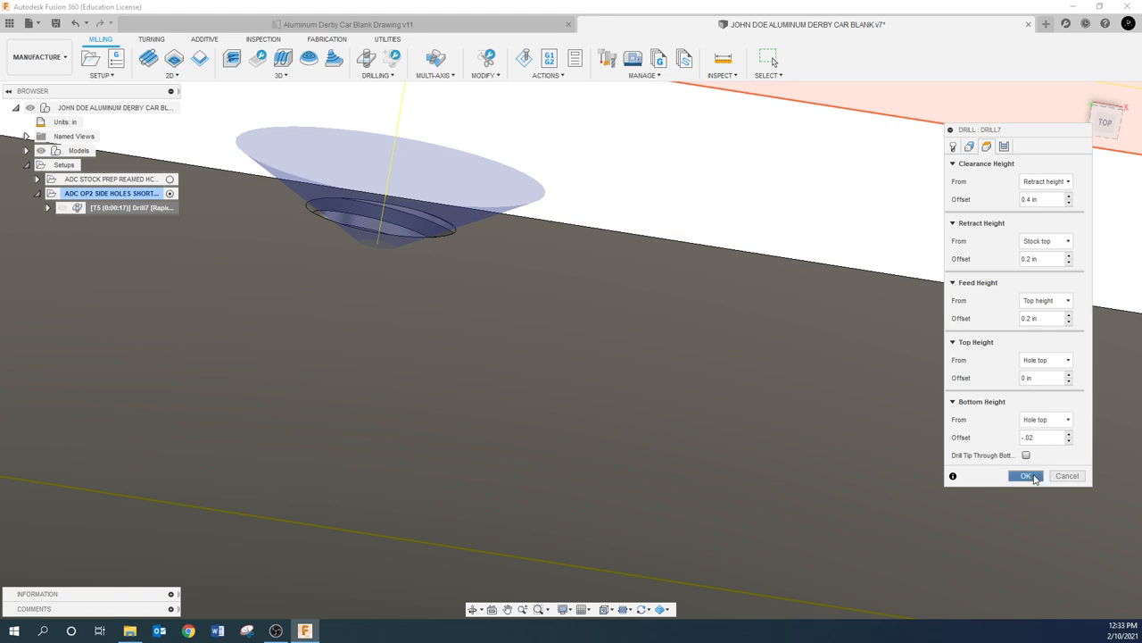
left_click(1024, 475)
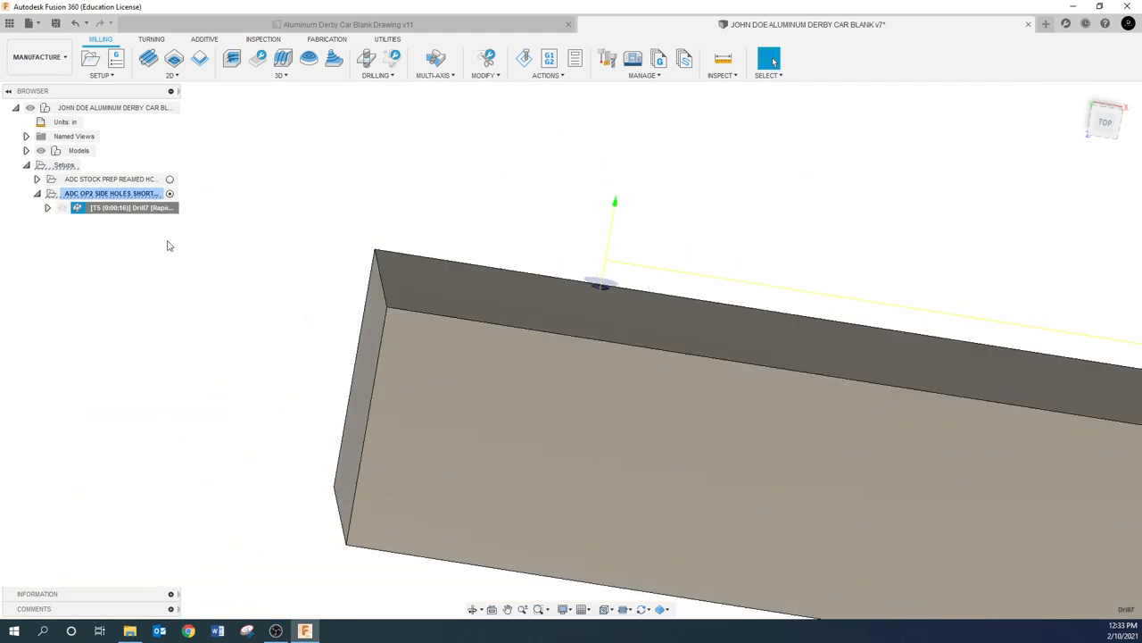
Rename Drill7 to a name beginning 'SPOT 2 LOC'.
double_click(125, 207)
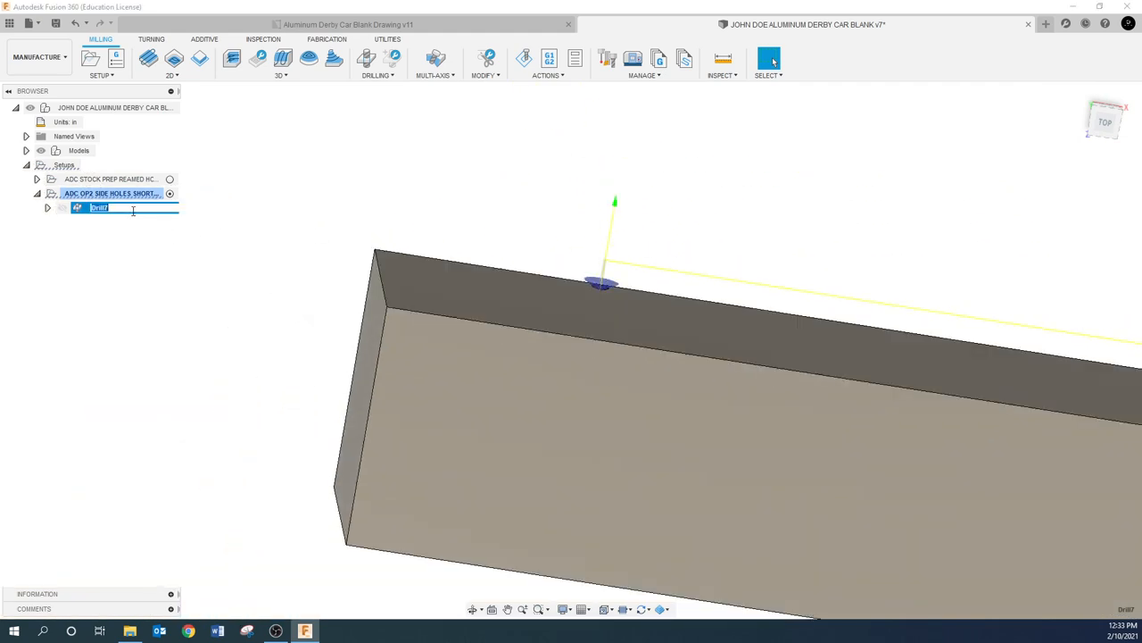
type("SPOT 2 LOC...")
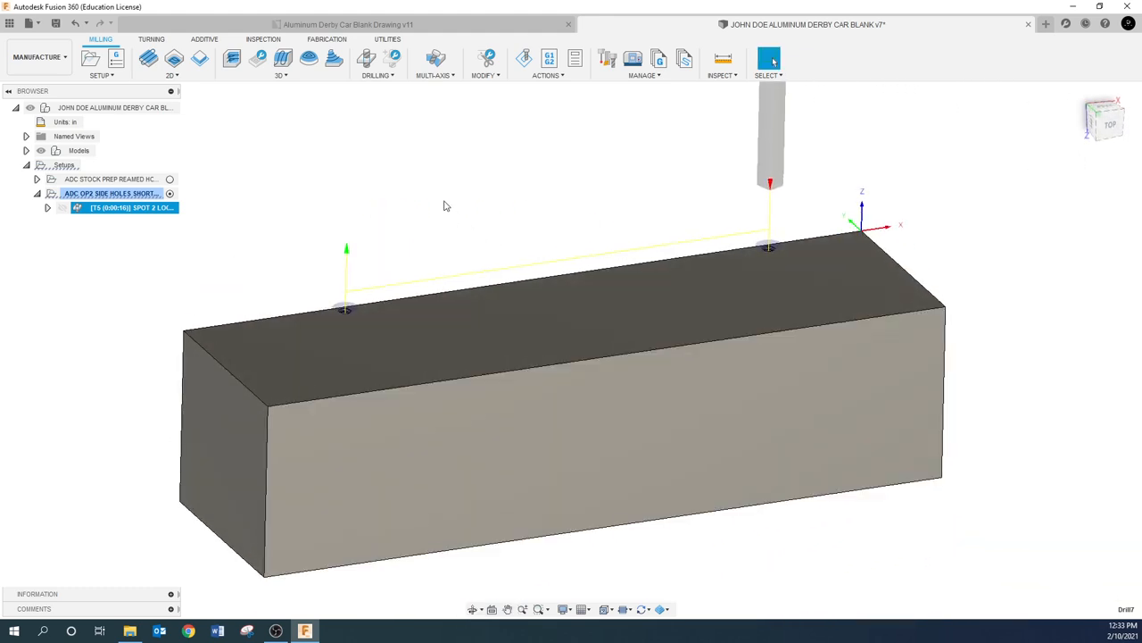
Derive a Drill operation from the spot operation and give it the .125 (1/8 in) drill.
right_click(125, 207)
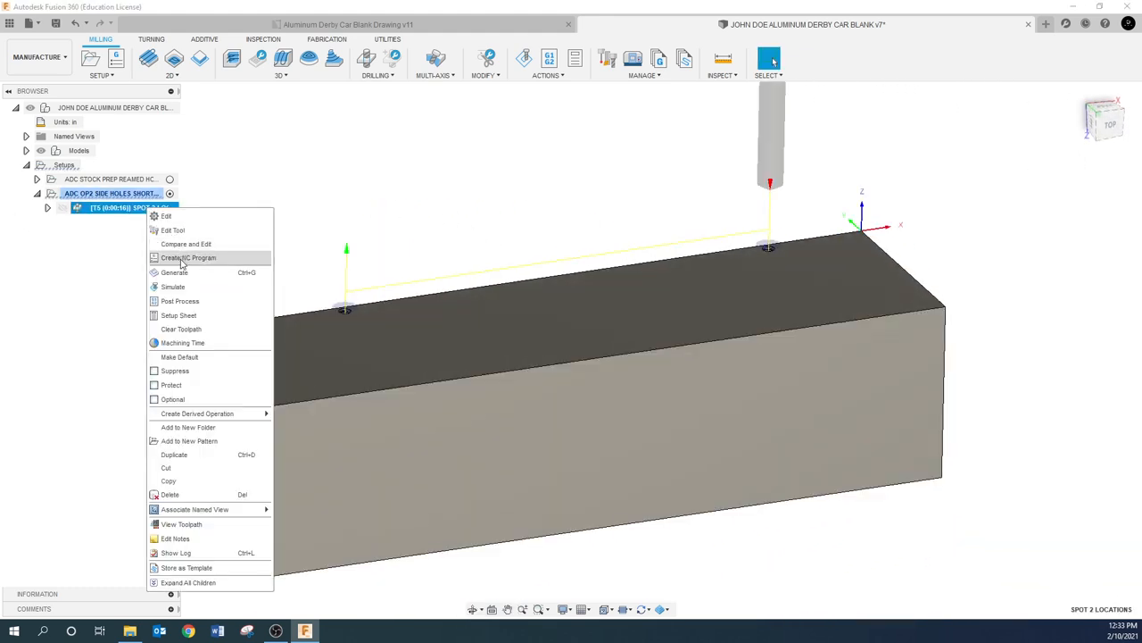
mouse_move(197, 413)
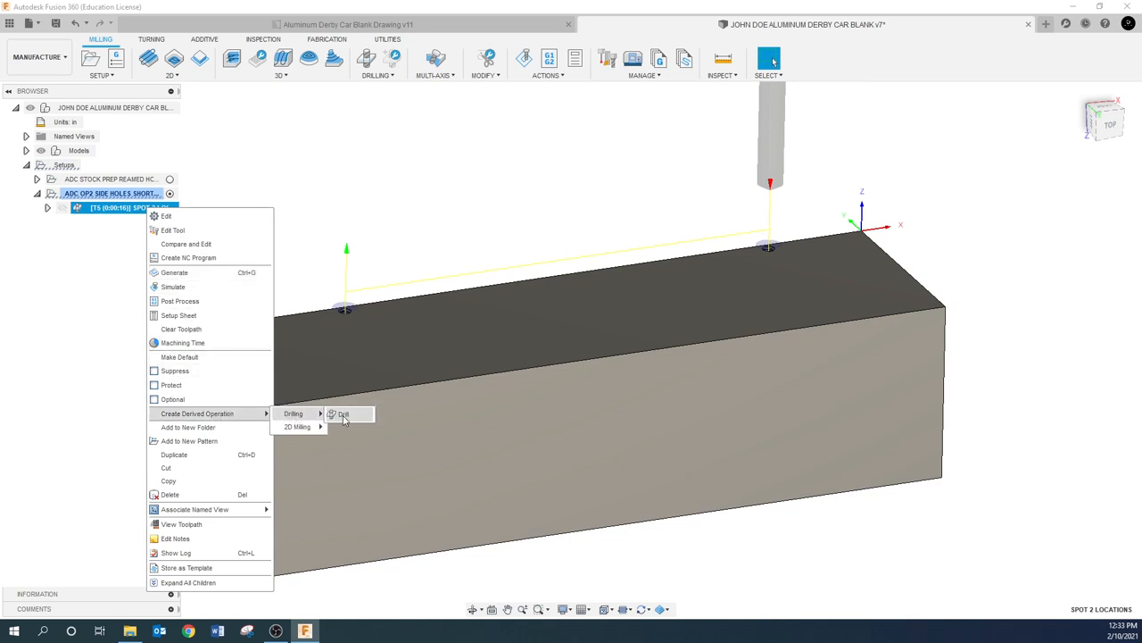
left_click(343, 413)
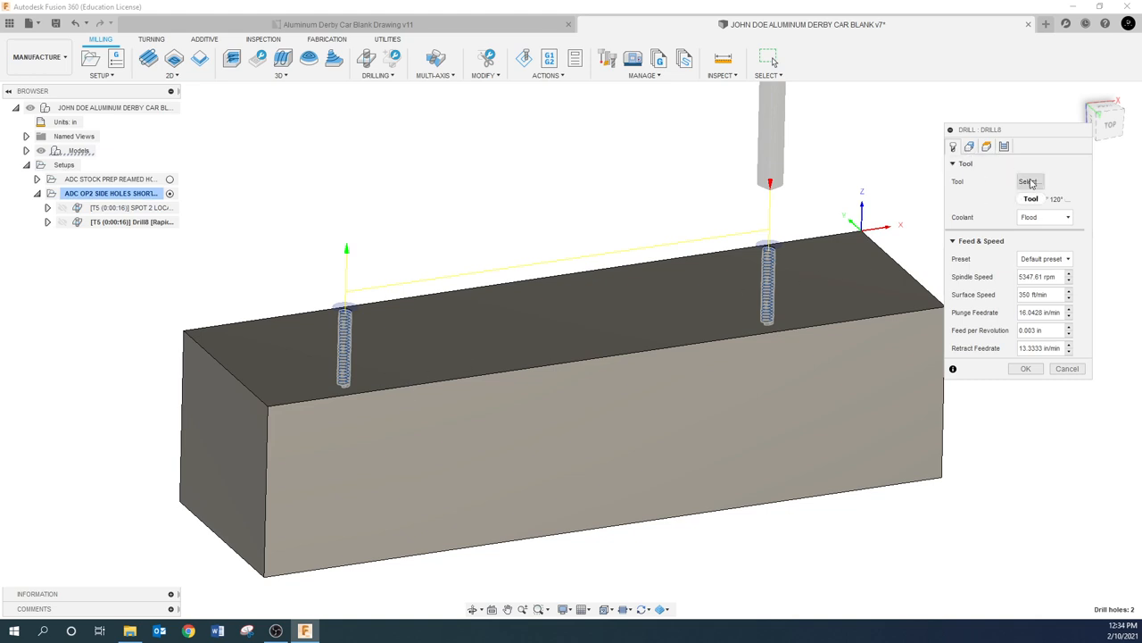
left_click(1029, 181)
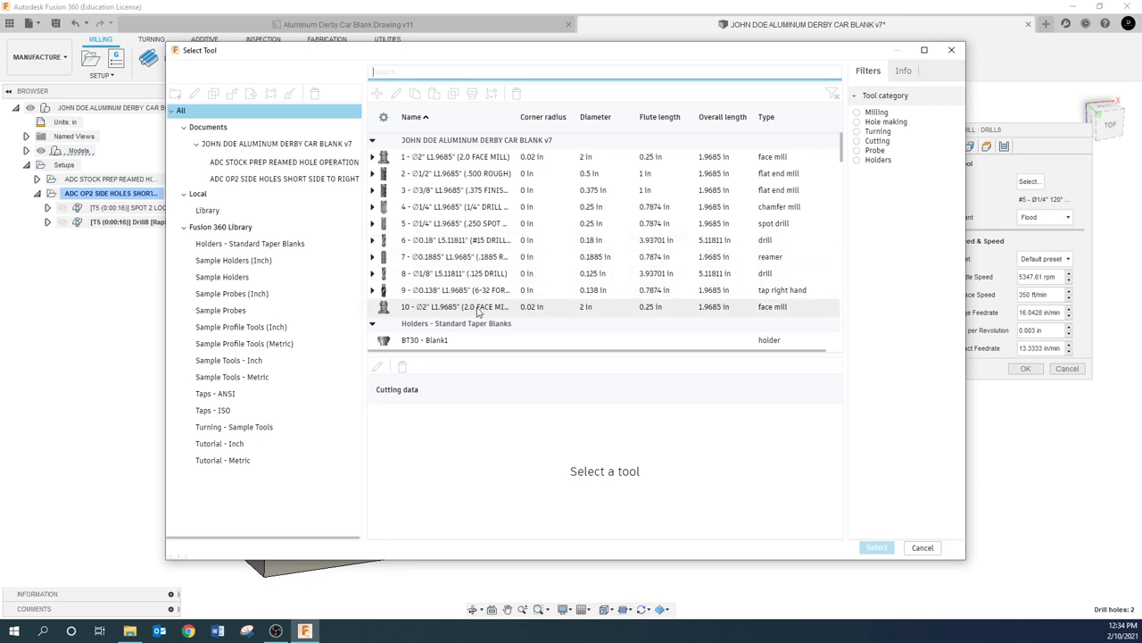
left_click(455, 289)
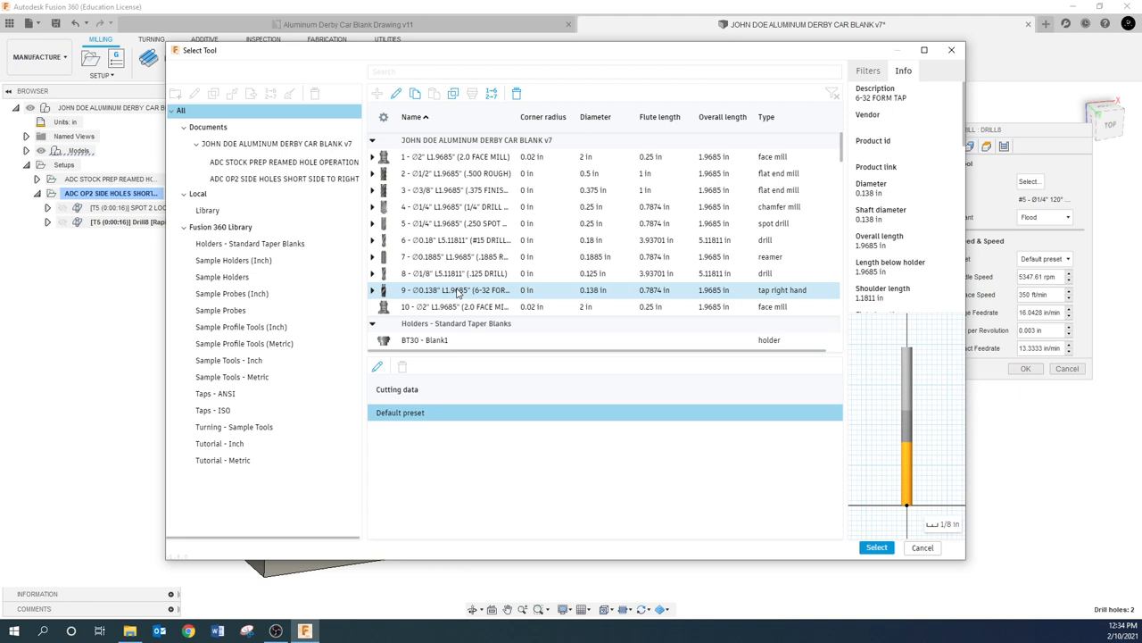
left_click(455, 273)
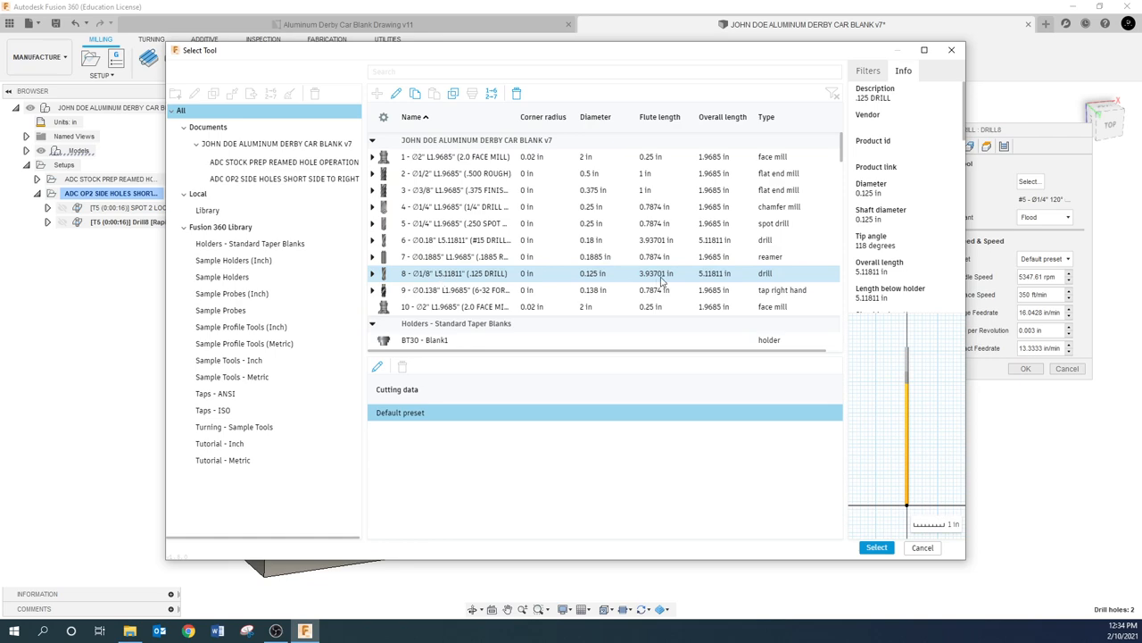
mouse_move(876, 548)
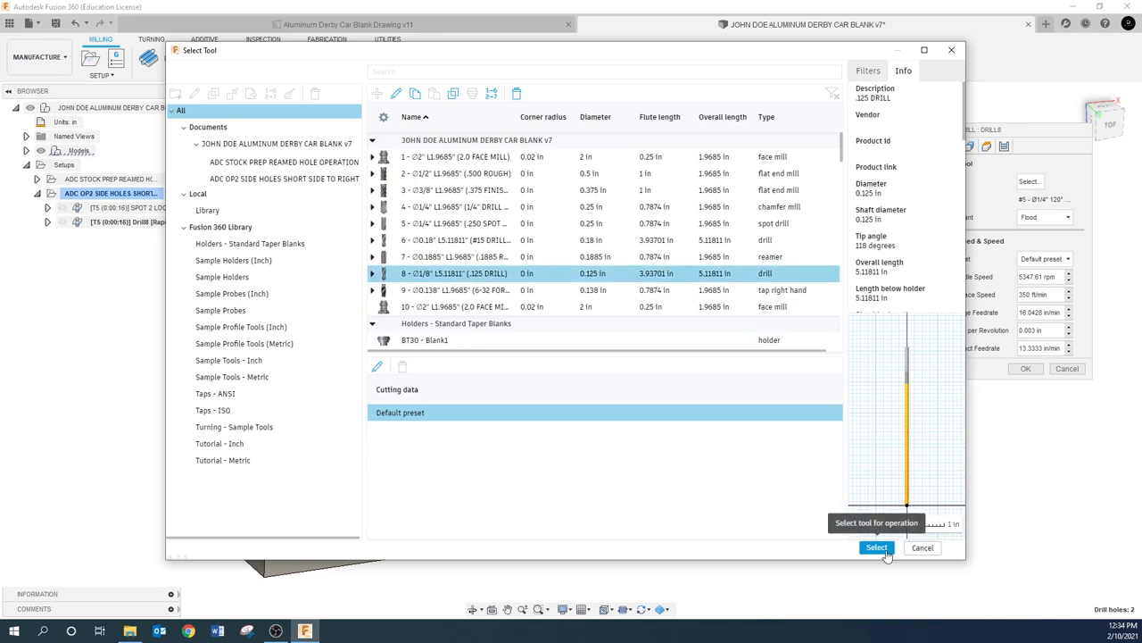
left_click(877, 547)
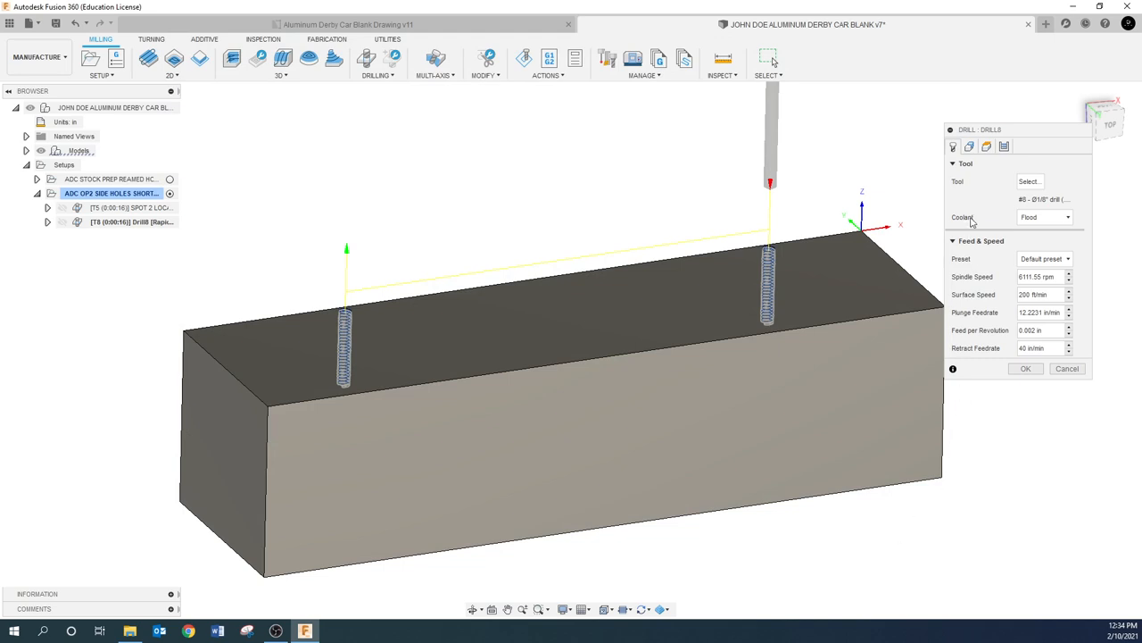
Measure Drill8's bottom height from Hole bottom with zero offset, enabling drill tip through bottom.
left_click(969, 146)
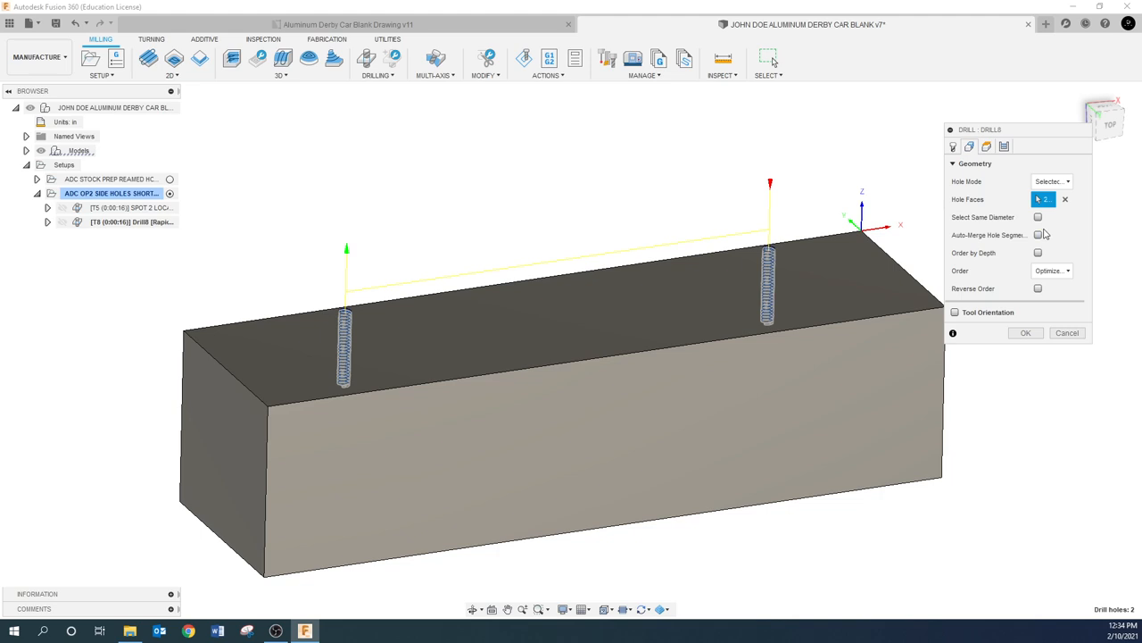
mouse_move(986, 146)
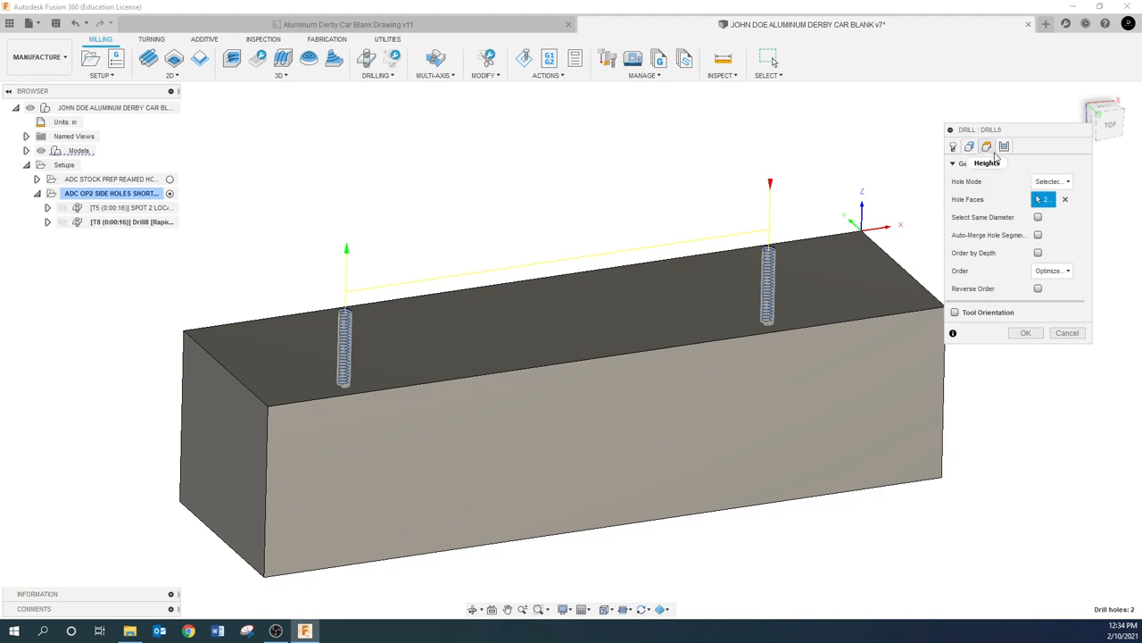
left_click(1046, 418)
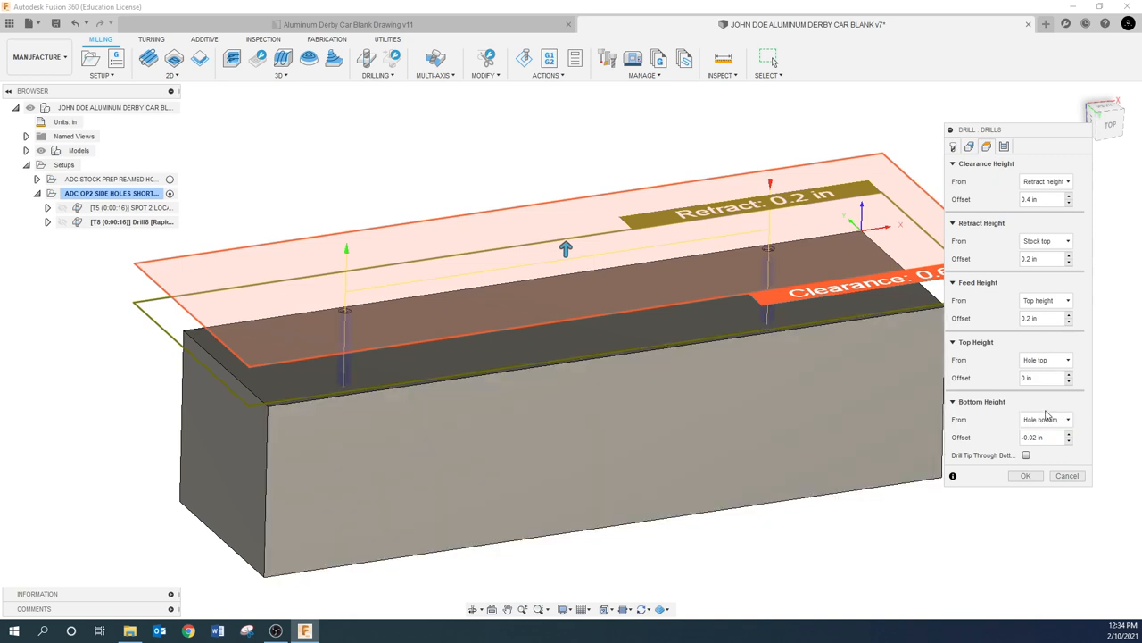
left_click(1040, 437)
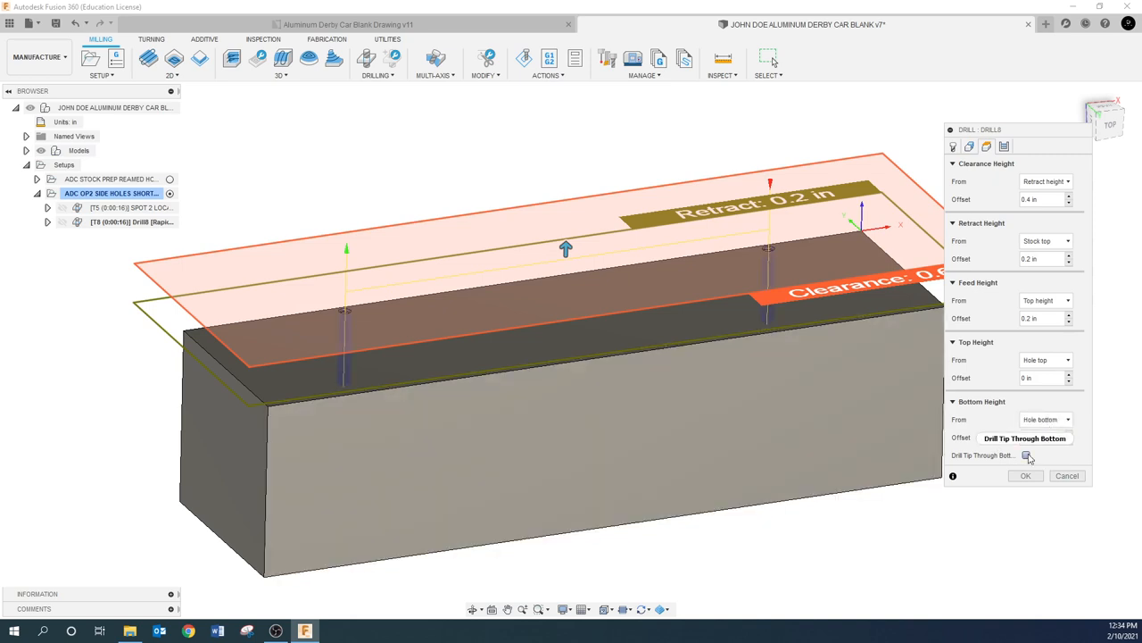
left_click(1025, 455)
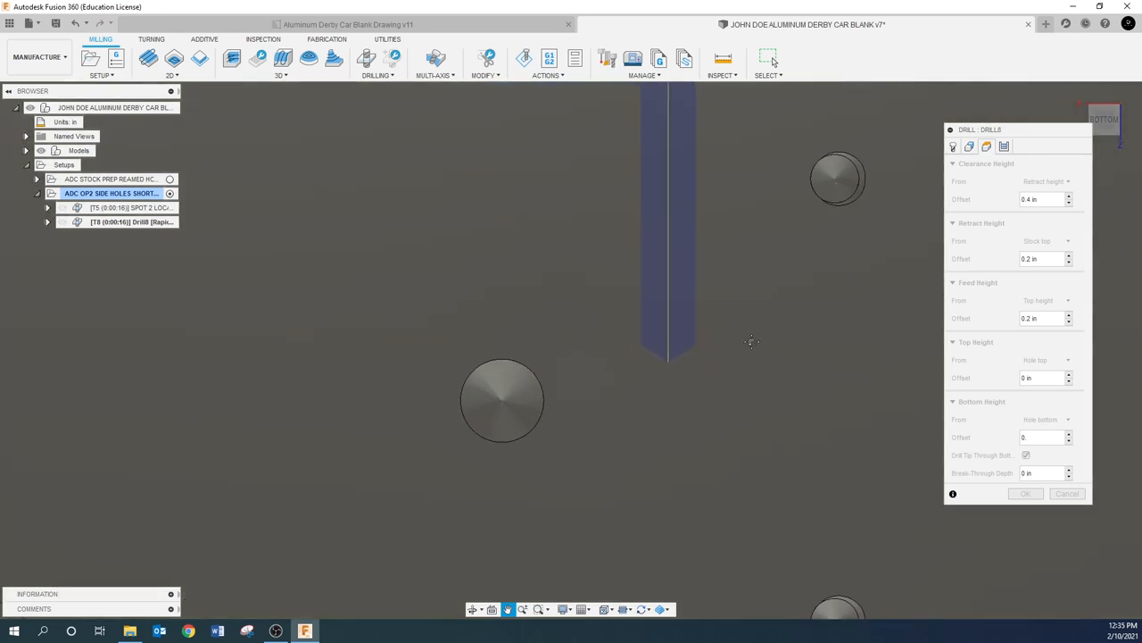
left_click(1026, 455)
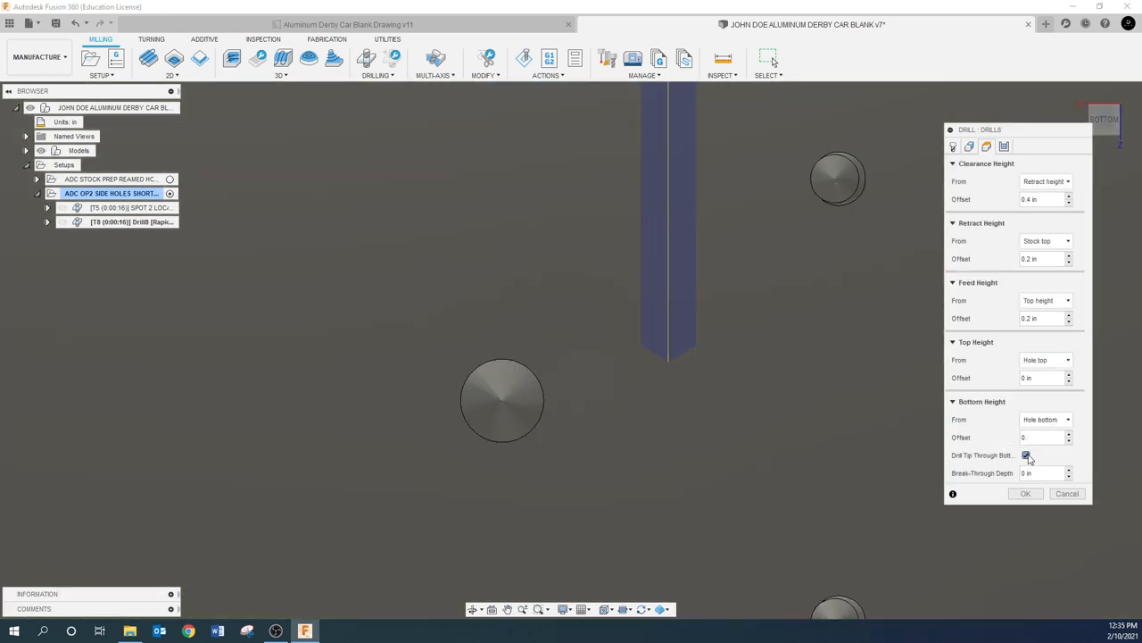
left_click(1026, 455)
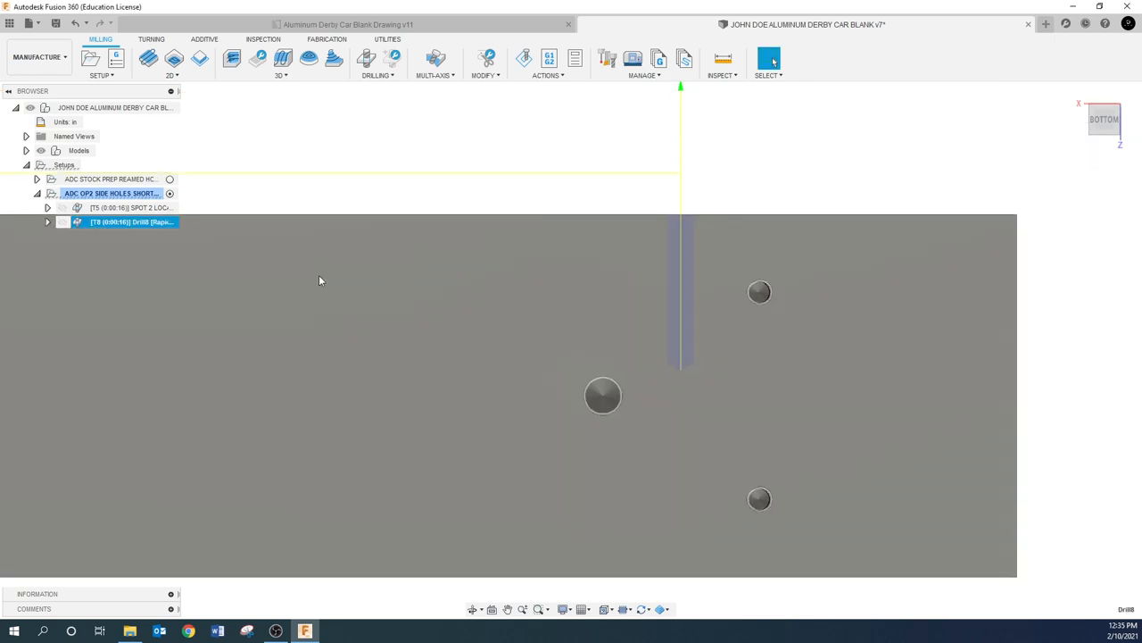
Reopen Drill8 and turn off Drill Tip Through Bottom.
double_click(130, 222)
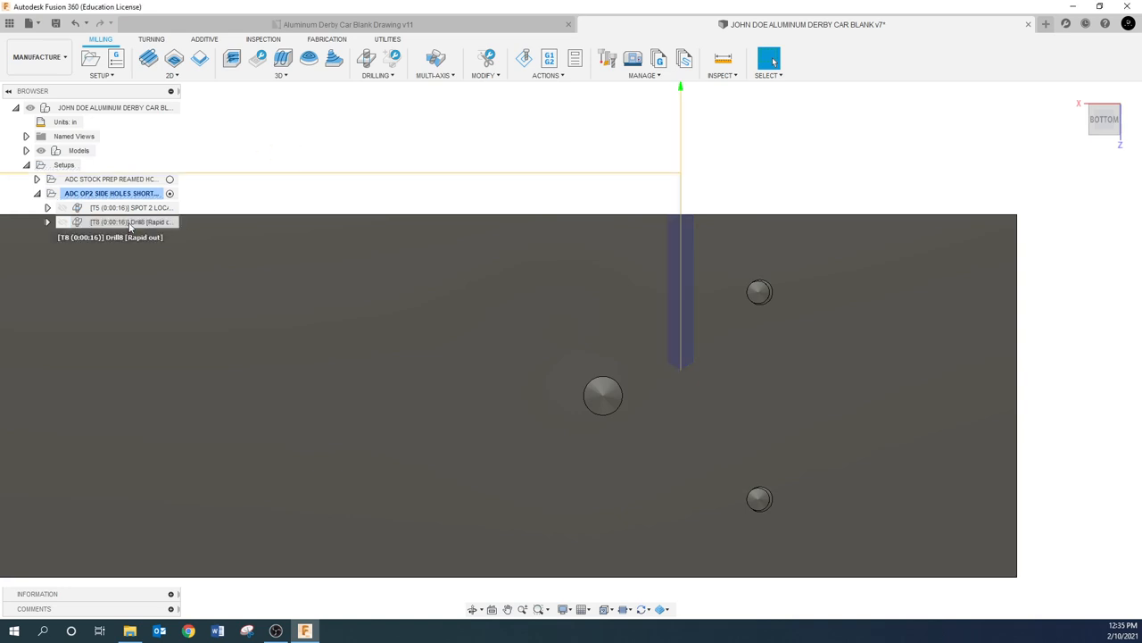
left_click(129, 221)
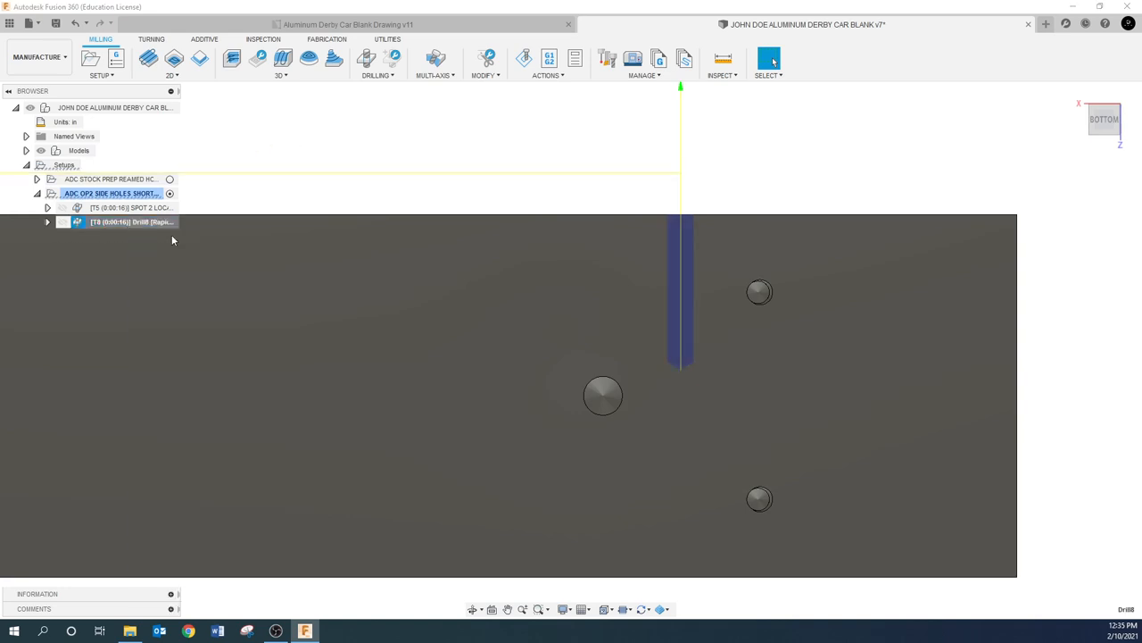
double_click(131, 221)
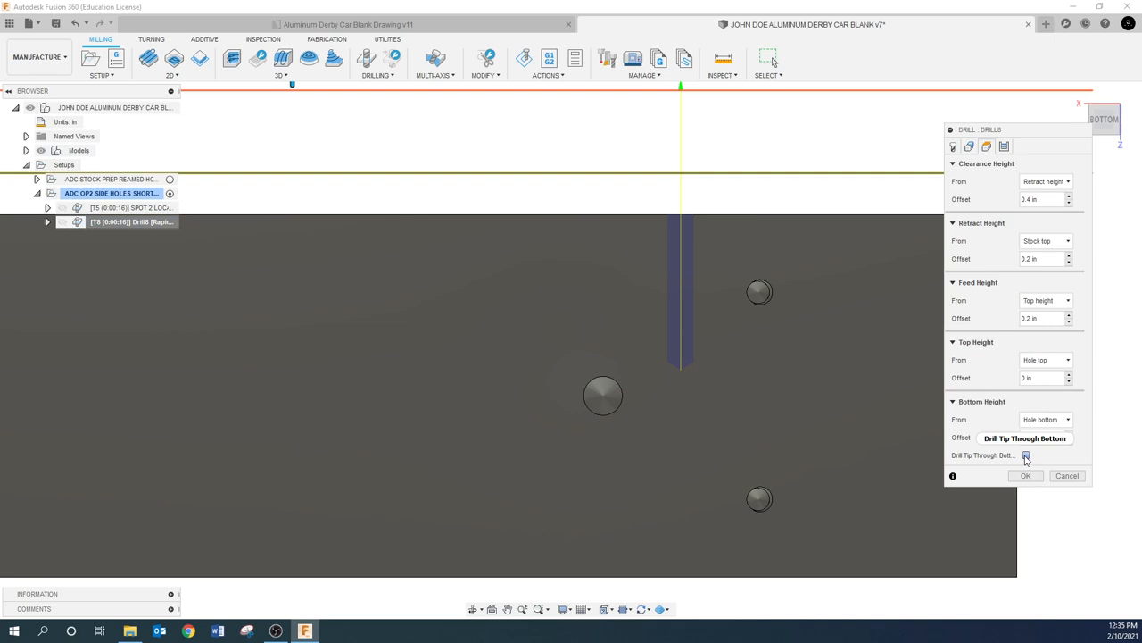
left_click(1027, 455)
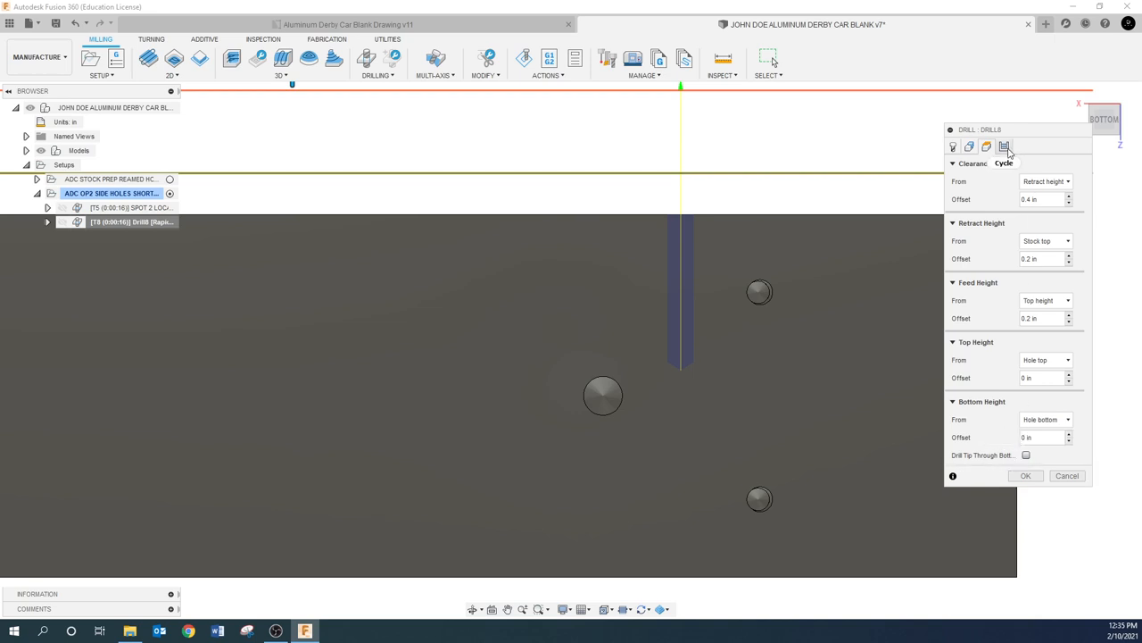
Switch Drill8 to a deep drilling peck cycle with .125/3 in pecking depth.
left_click(1004, 146)
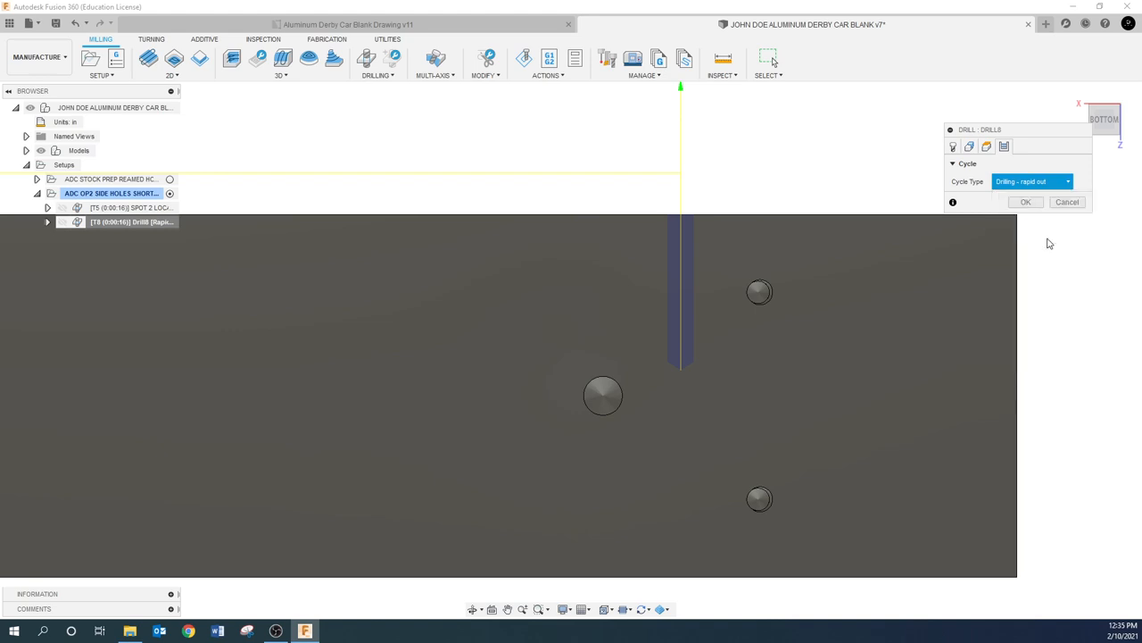
left_click(1031, 181)
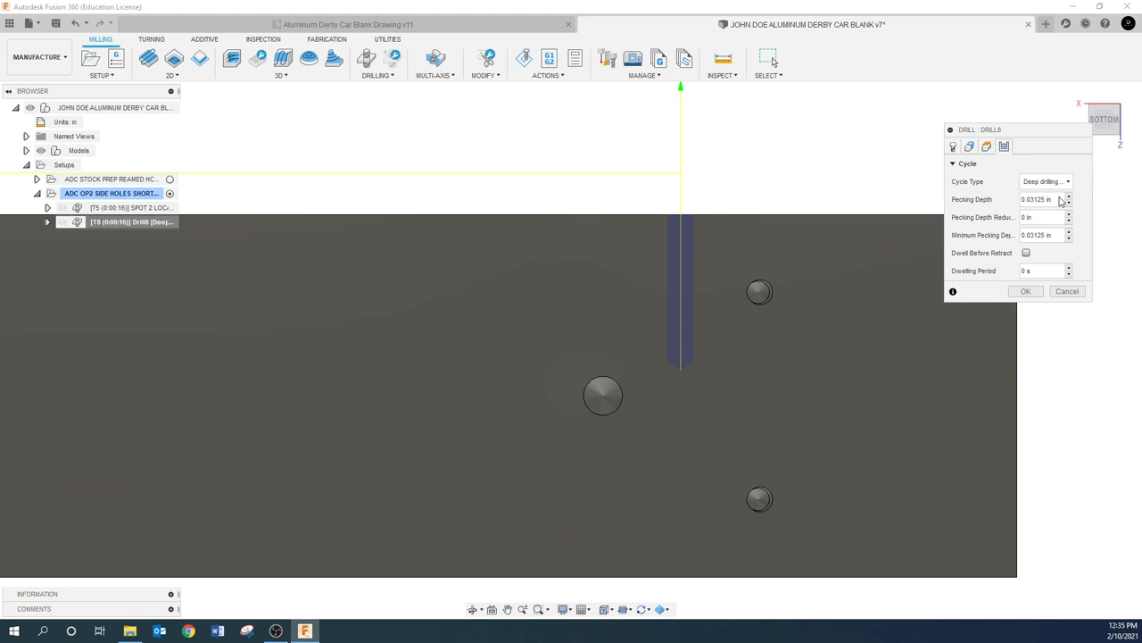
left_click(1040, 199)
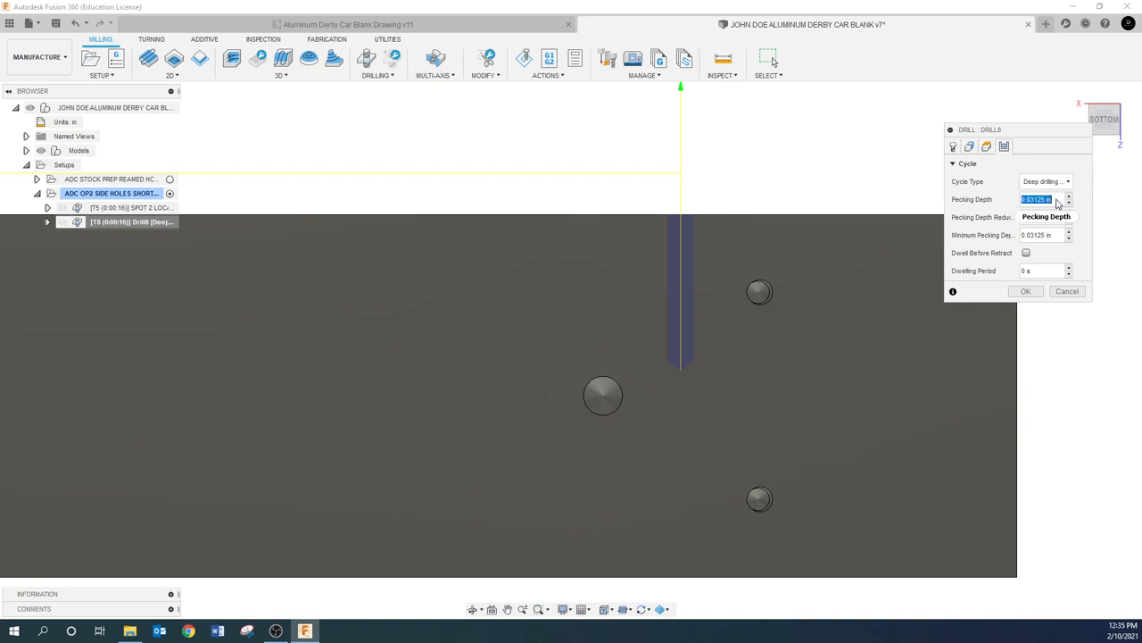
type("125/3")
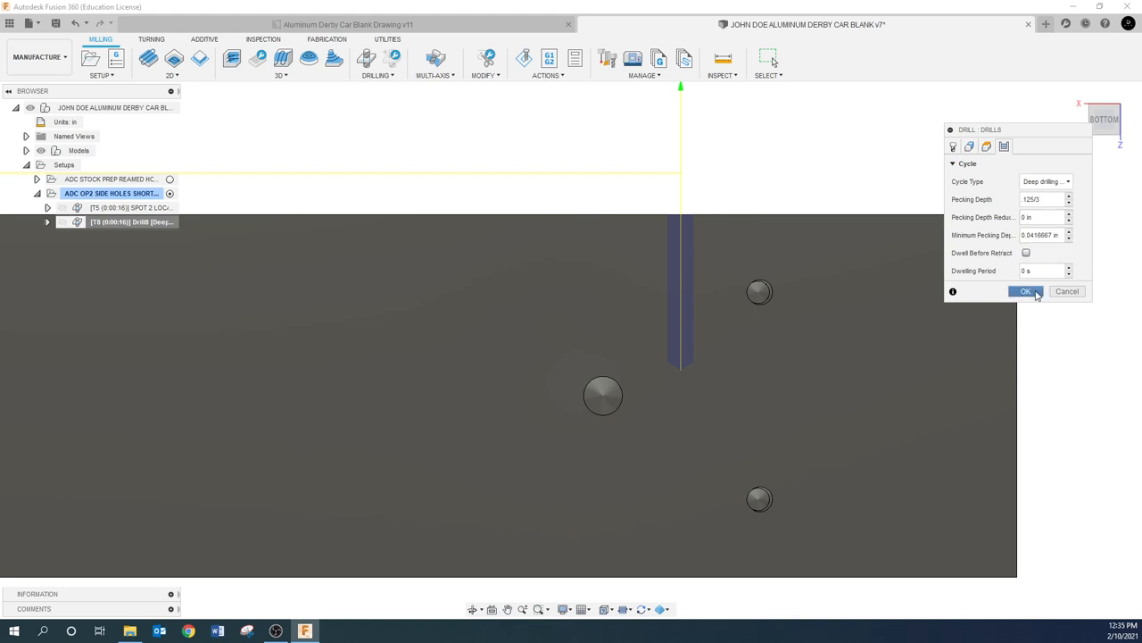
left_click(1024, 291)
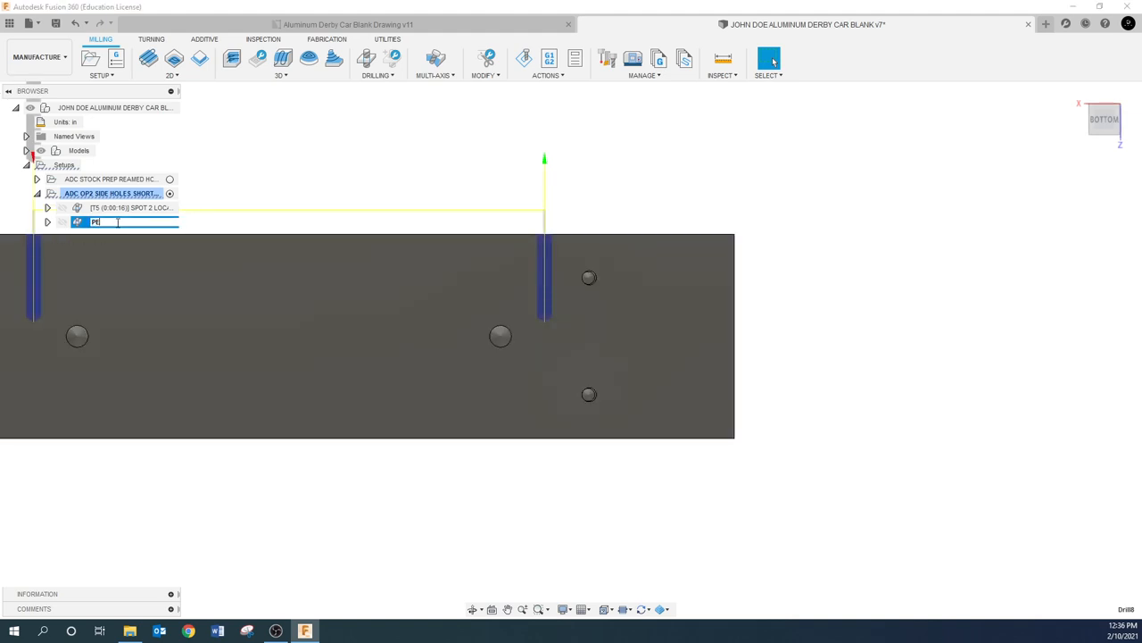
Name the peck drilling operation 'PECK DRILL 2 LOCATIONS' and bring up its context menu.
type("PECK DRILL 2")
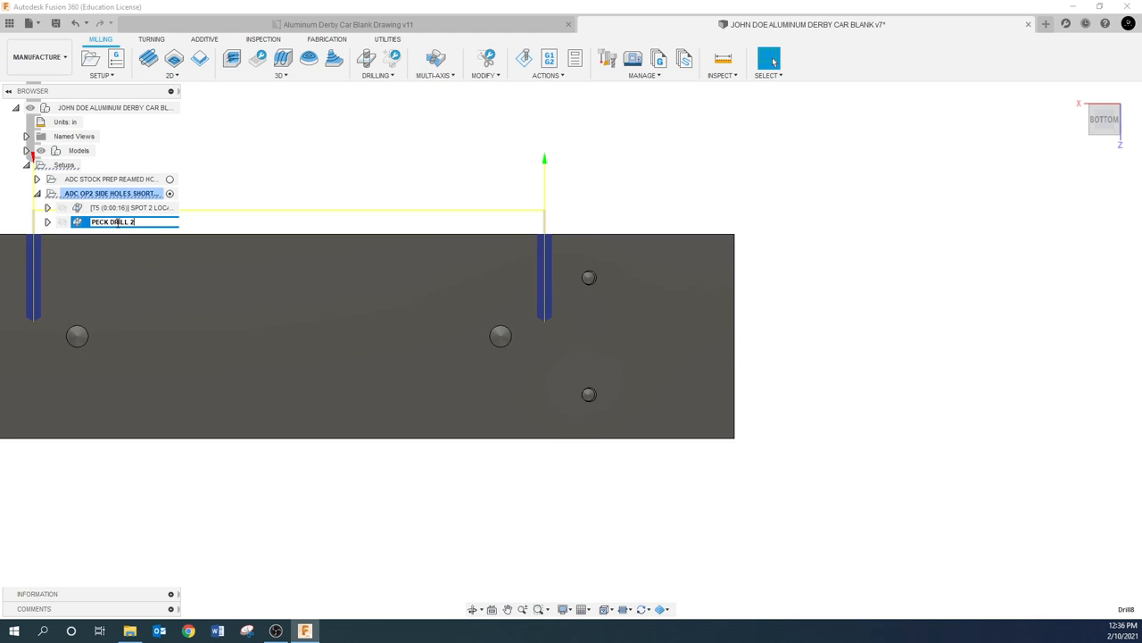
type("LOCATIONS")
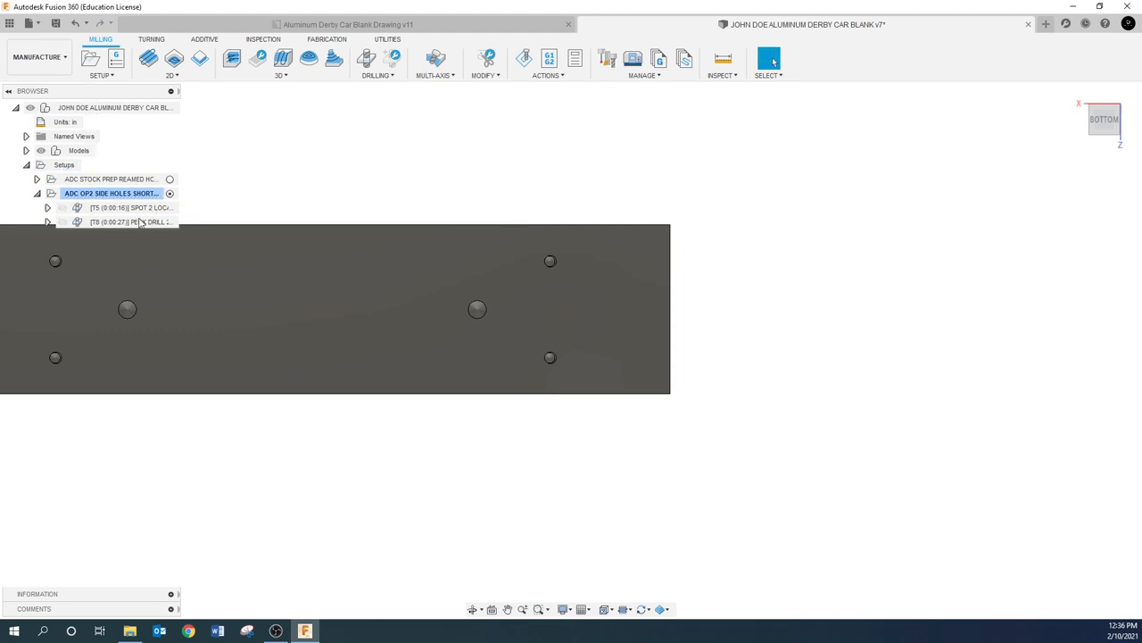
right_click(130, 222)
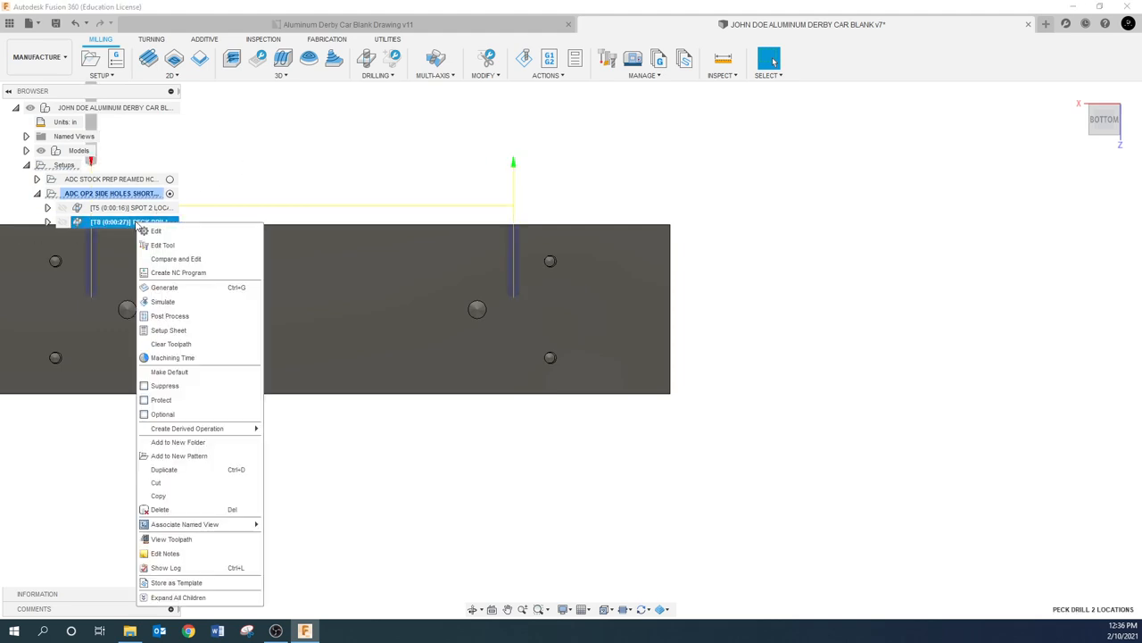
mouse_move(187, 429)
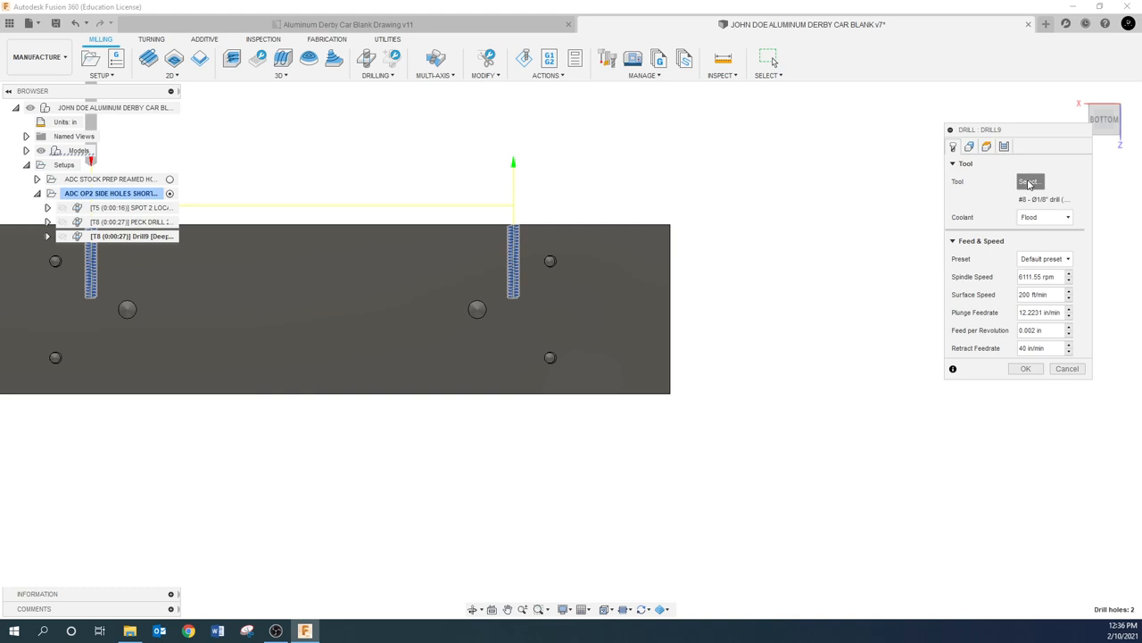
Assign the 6-32 form tap (tool 9) as Drill9's tool.
left_click(1029, 181)
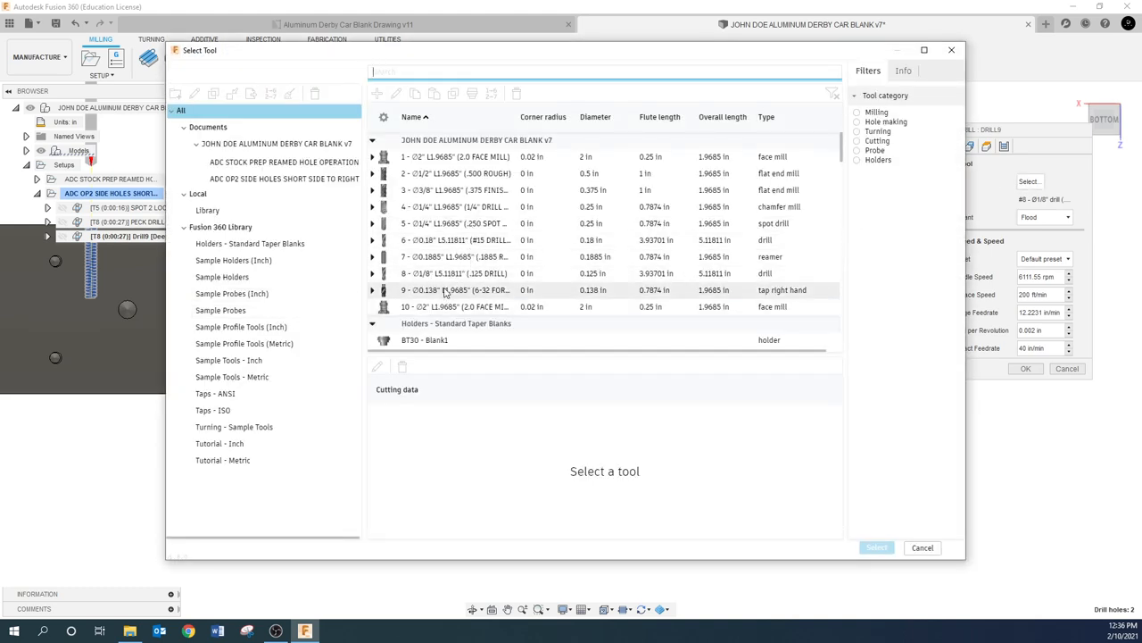
left_click(454, 289)
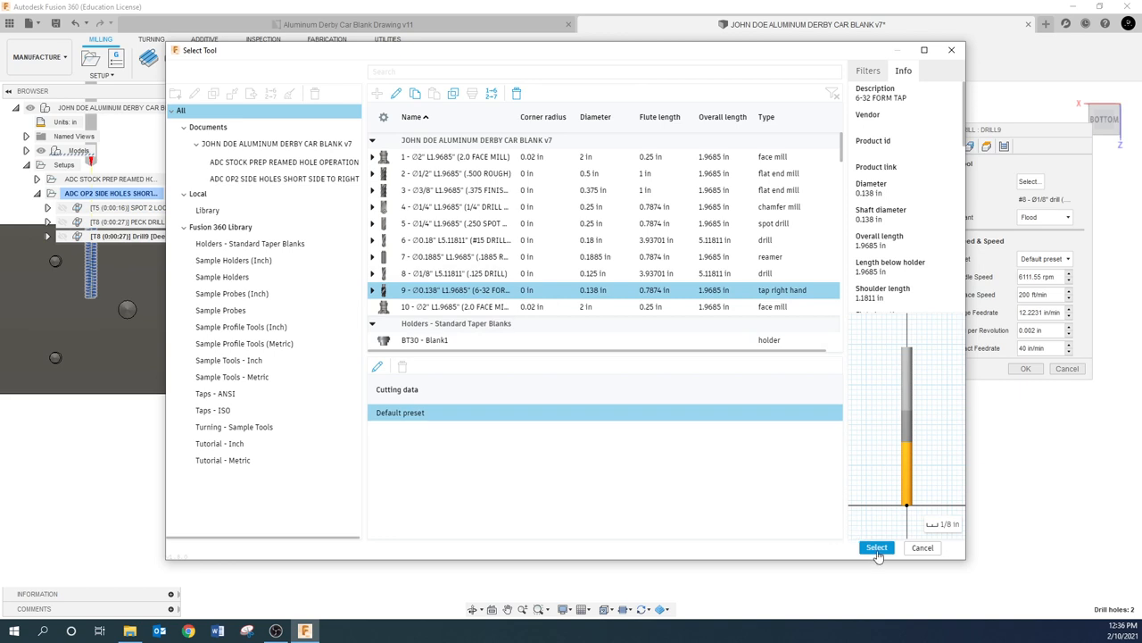
left_click(877, 547)
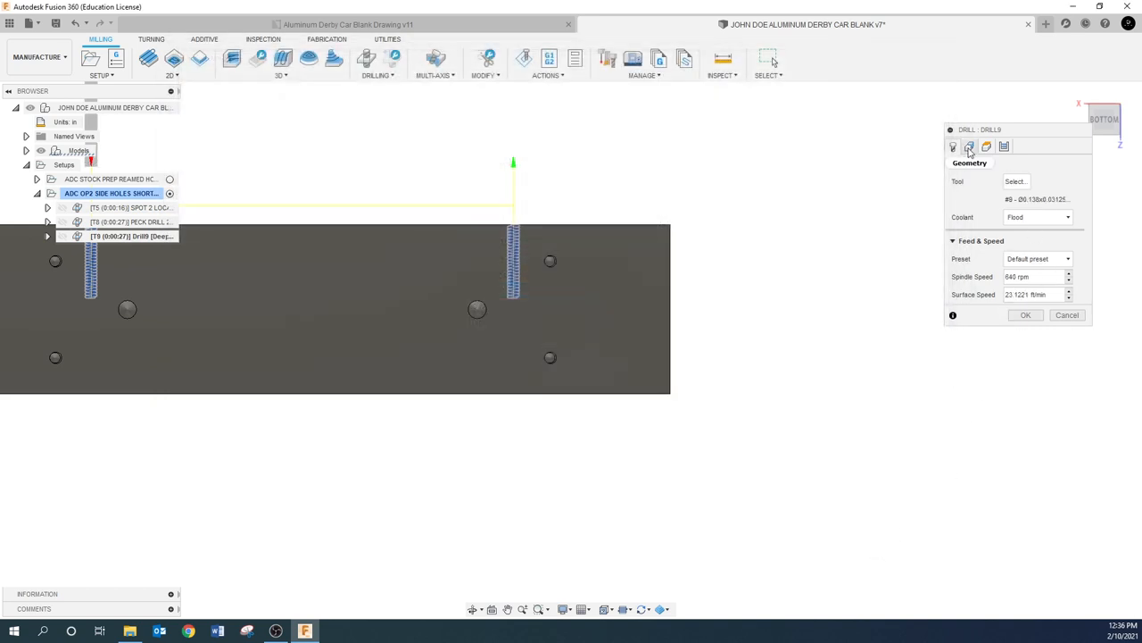
Set Drill9's cycle type to Right tapping and confirm the operation.
left_click(987, 146)
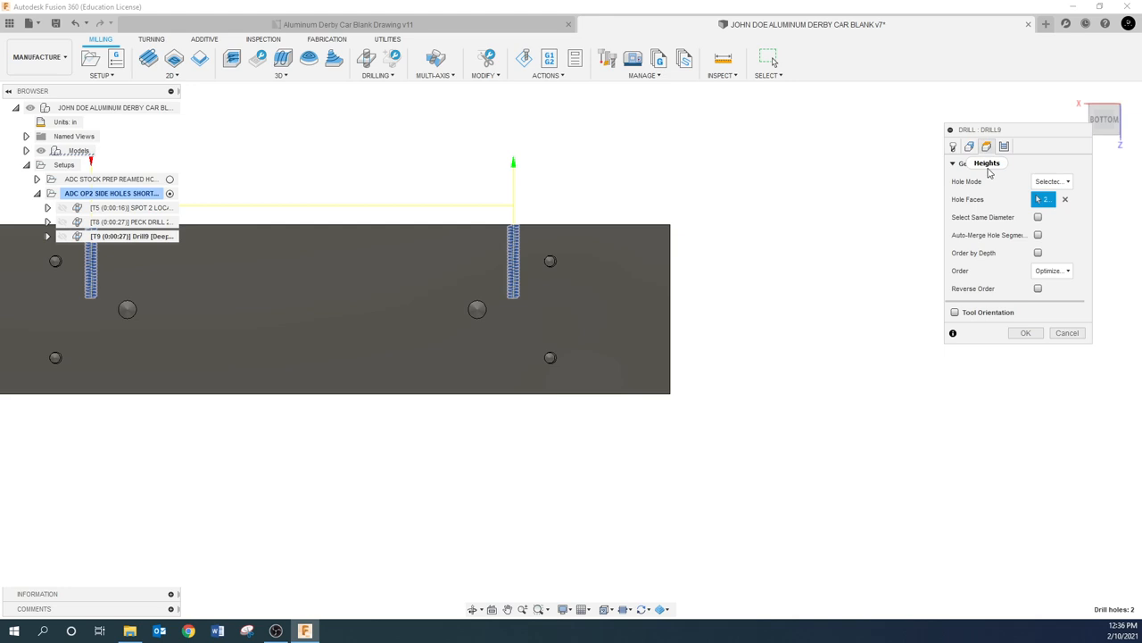
left_click(969, 145)
type("1")
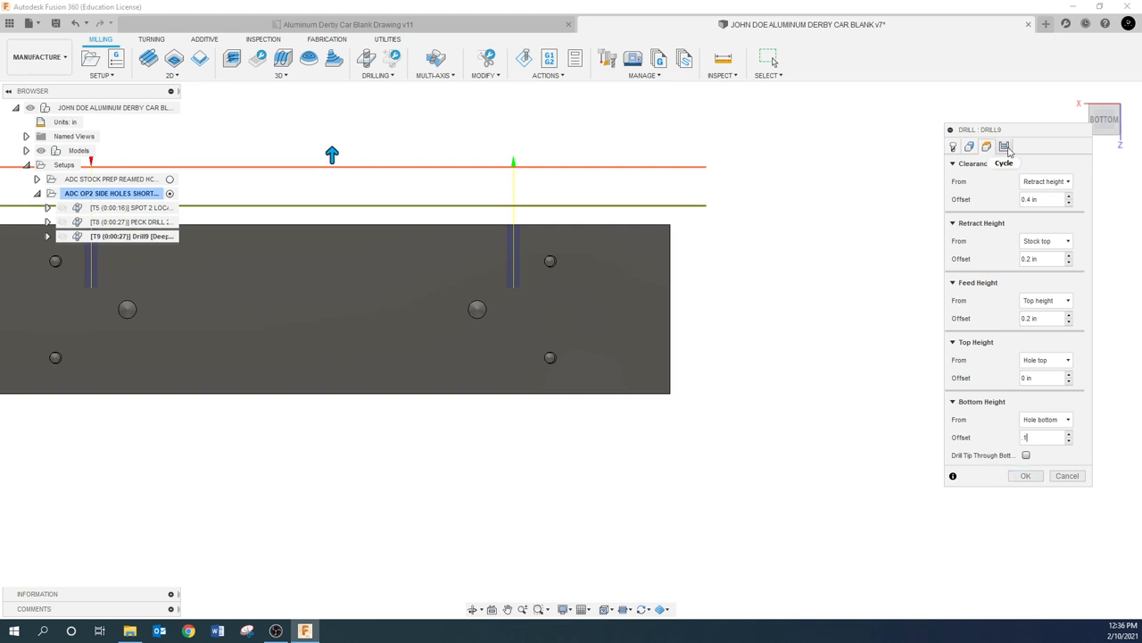
left_click(1004, 145)
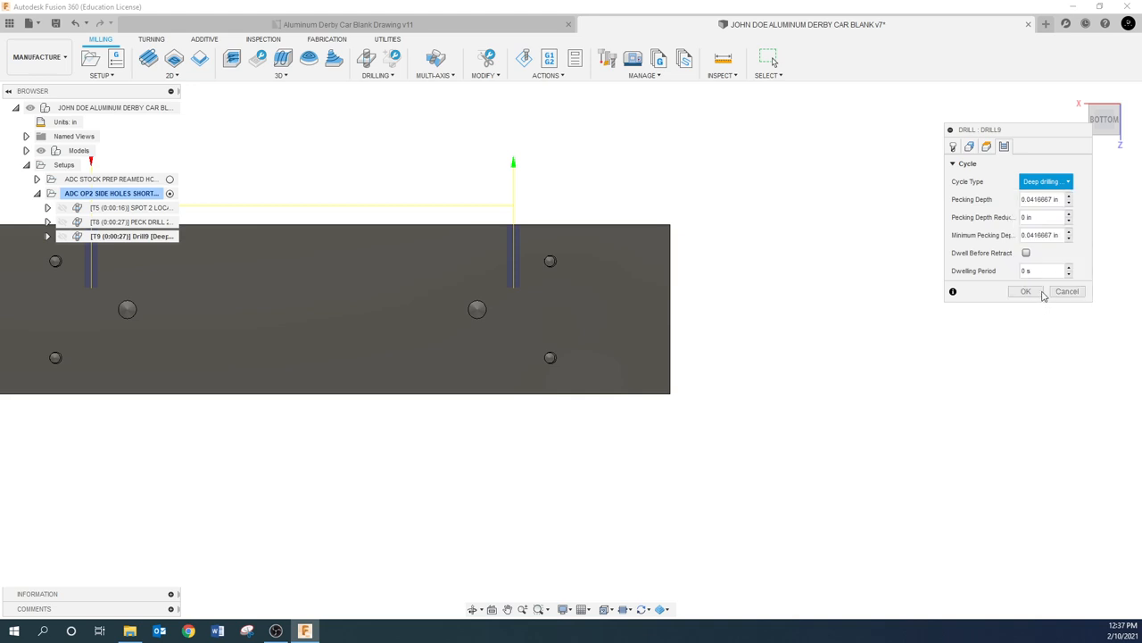
left_click(1045, 181)
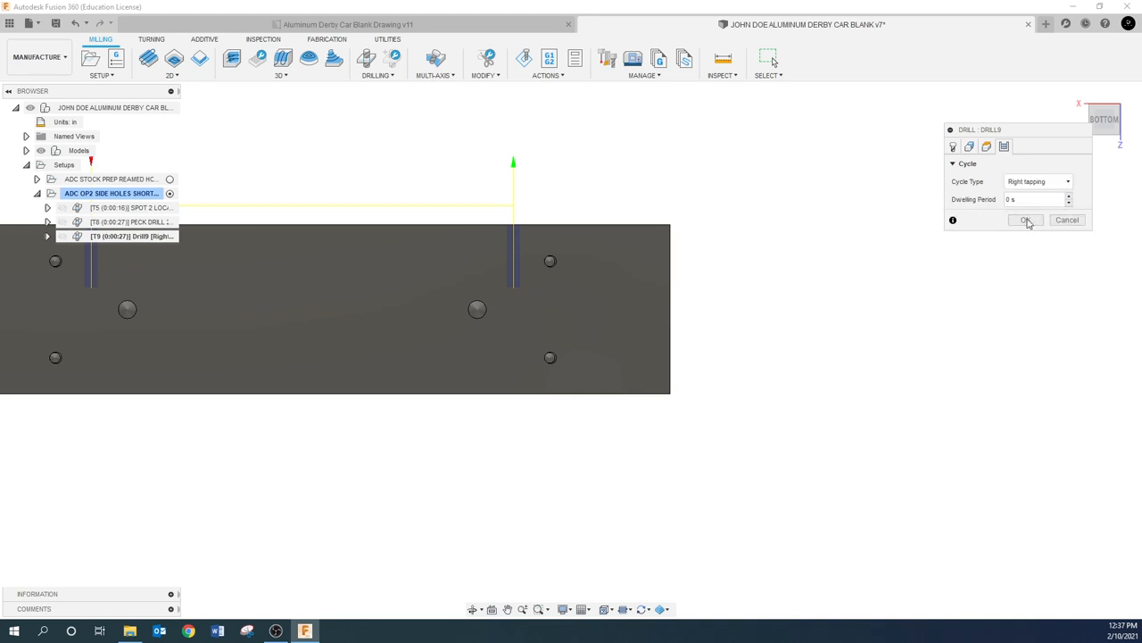
left_click(1025, 220)
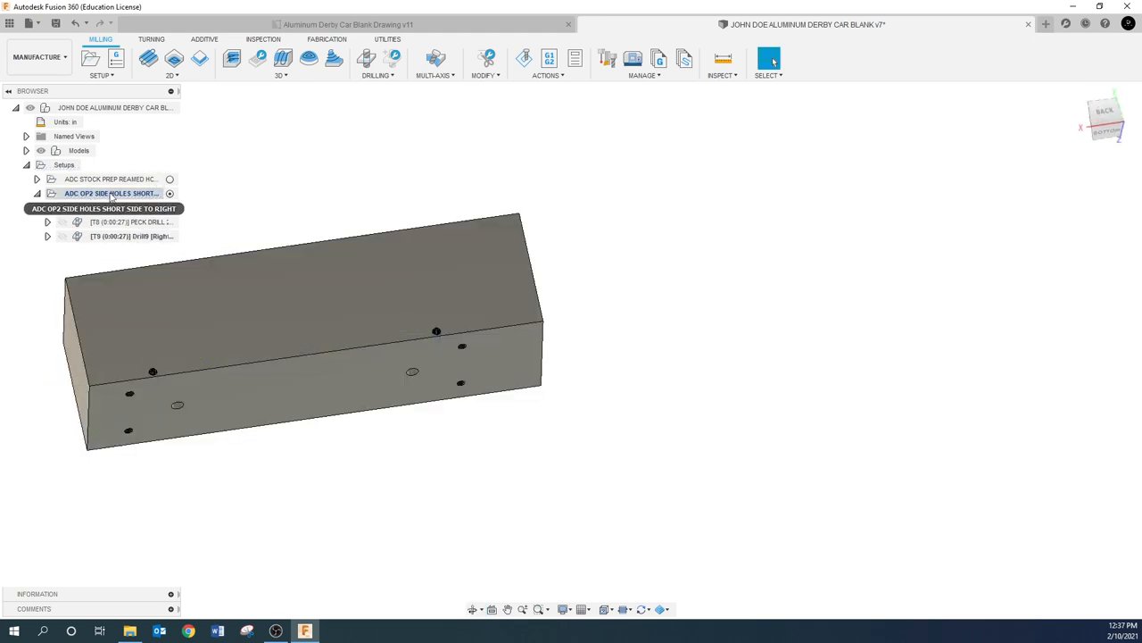
left_click(524, 58)
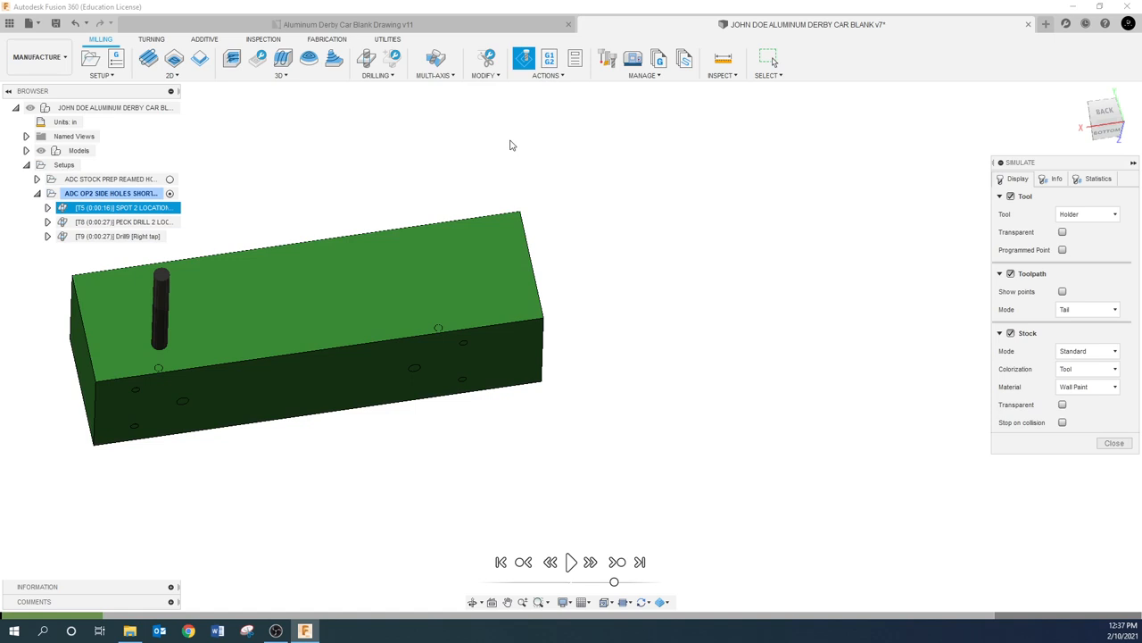
Play the spot, peck drill and tap simulation, adjust speed, close it, and orbit the part.
left_click(570, 562)
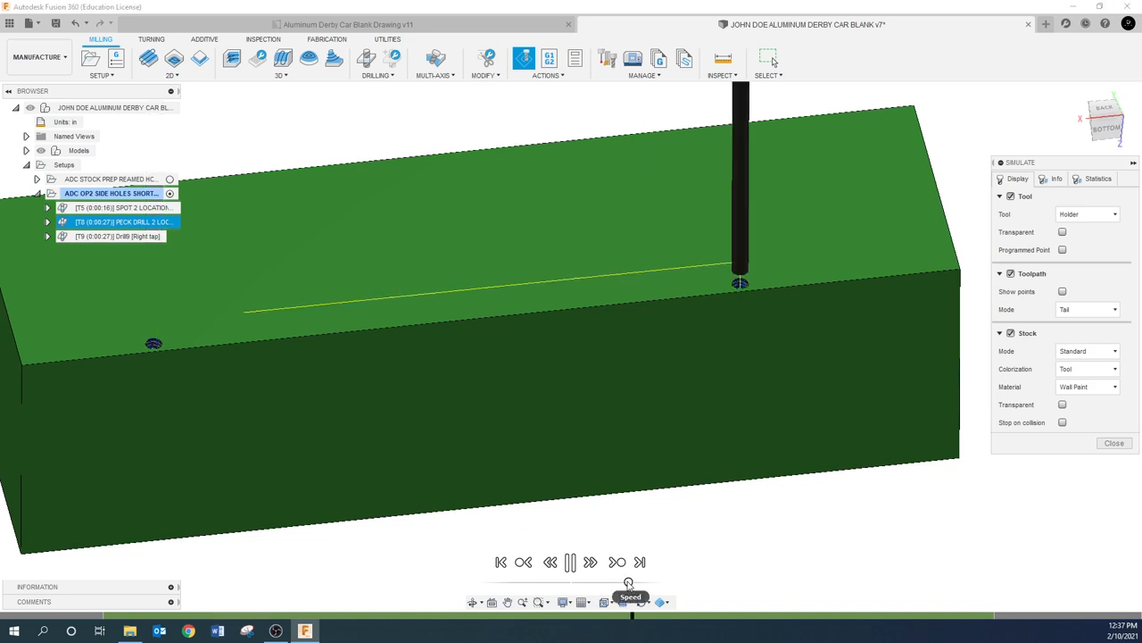
left_click(570, 562)
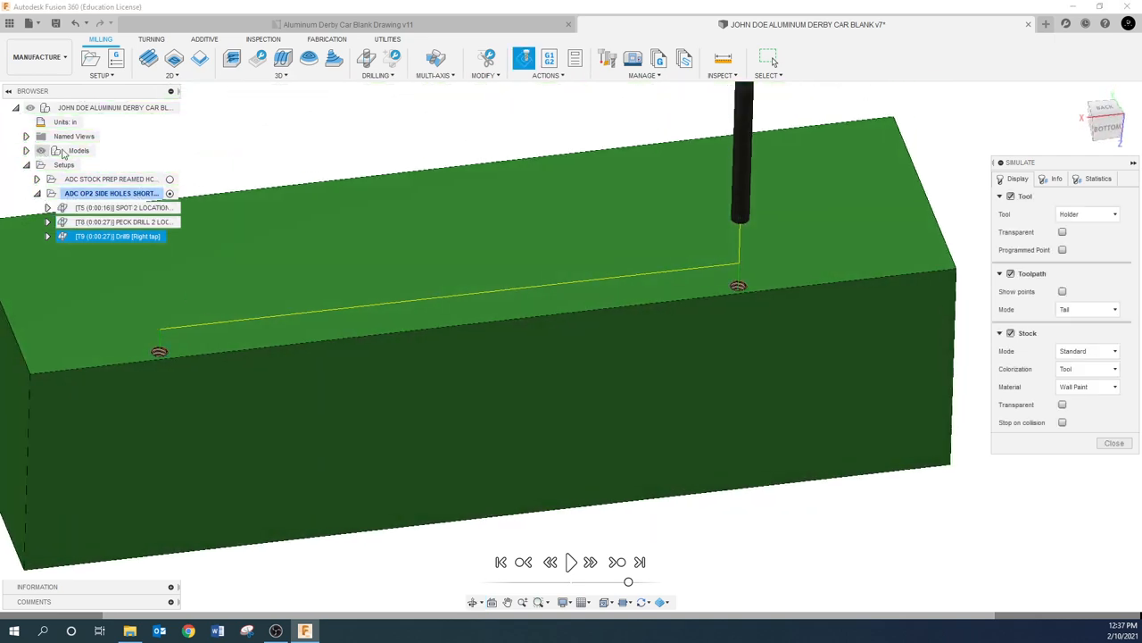
left_click(1114, 443)
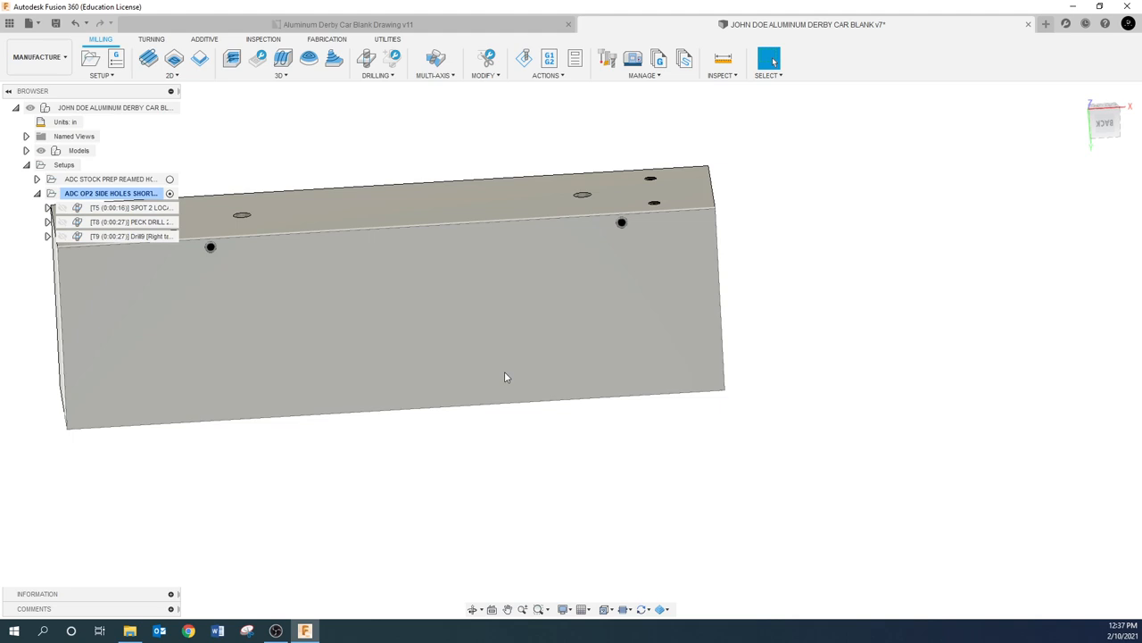
left_click_drag(507, 375, 499, 299)
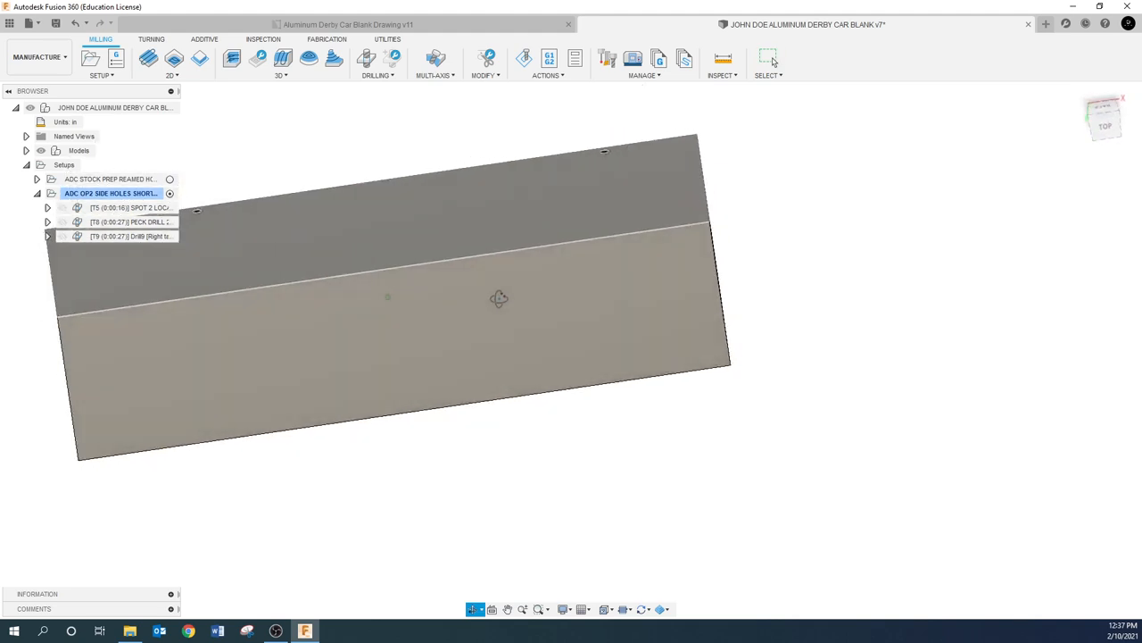
Post-process the side holes setup for HAAS (pre-NGC) as program 14302.
right_click(110, 193)
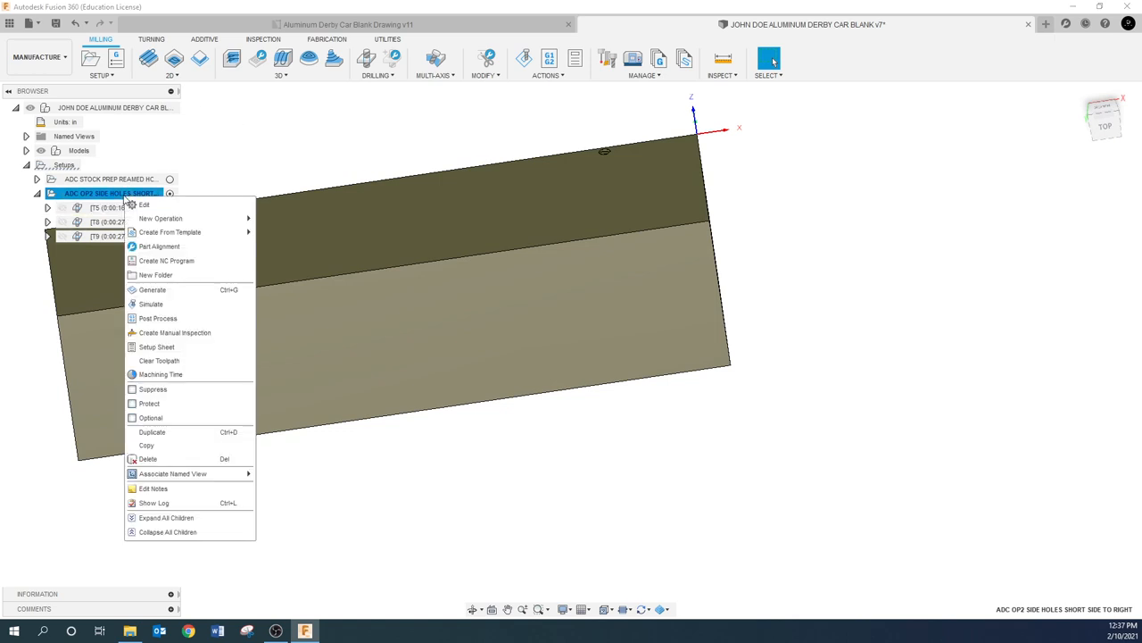
left_click(157, 318)
type("14302")
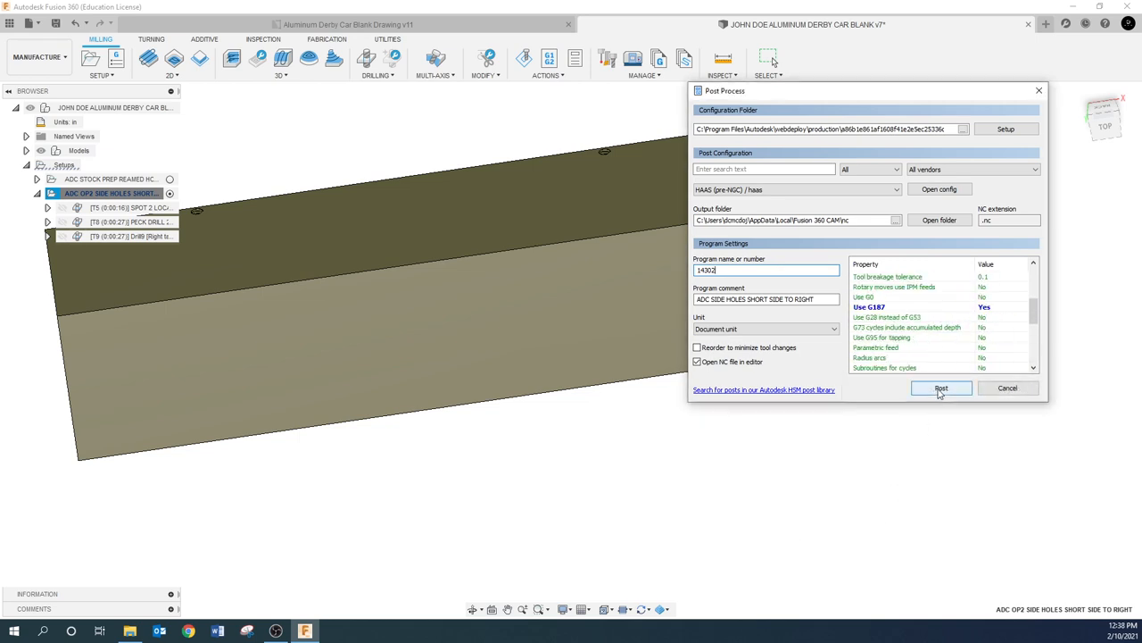
mouse_move(941, 387)
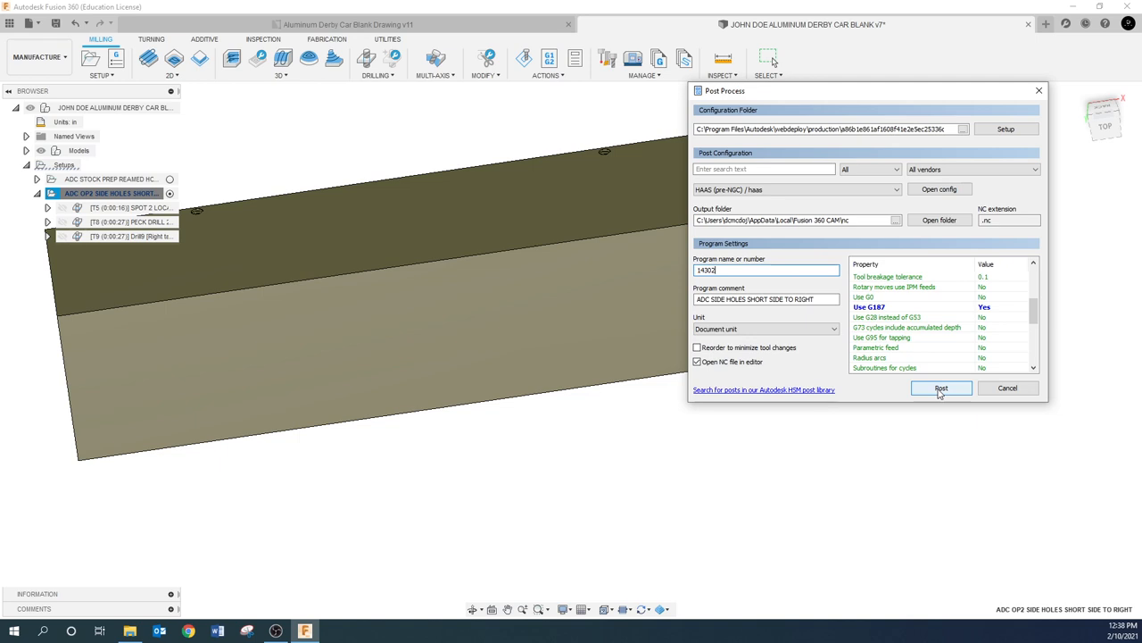
left_click(940, 387)
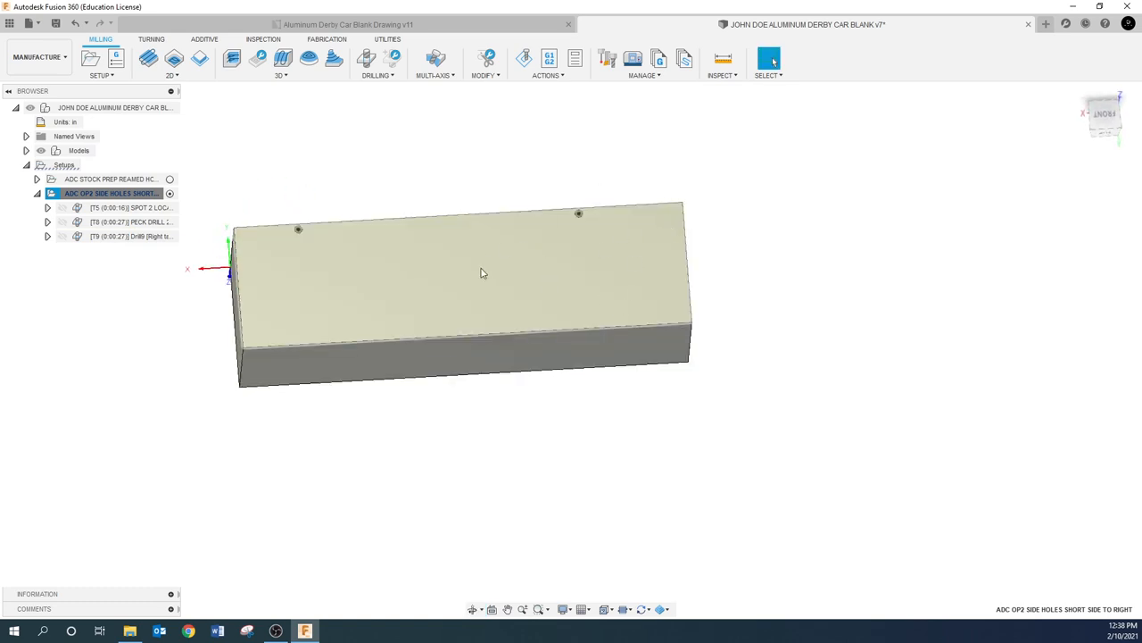
Orbit the blank, collapse the side holes setup's operation list, and select the setup.
left_click_drag(455, 273, 455, 350)
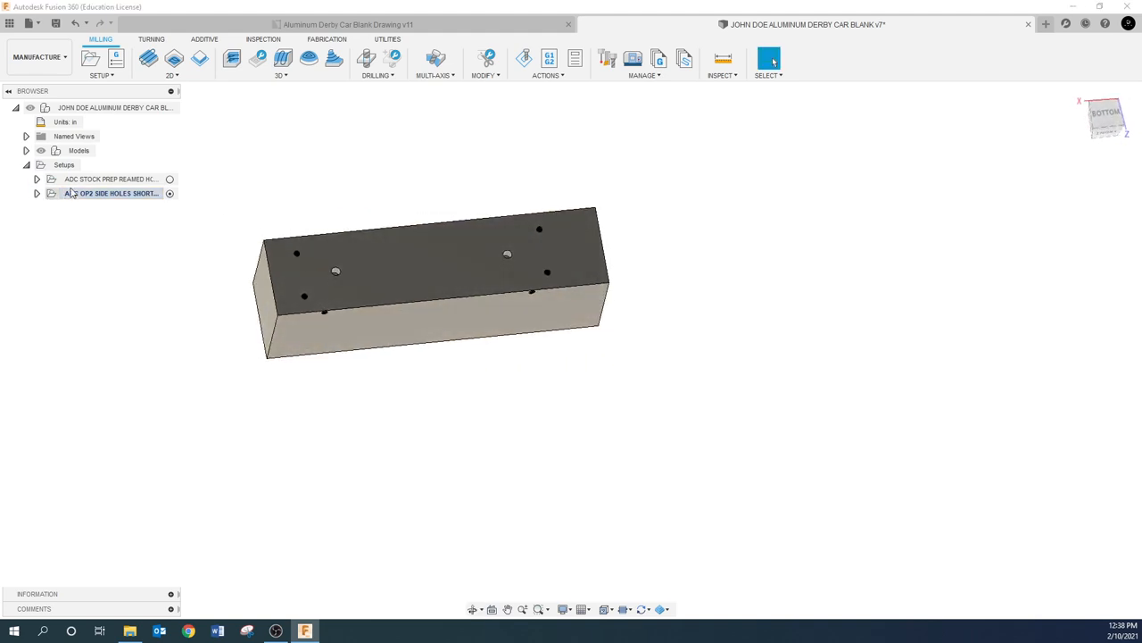
left_click(37, 178)
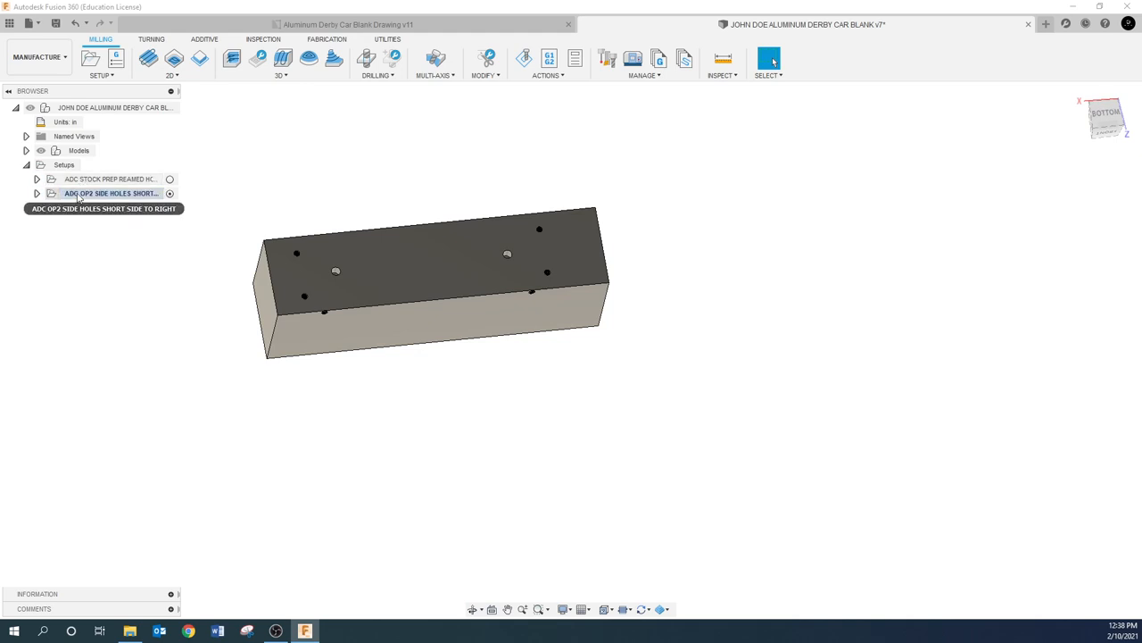
left_click(110, 193)
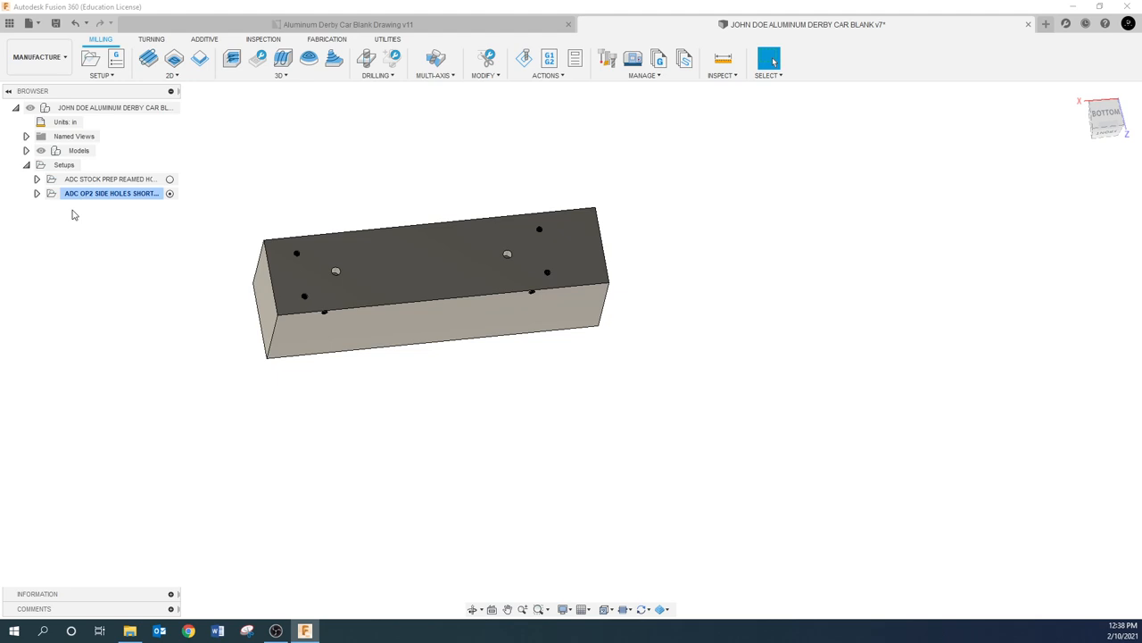
mouse_move(311, 188)
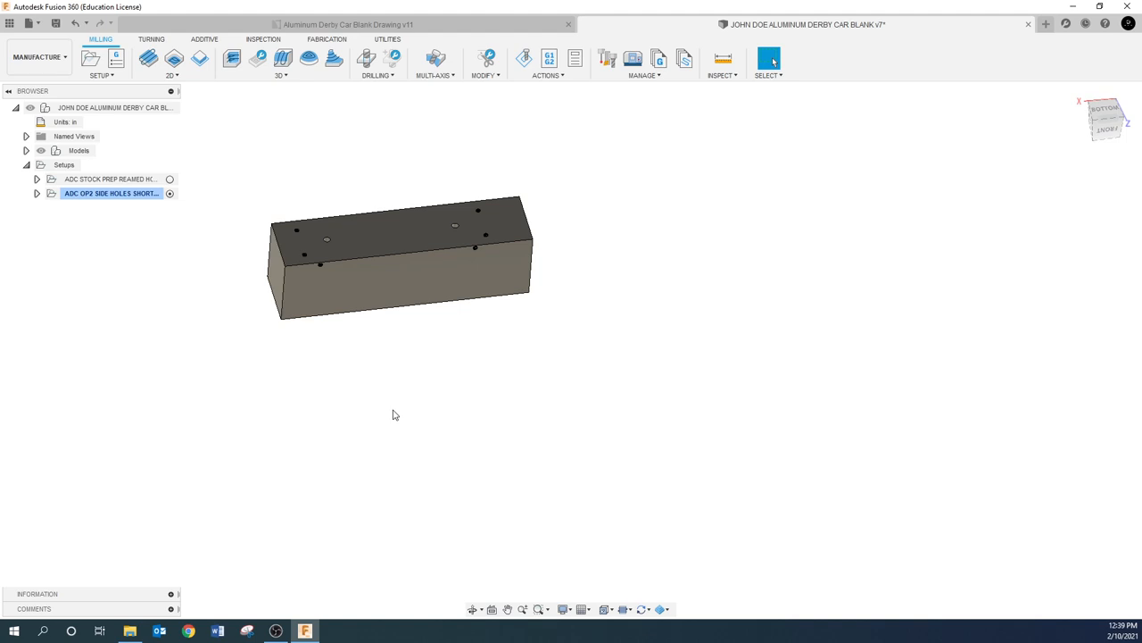
mouse_move(2, 399)
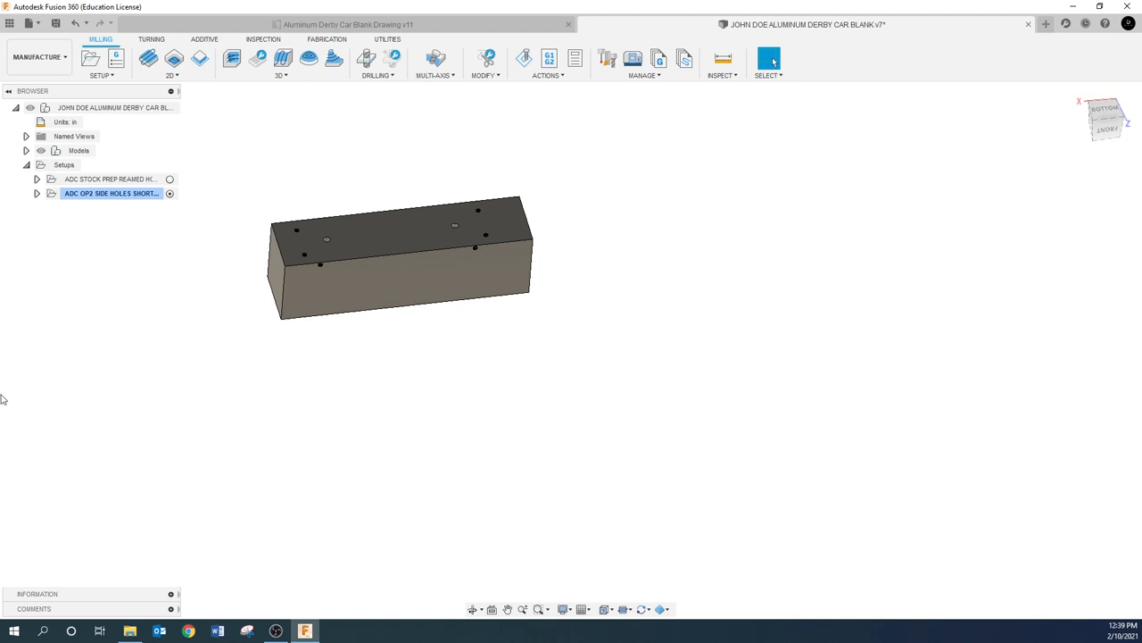